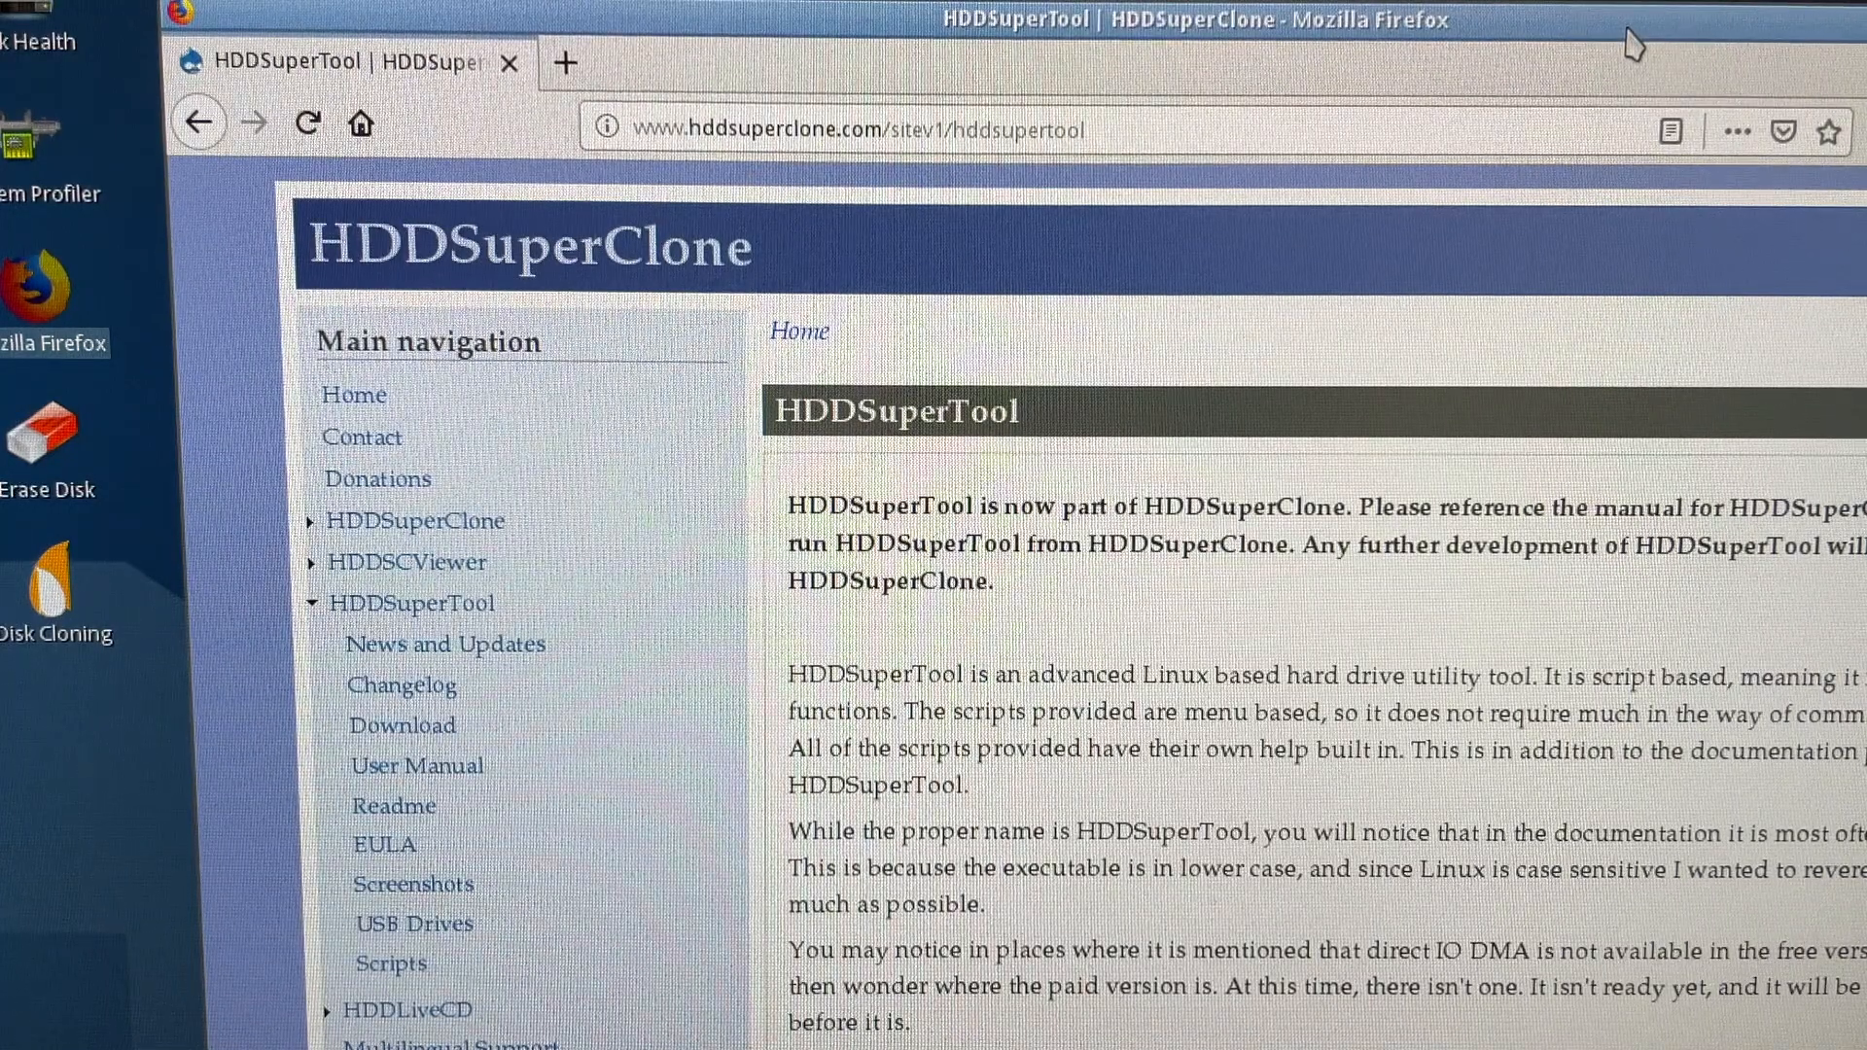
{"action": "mouse_move", "coordinate": [1441, 241]}
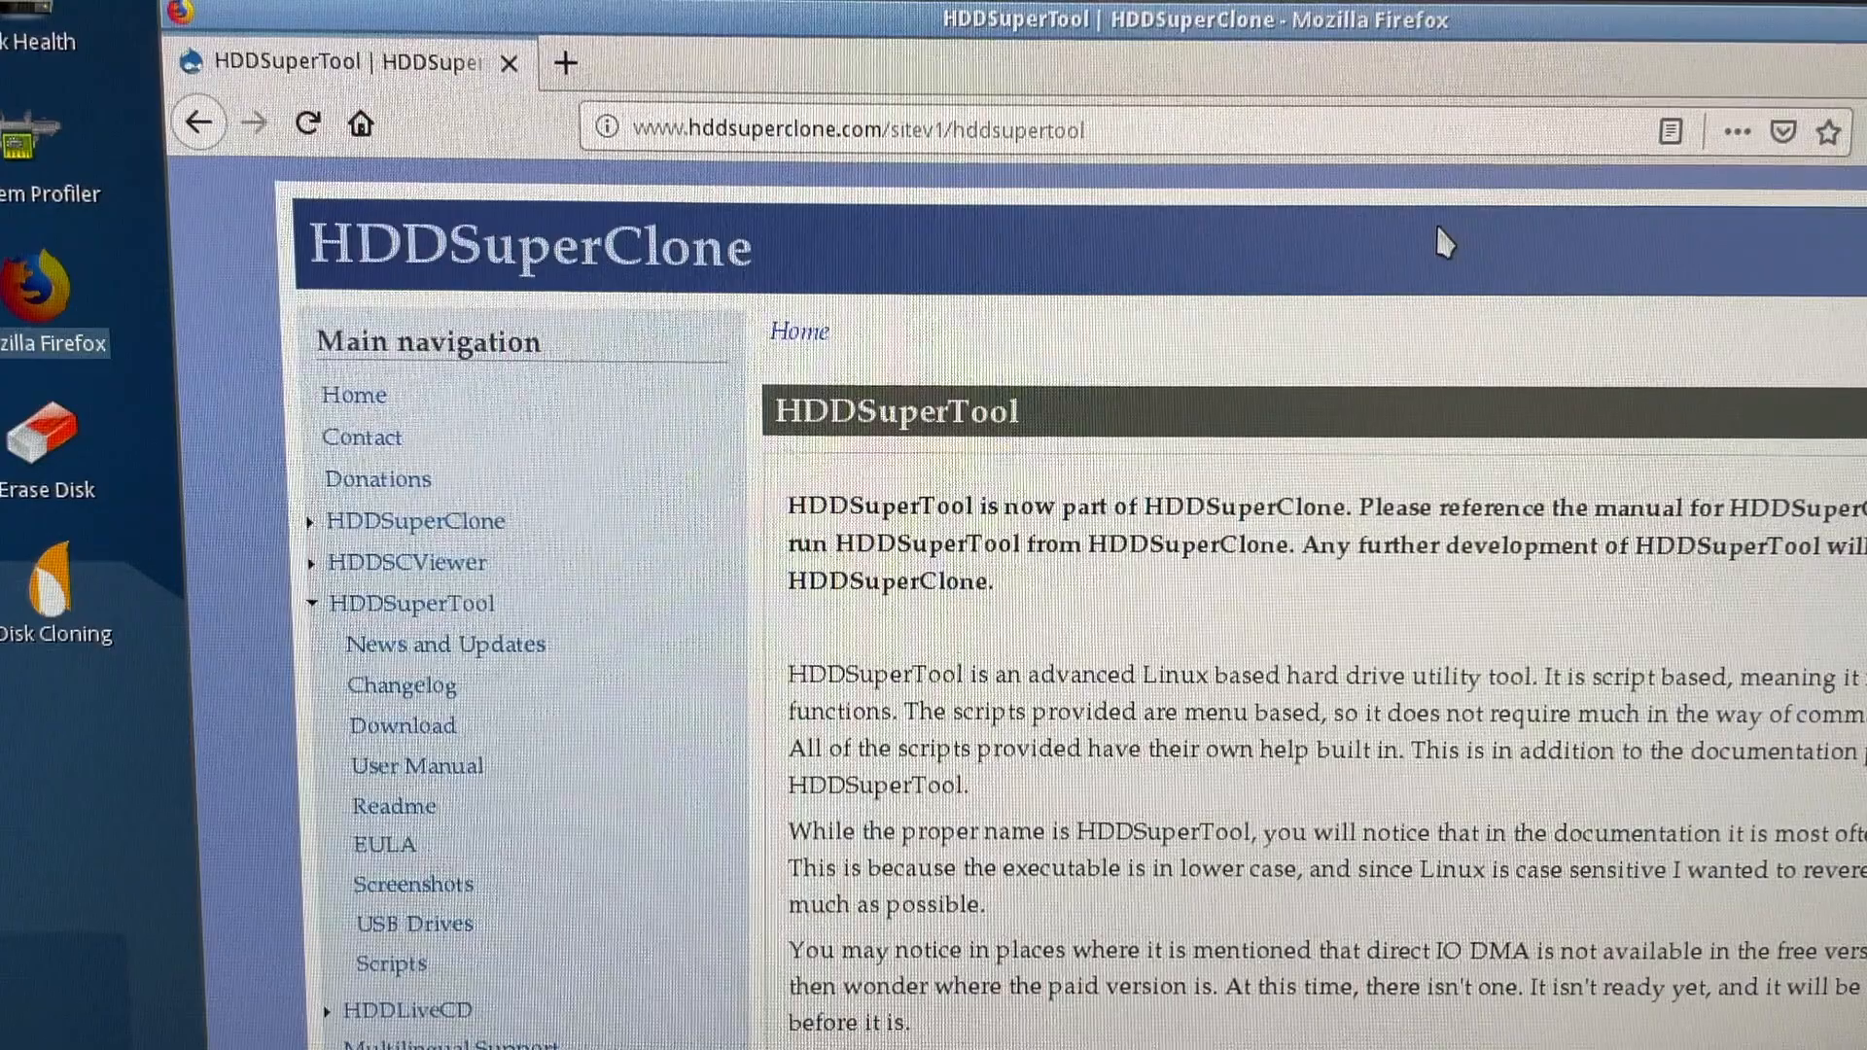
{"action": "mouse_move", "coordinate": [483, 829]}
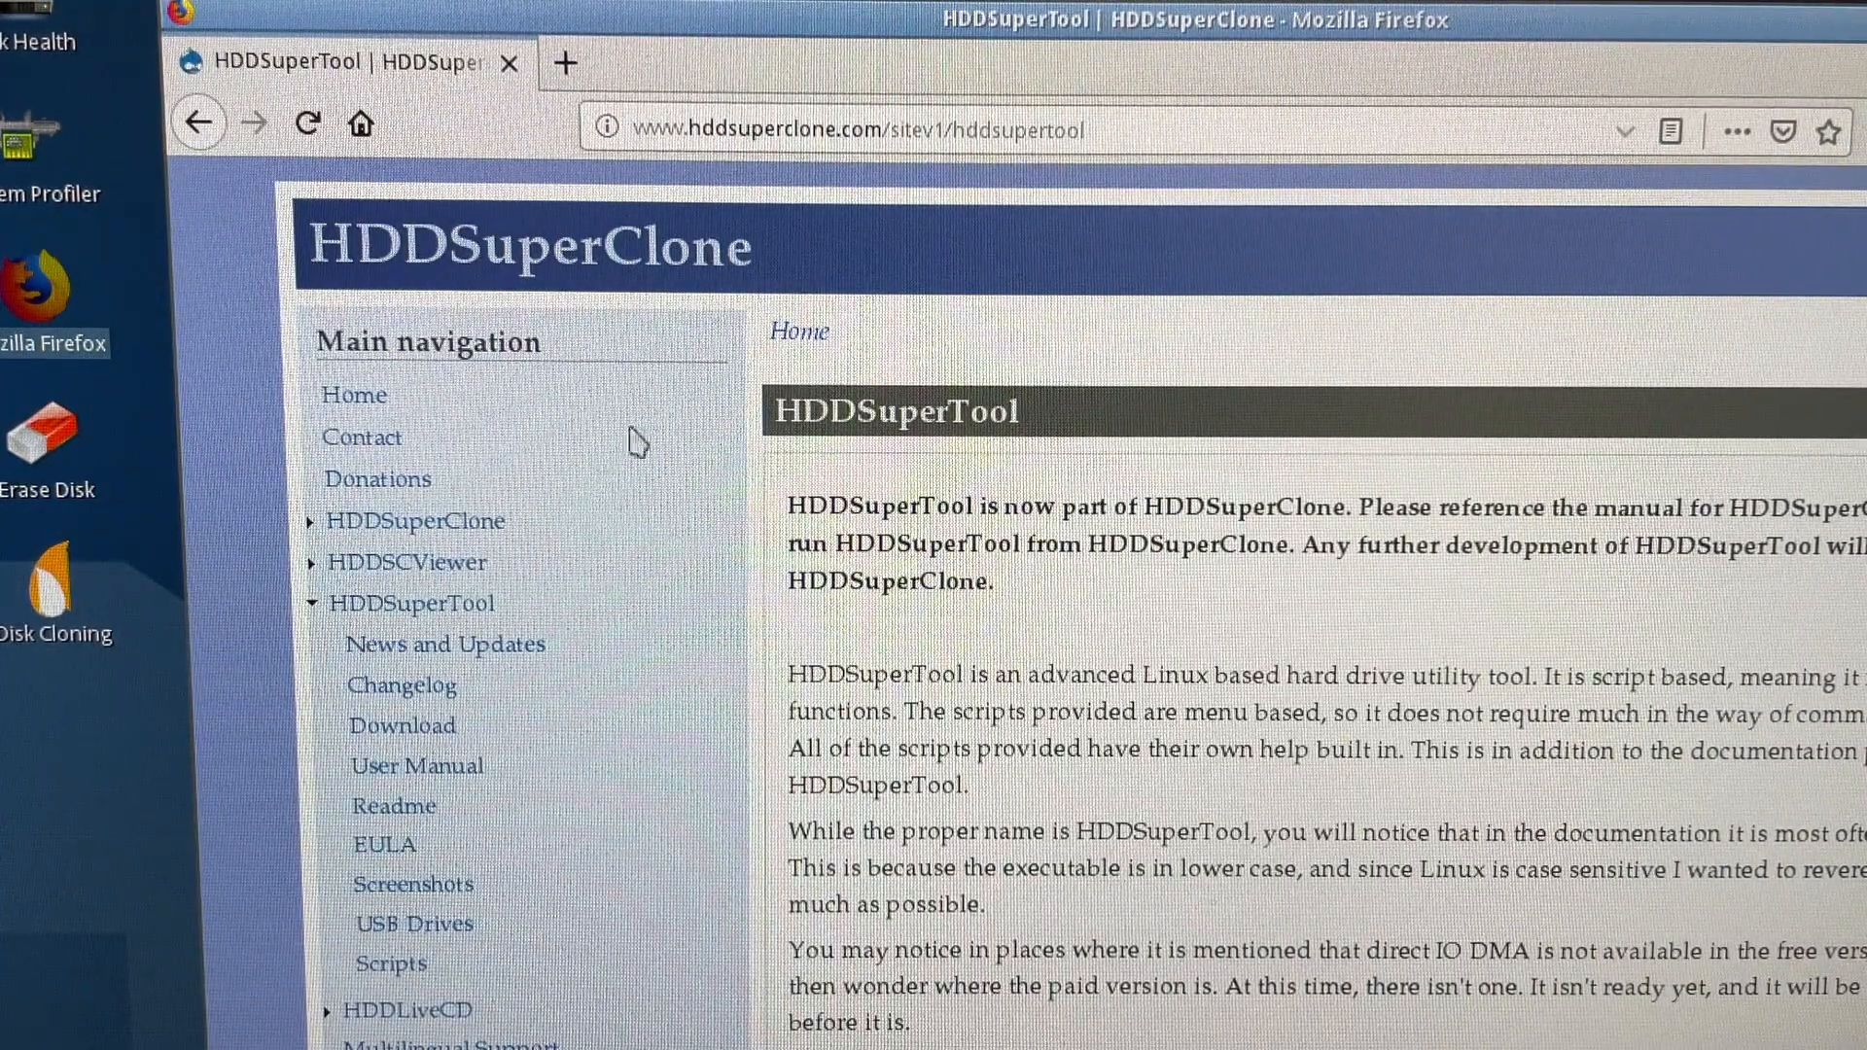
{"action": "mouse_move", "coordinate": [416, 757]}
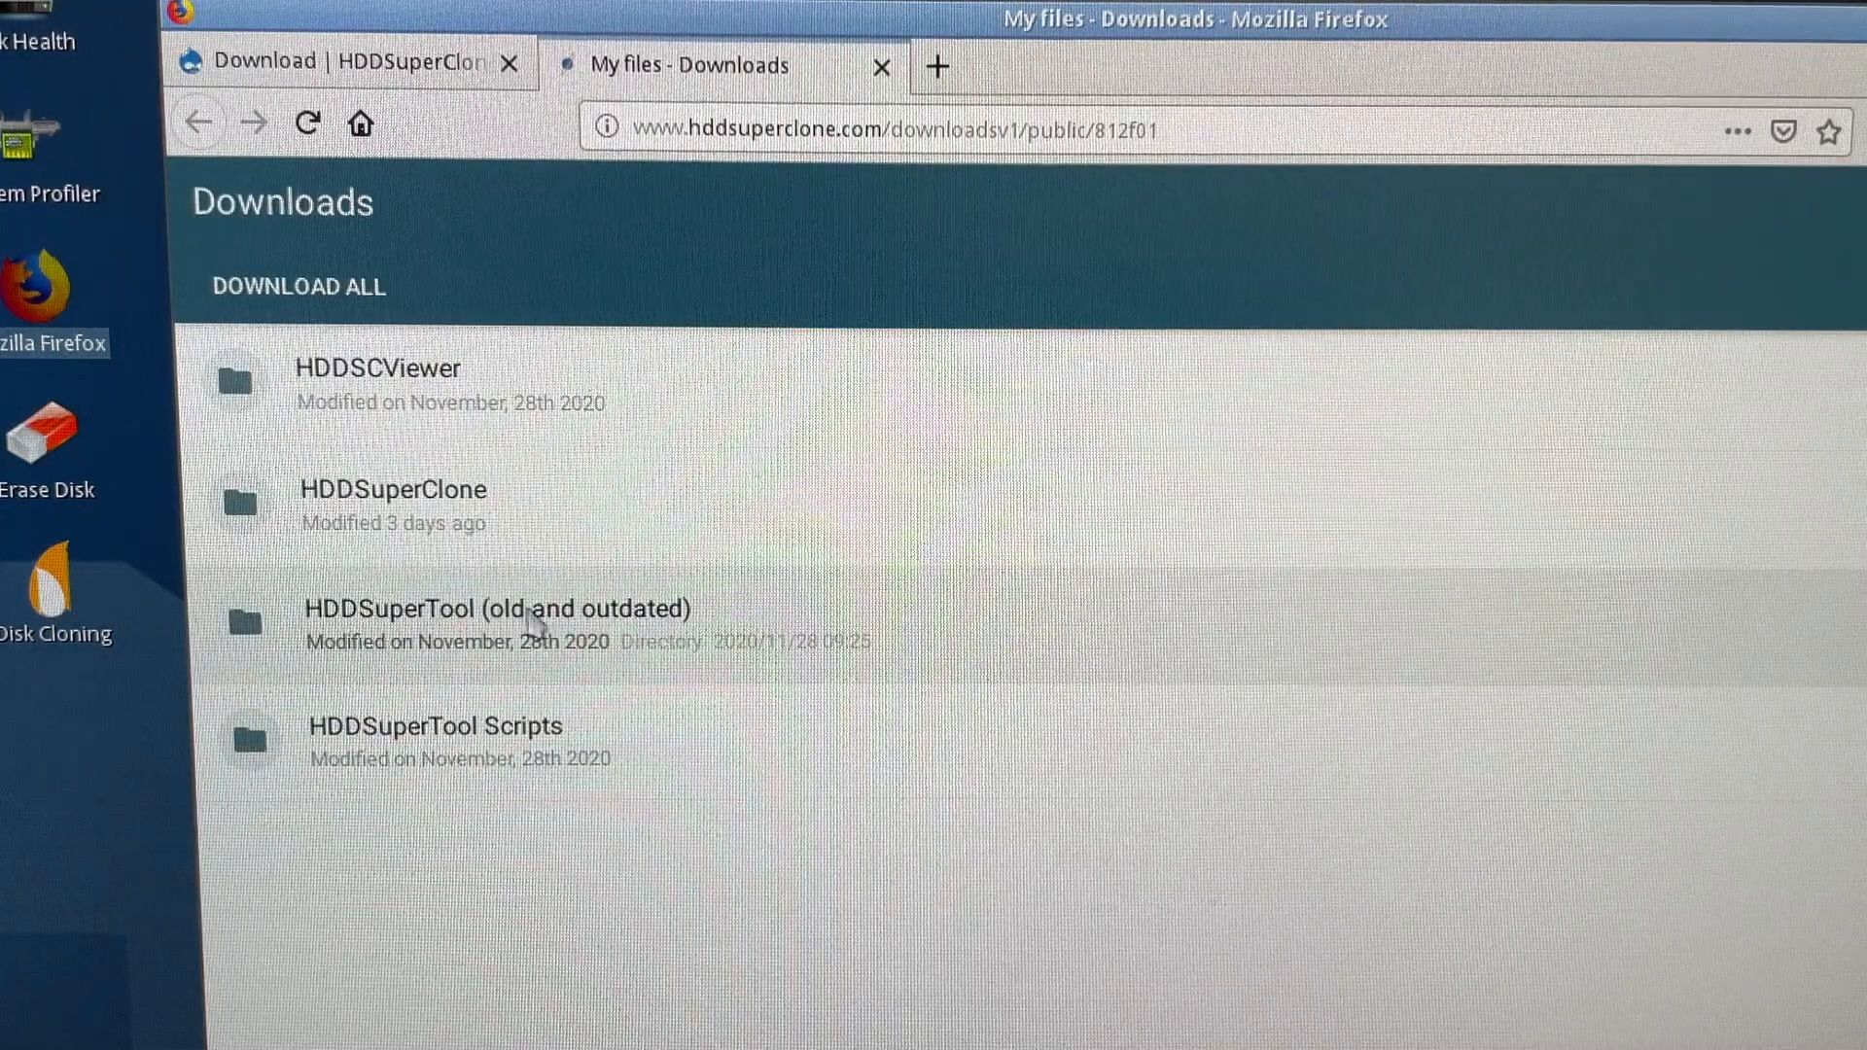
{"action": "mouse_move", "coordinate": [852, 679]}
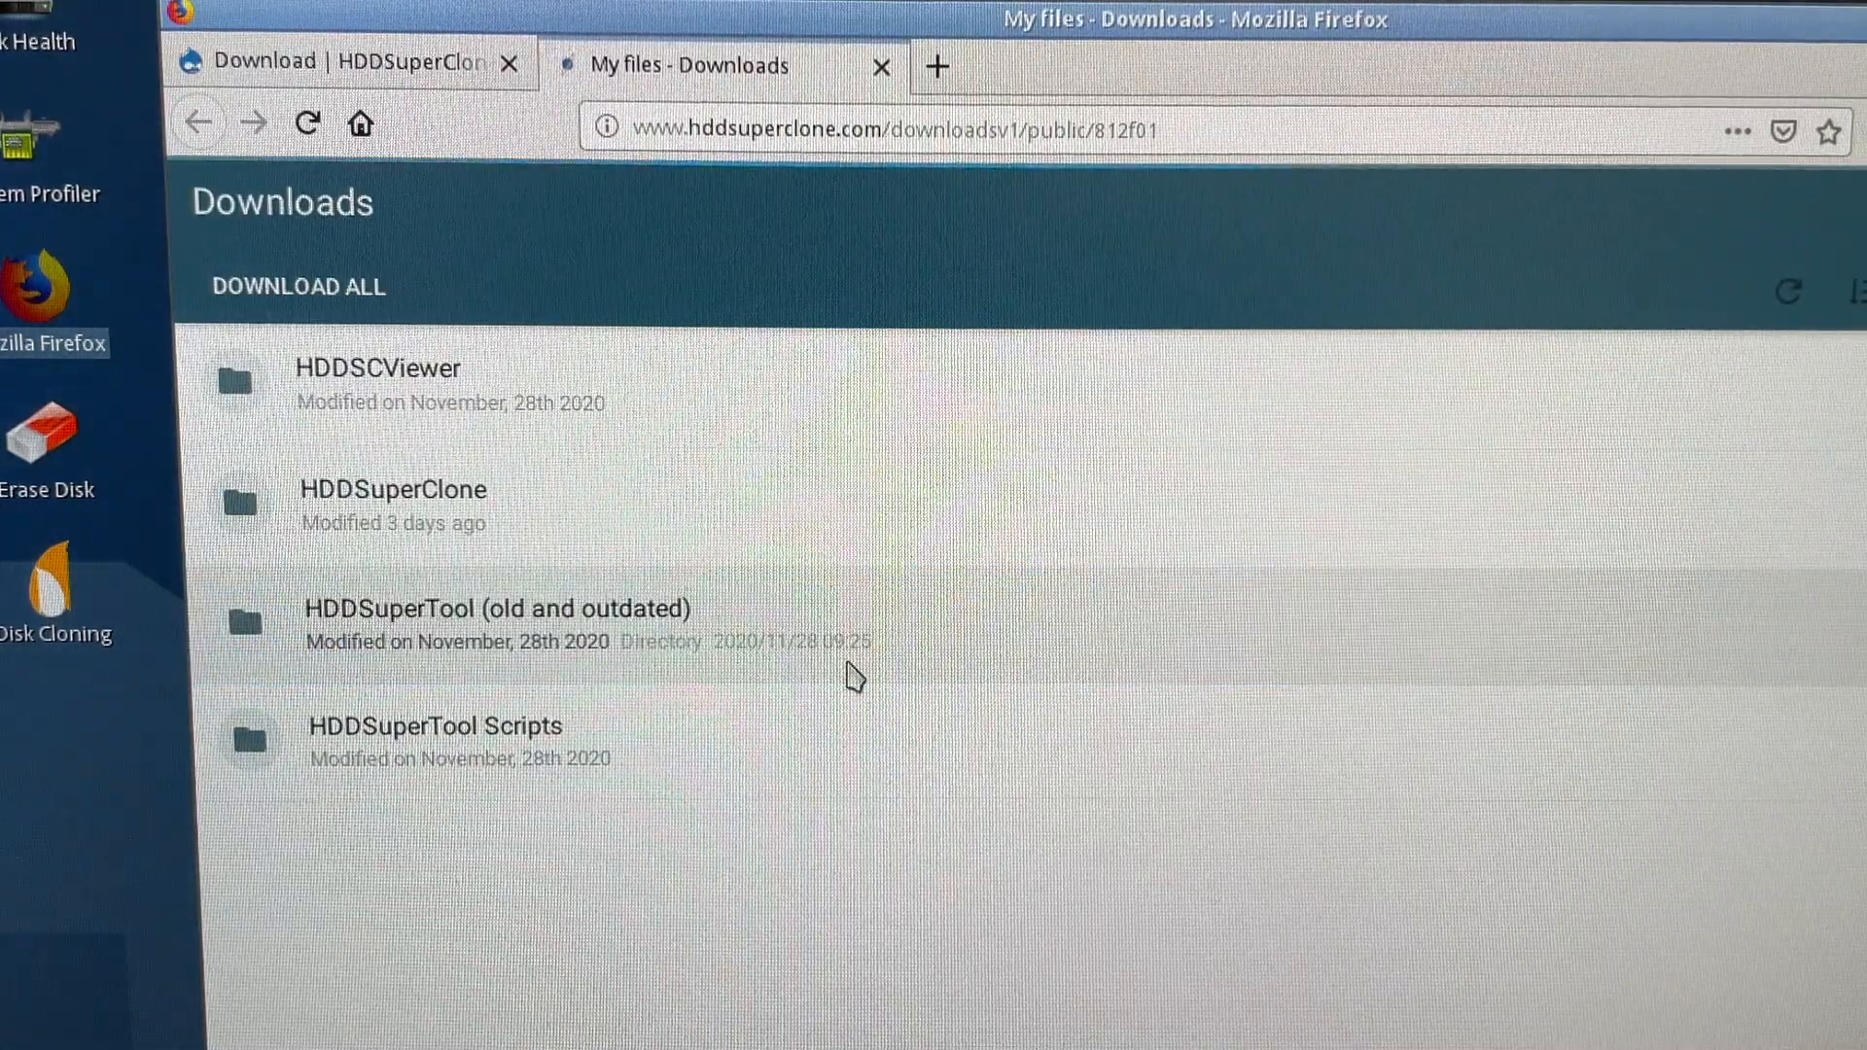
Step: Open the 'HDDSuperTool (old and outdated)' download folder on the HDDSuperClone page
{"action": "left_click", "coordinate": [496, 609]}
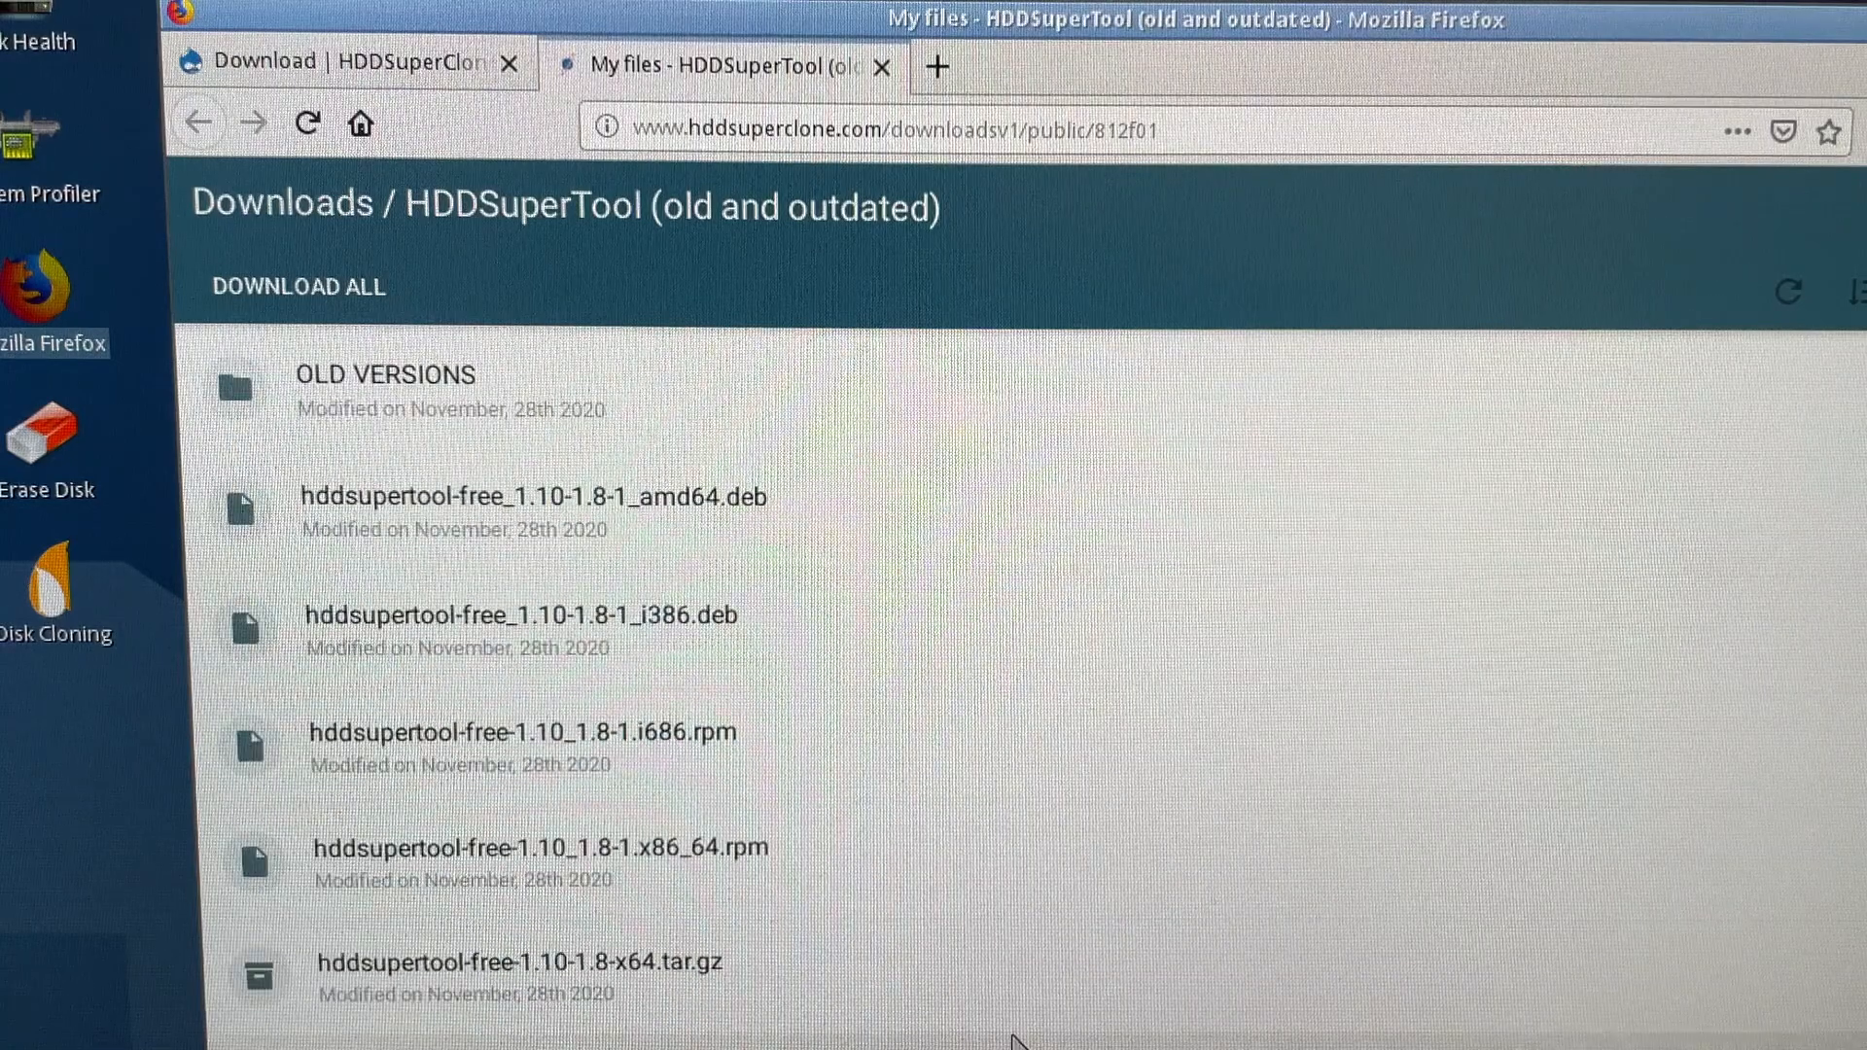
{"action": "mouse_move", "coordinate": [644, 963]}
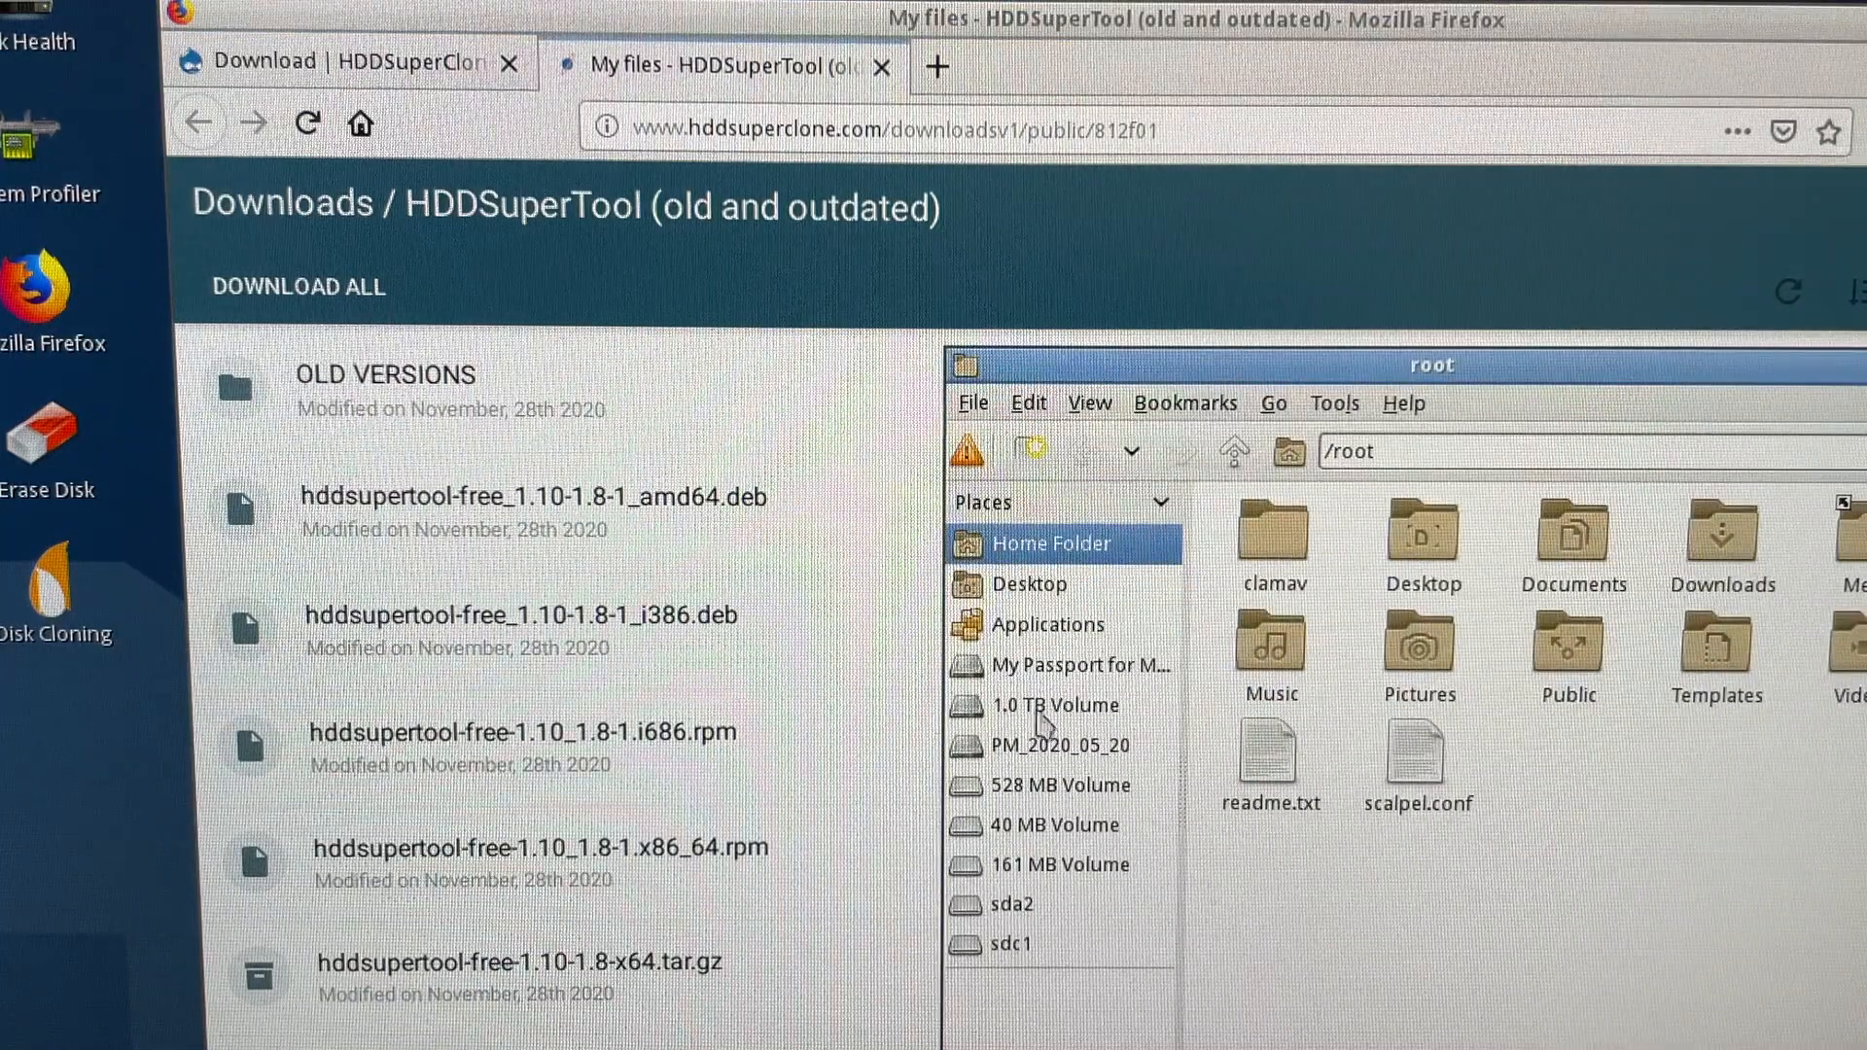
Step: Extract the hddsupertool tar.gz archive in place on the 1.0 TB Volume
{"action": "left_click", "coordinate": [1052, 704]}
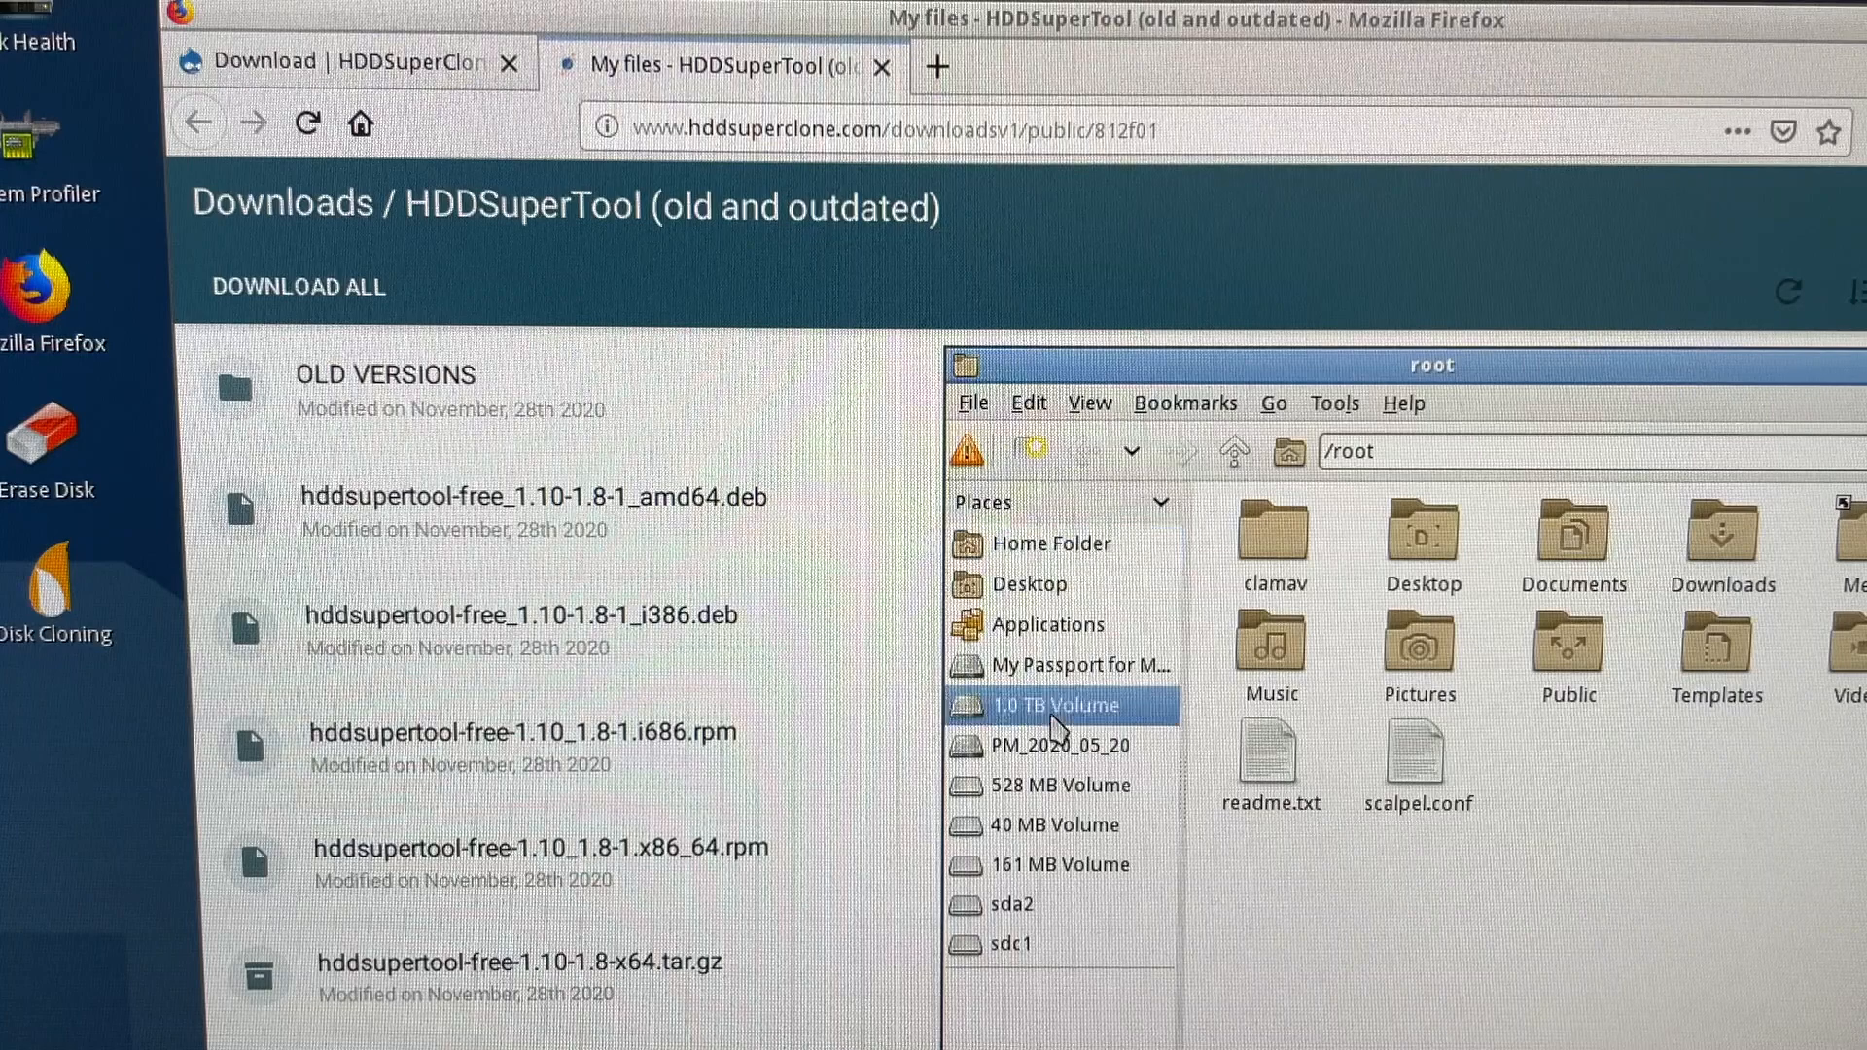
{"action": "left_click", "coordinate": [1039, 704]}
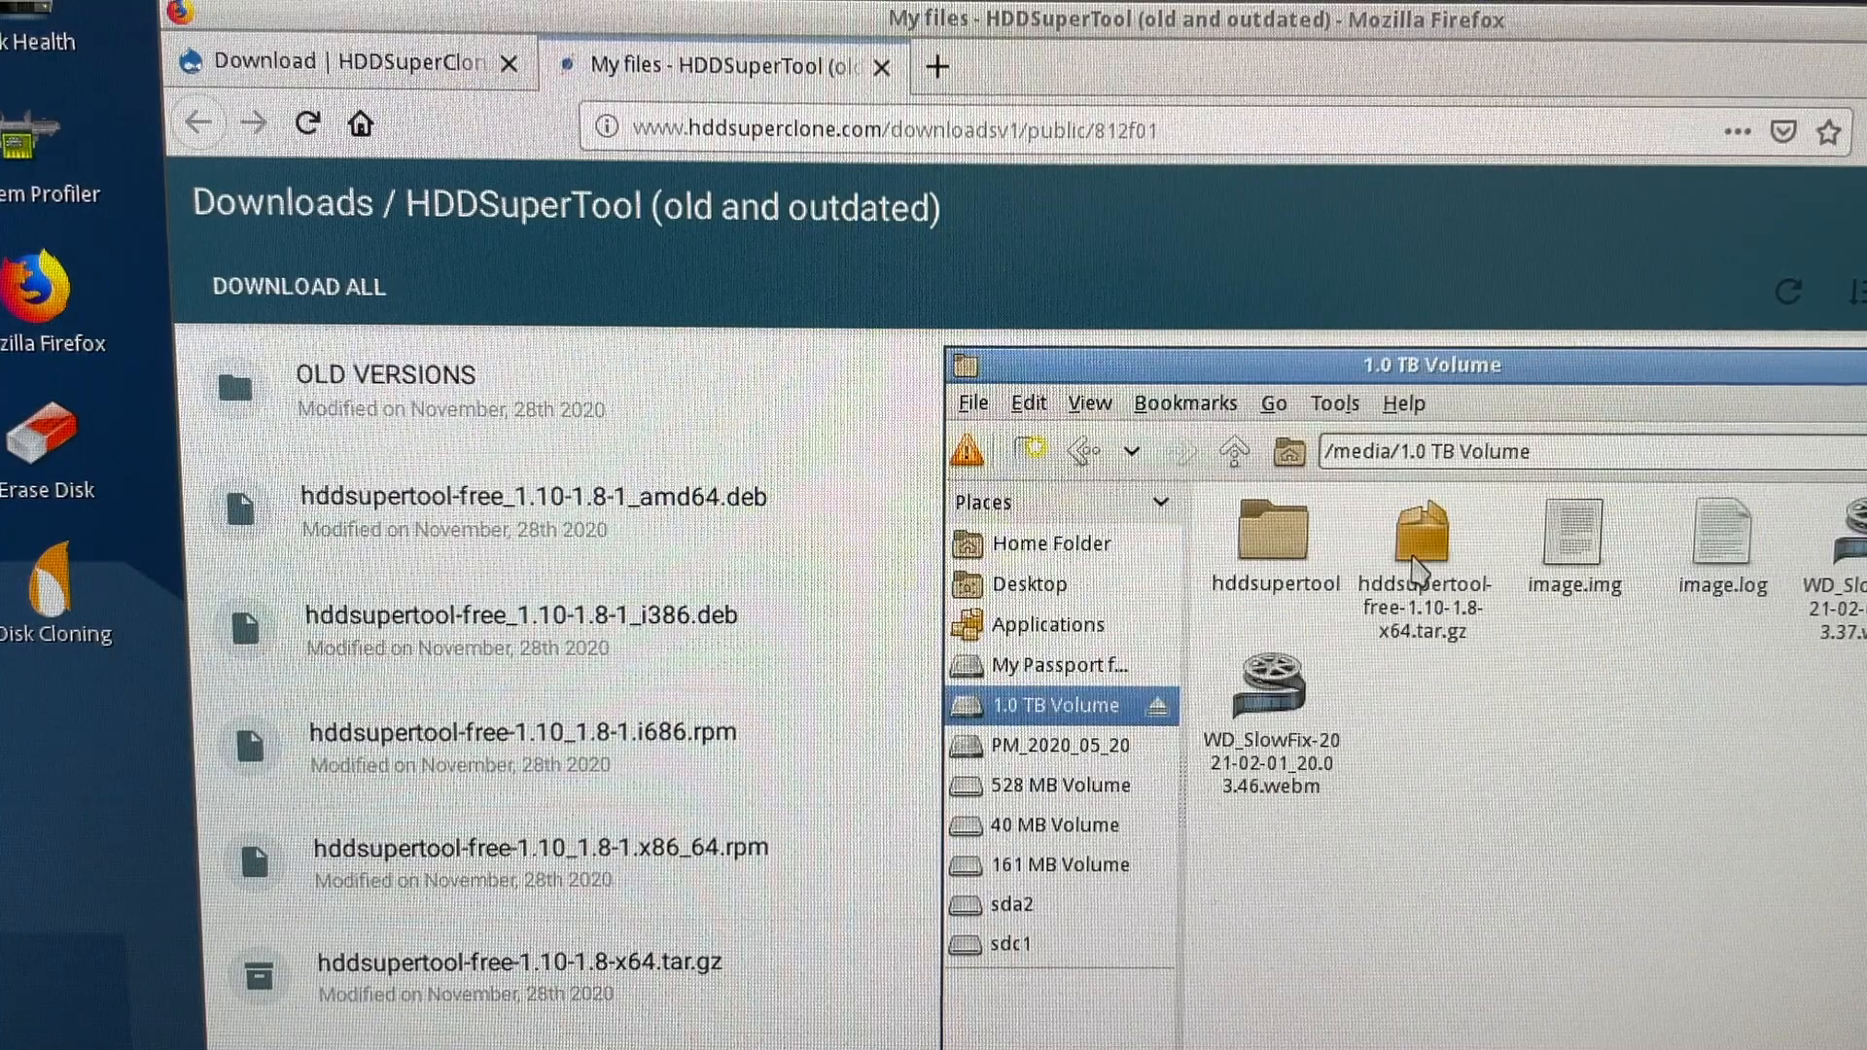
{"action": "right_click", "coordinate": [1272, 548]}
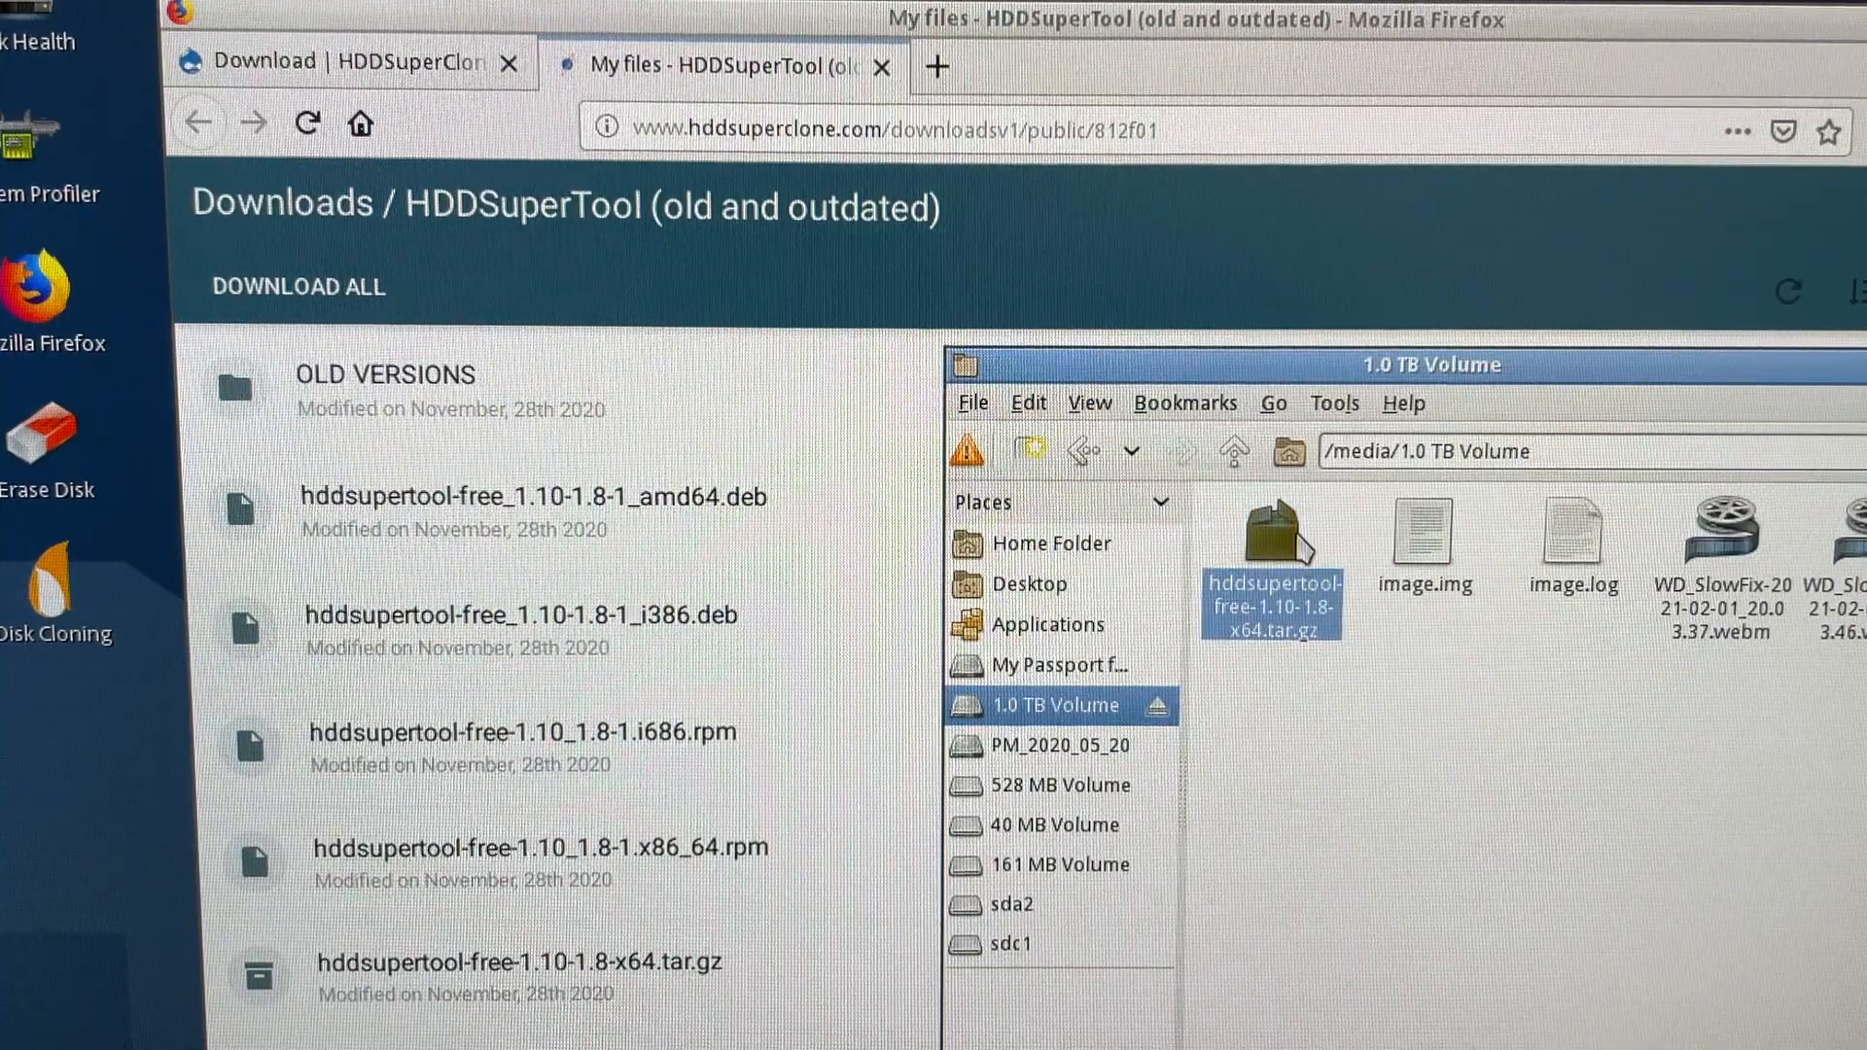
{"action": "right_click", "coordinate": [1270, 572]}
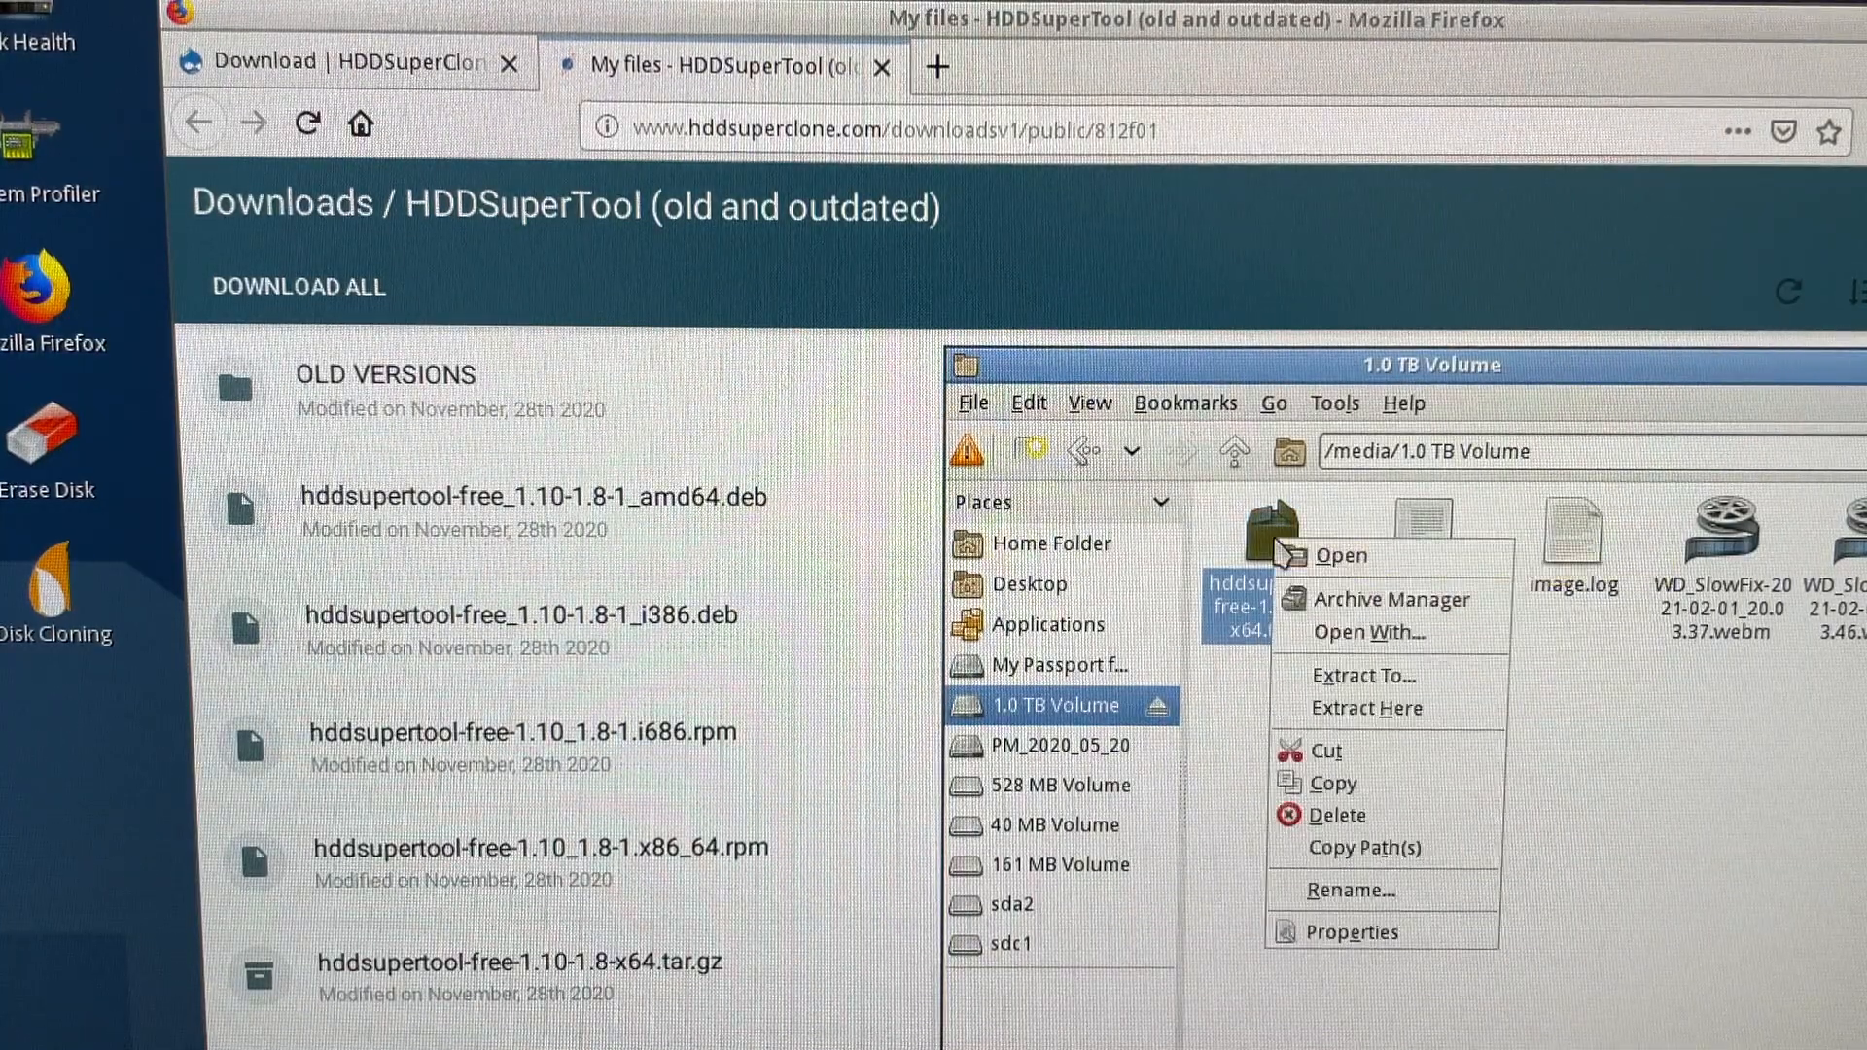
{"action": "mouse_move", "coordinate": [1367, 708]}
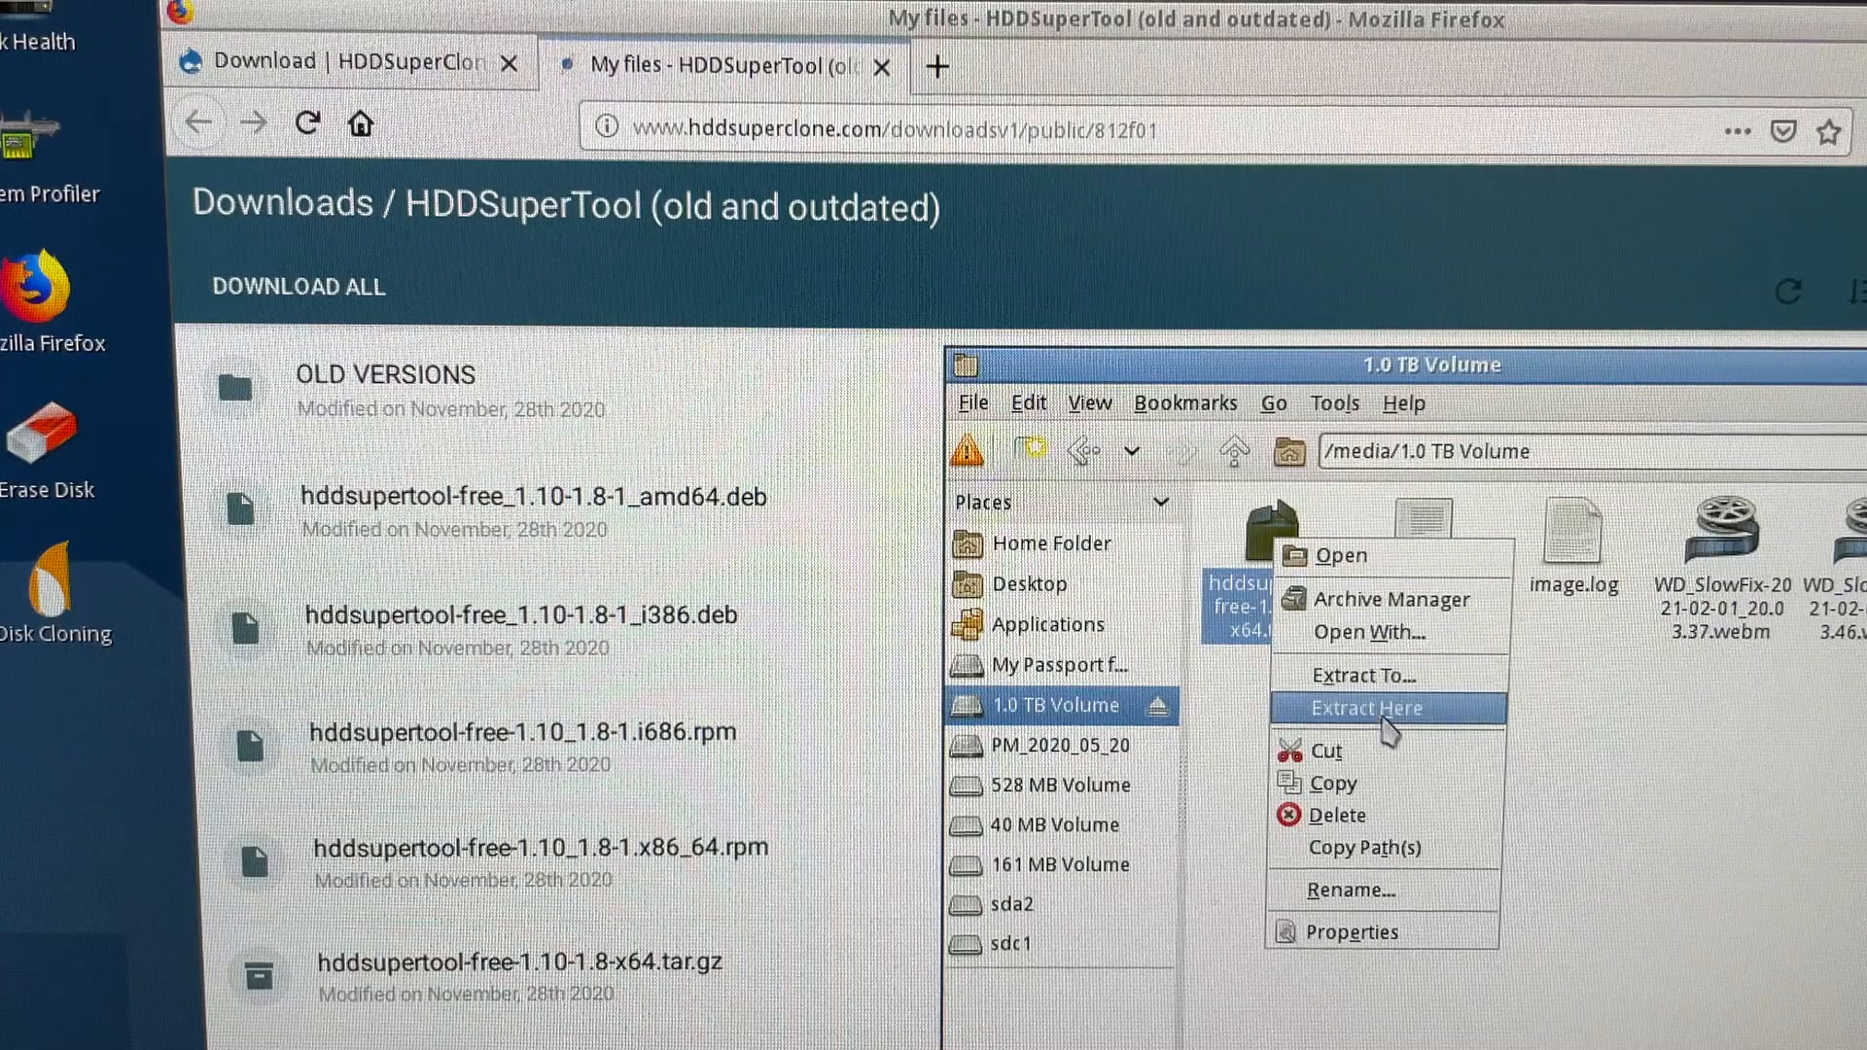
{"action": "left_click", "coordinate": [1367, 708]}
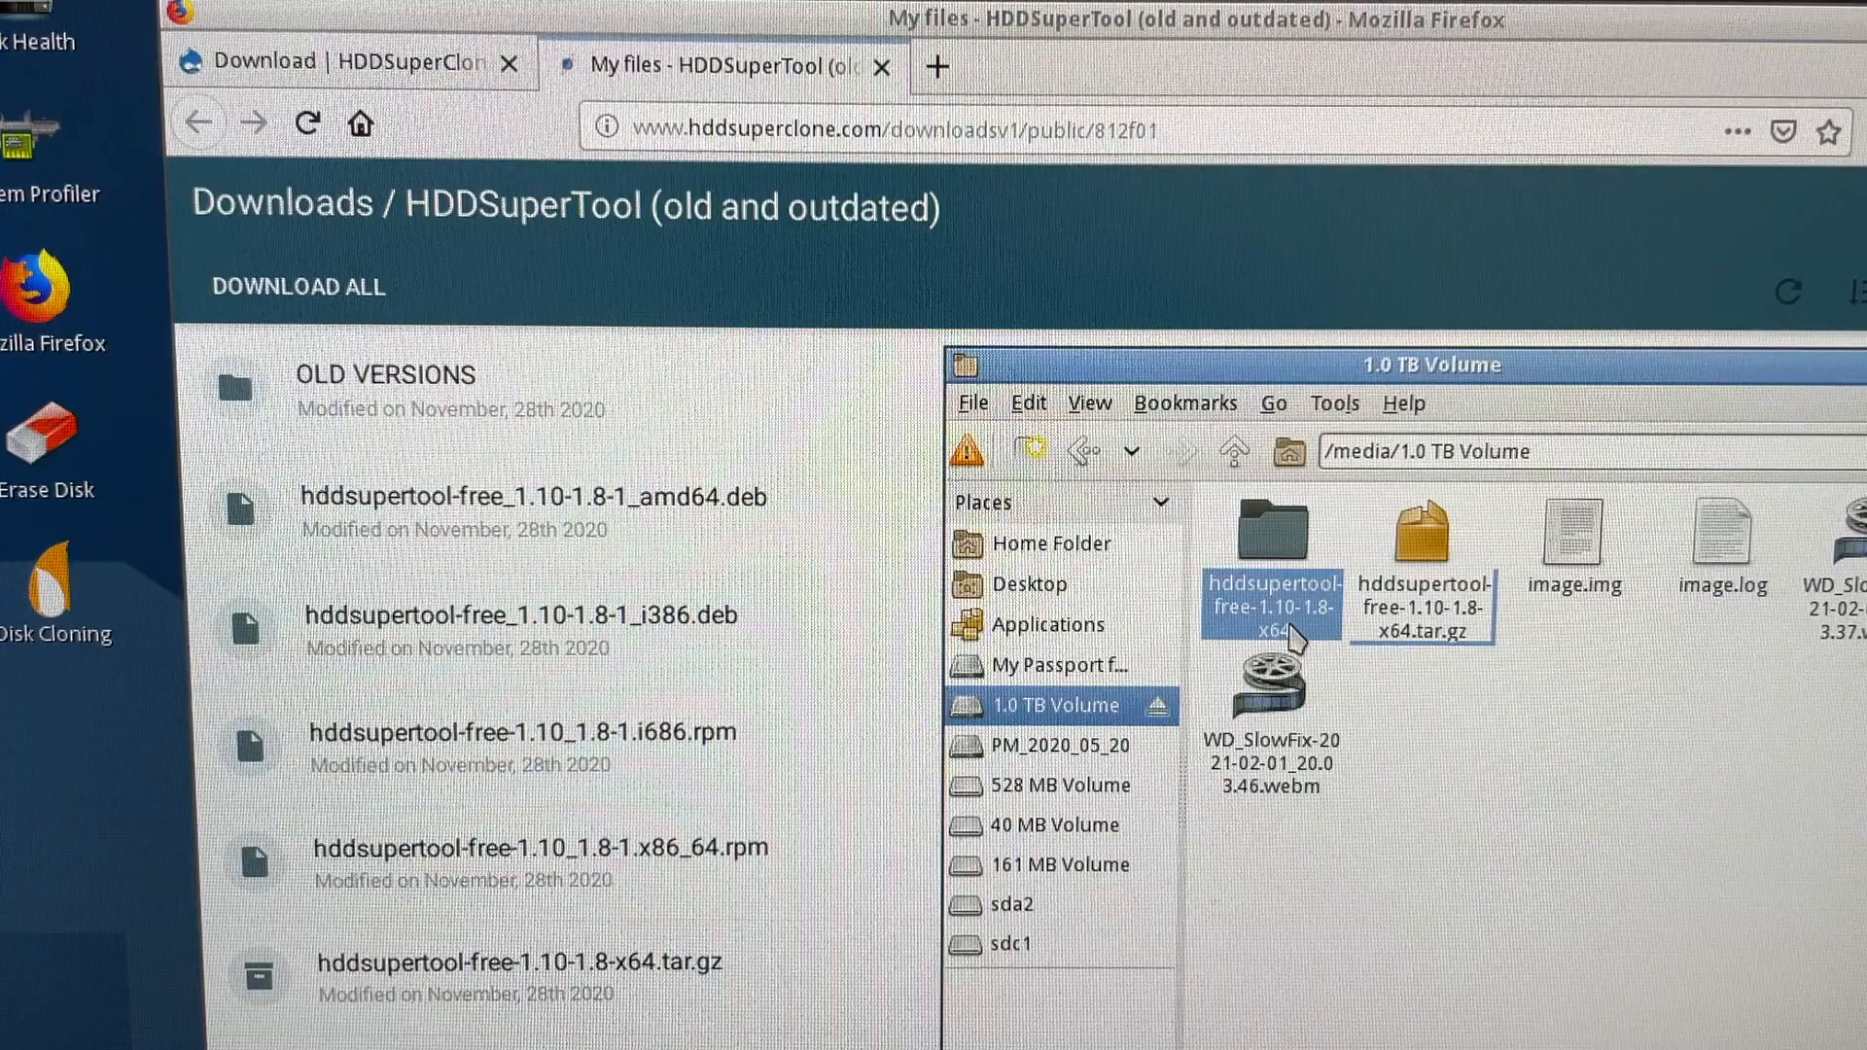
Step: Rename the extracted folder to 'hddsupertool' and copy it into the home folder
{"action": "right_click", "coordinate": [1271, 560]}
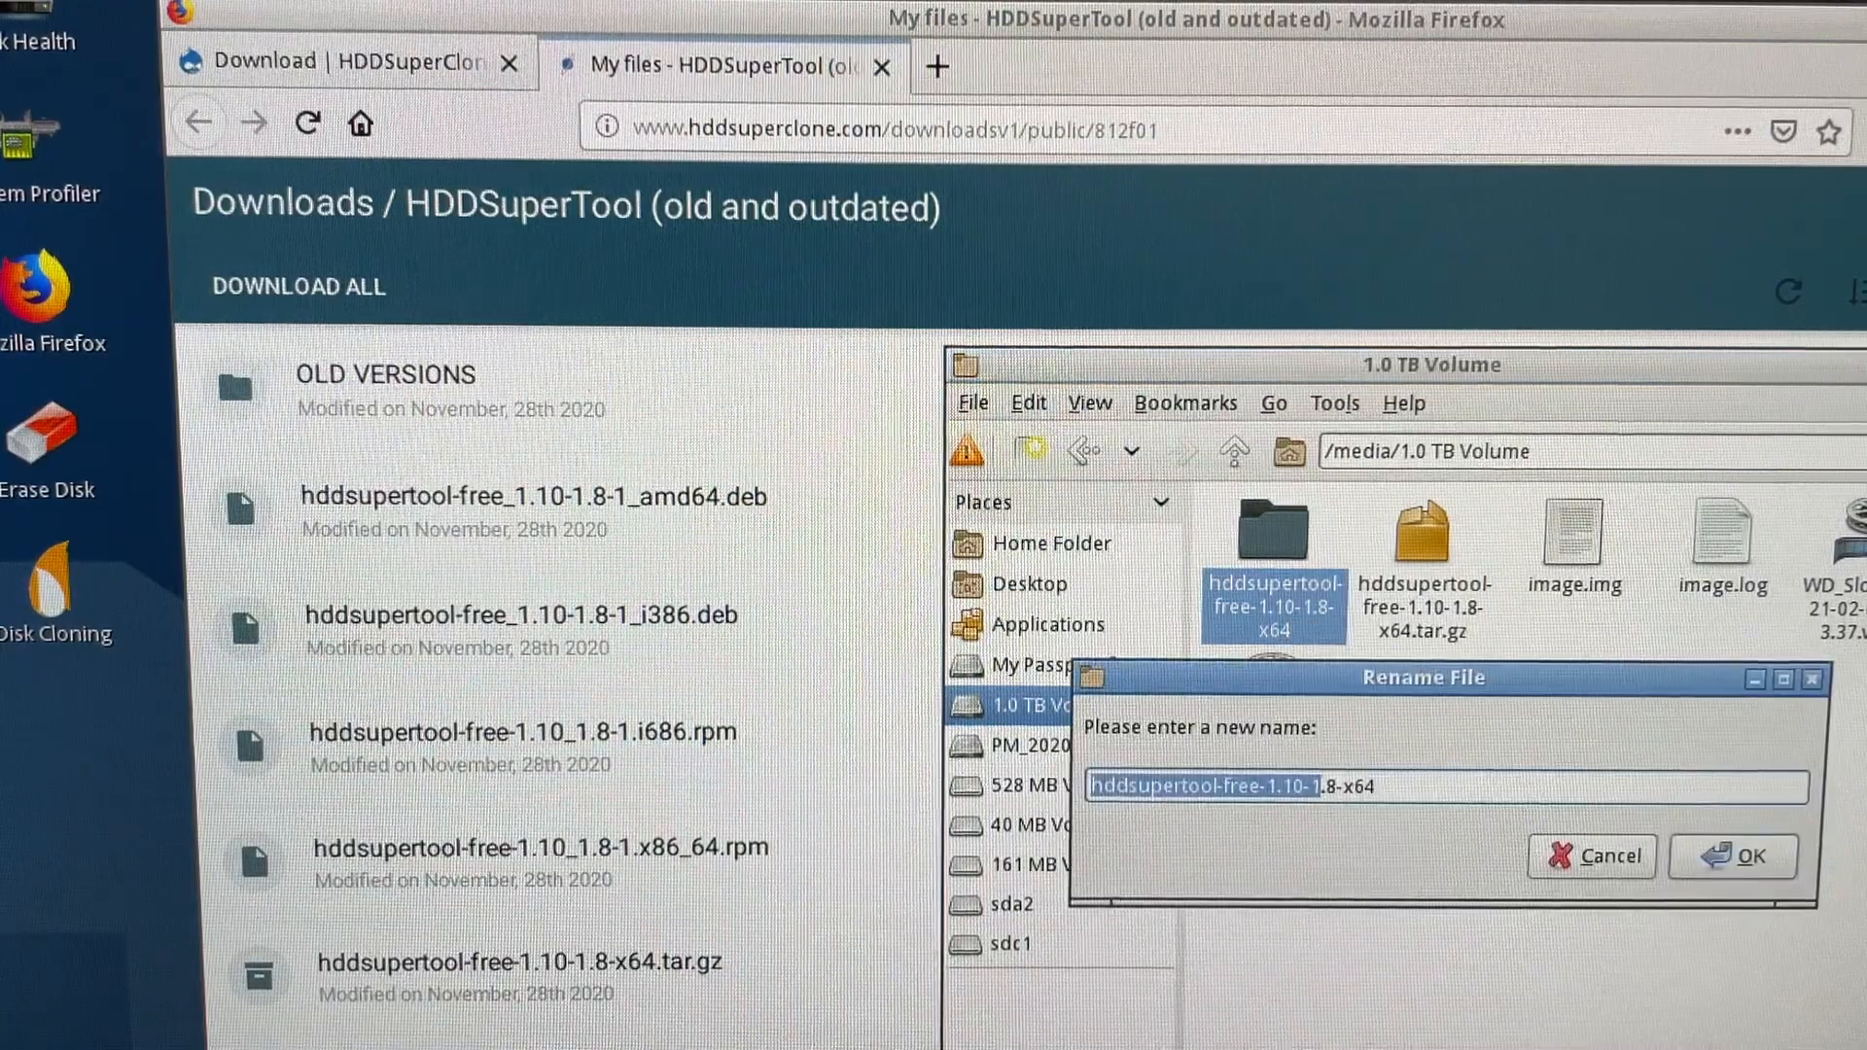
{"action": "key", "text": "Backspace"}
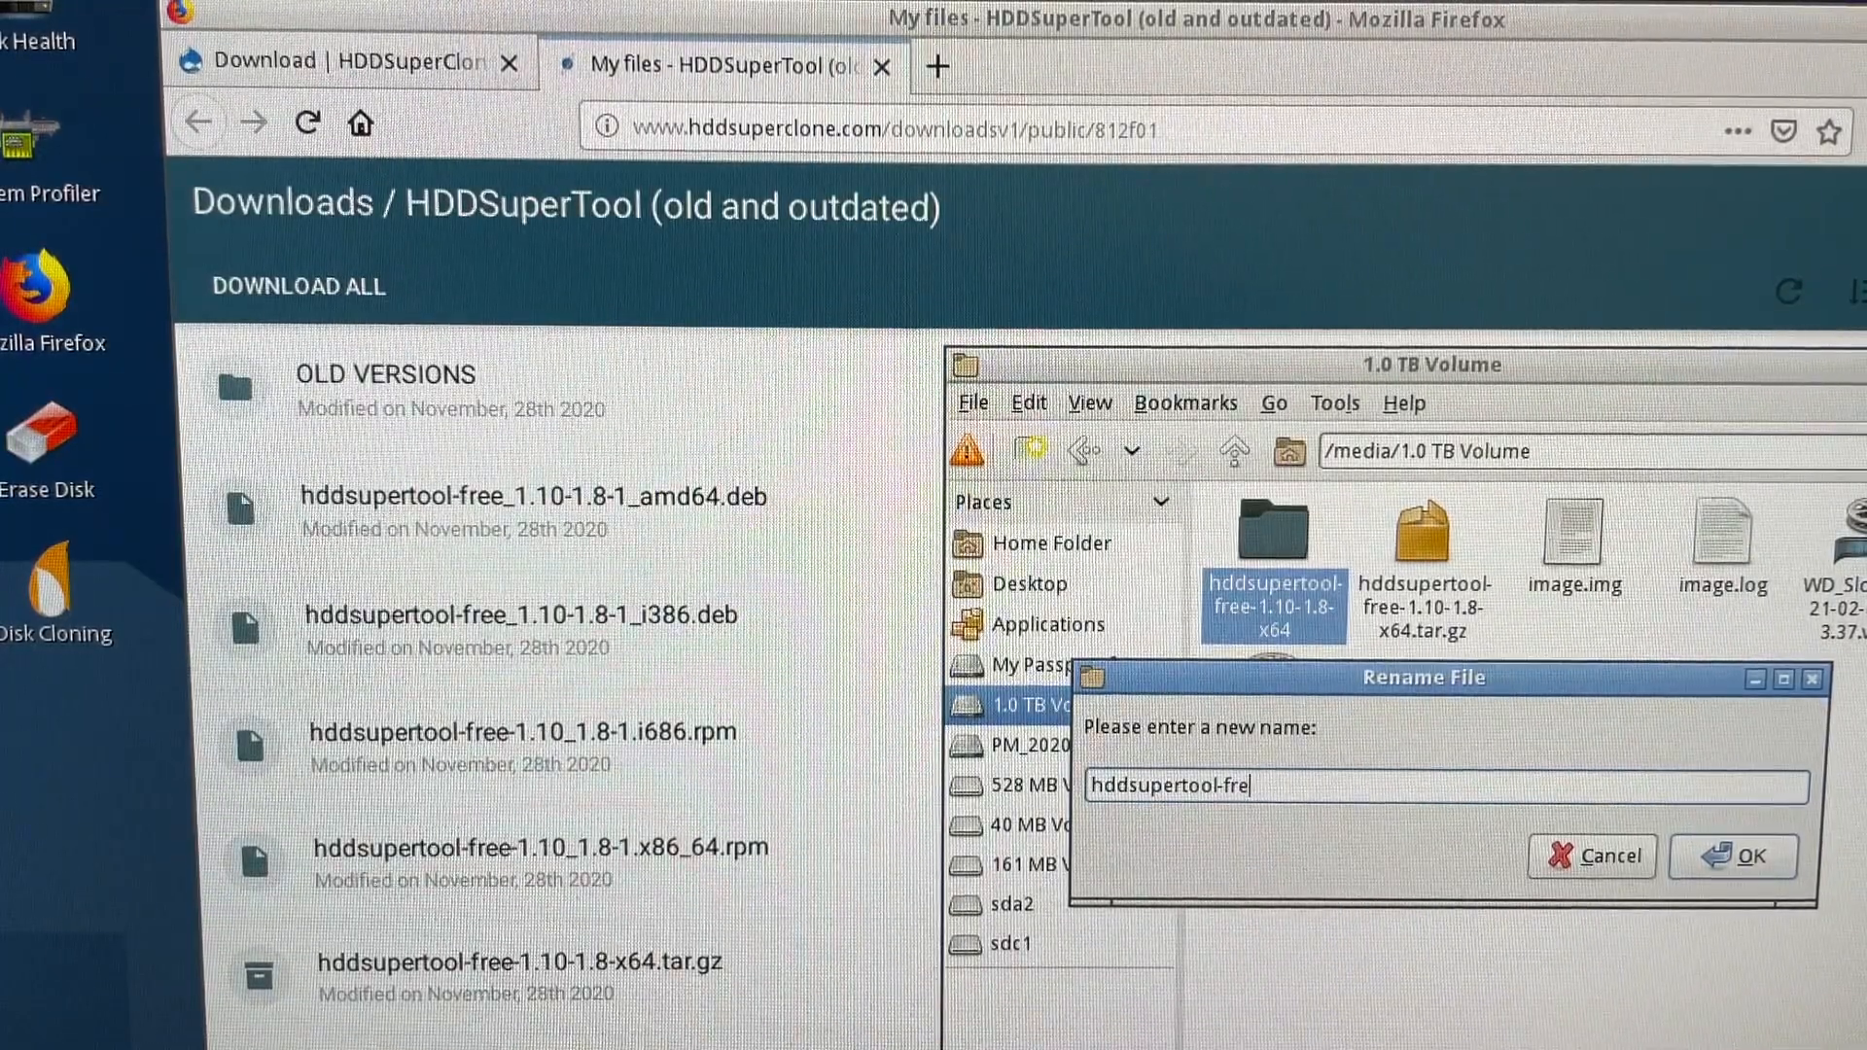
{"action": "key", "text": "BackSpace"}
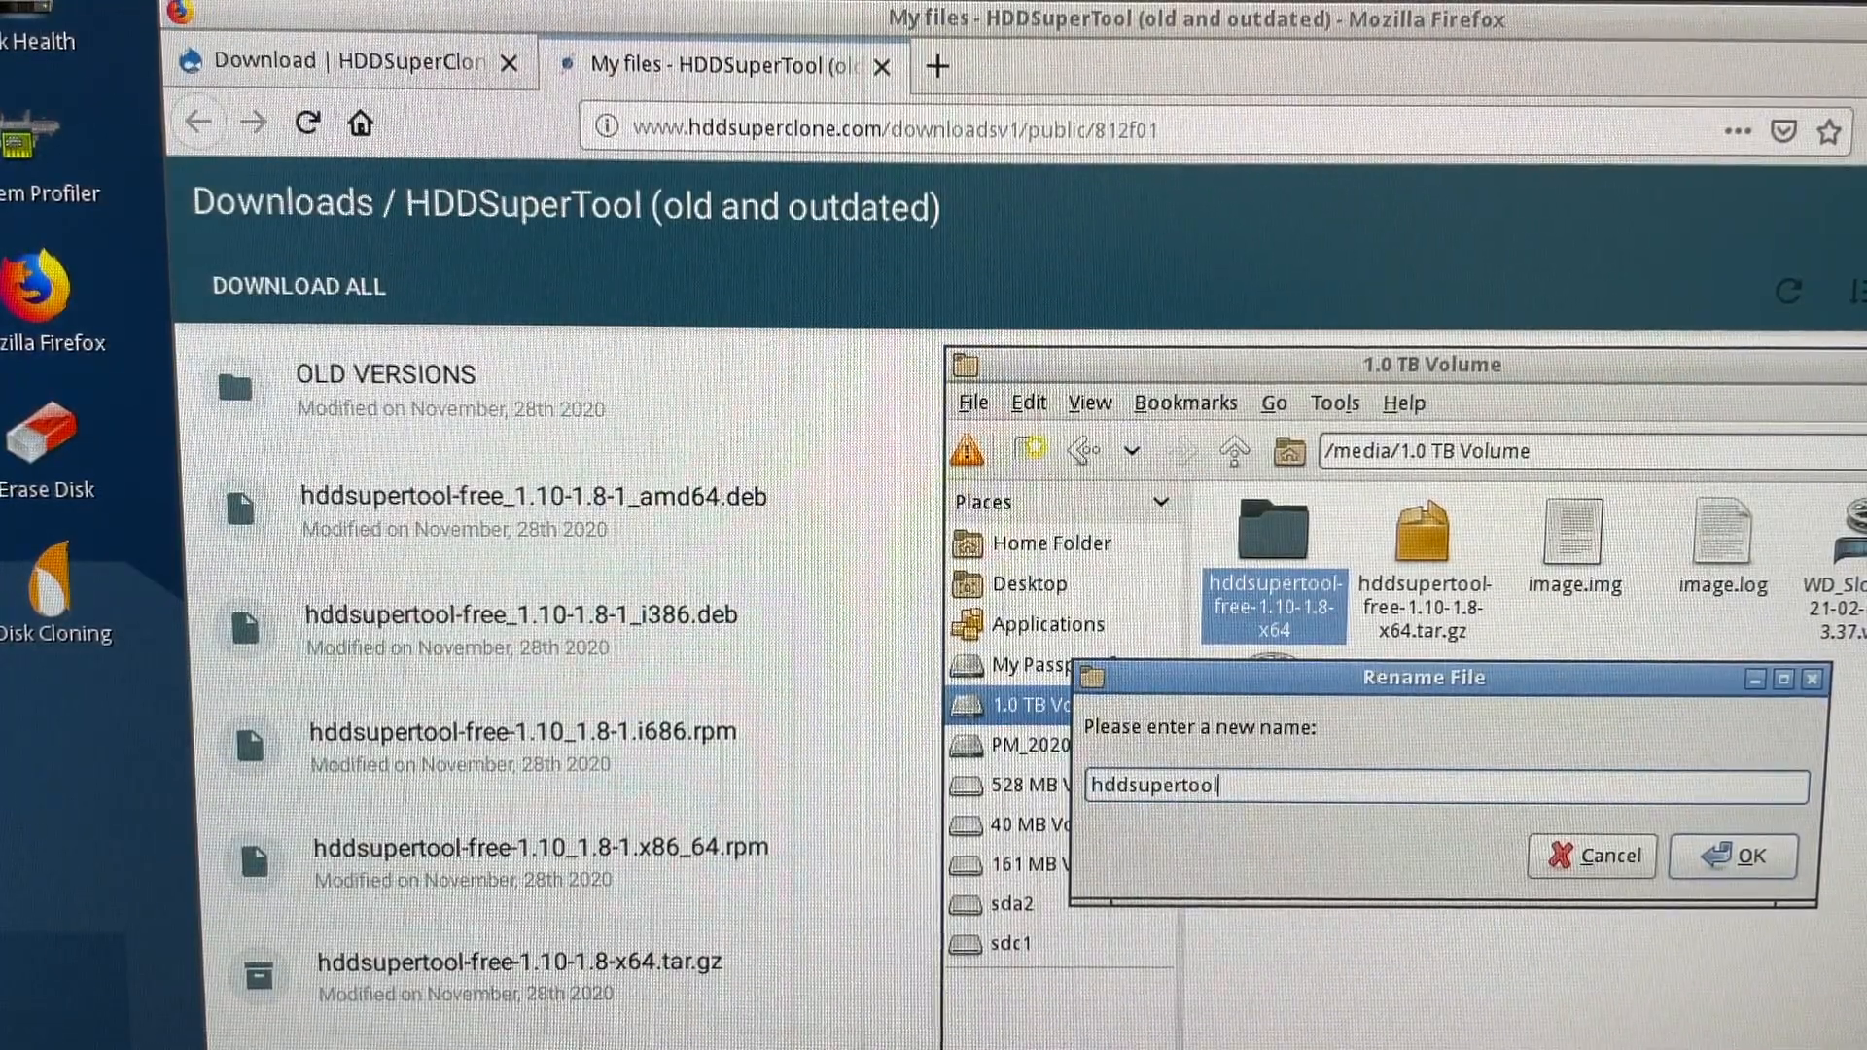
{"action": "left_click", "coordinate": [1733, 855]}
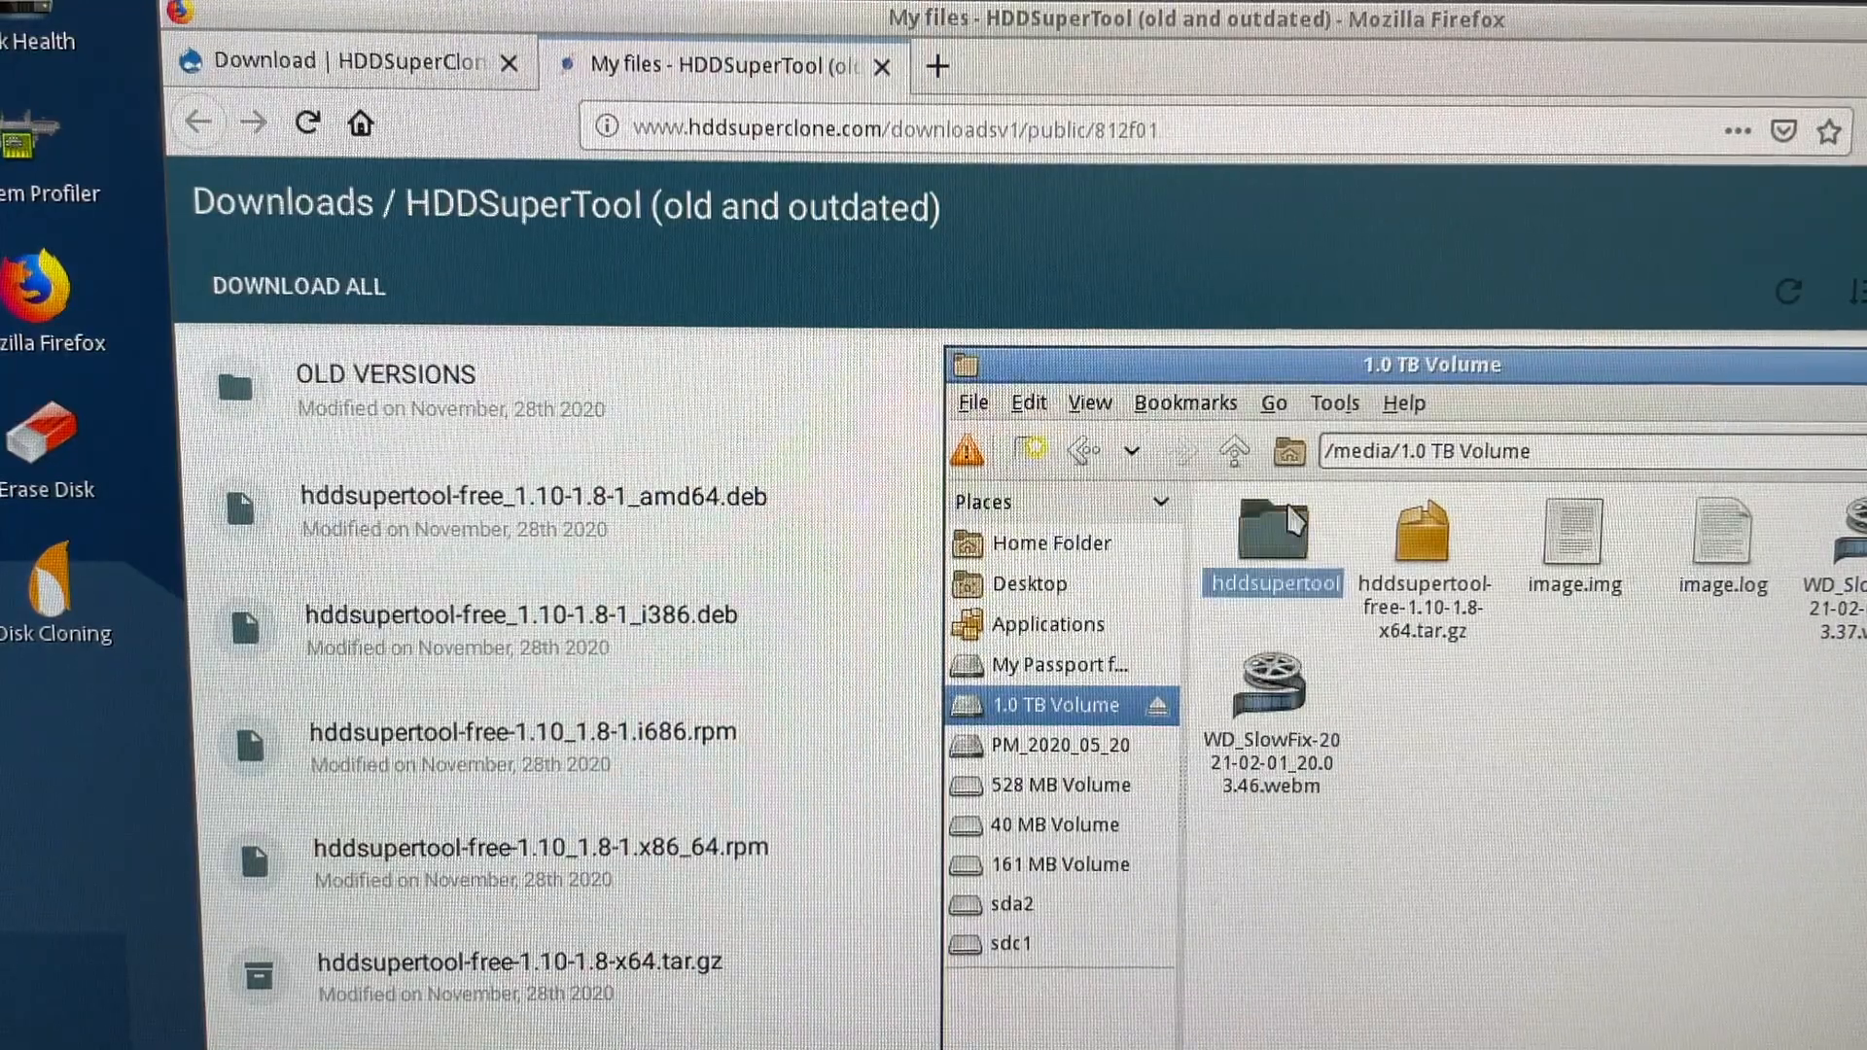
{"action": "mouse_move", "coordinate": [1071, 542]}
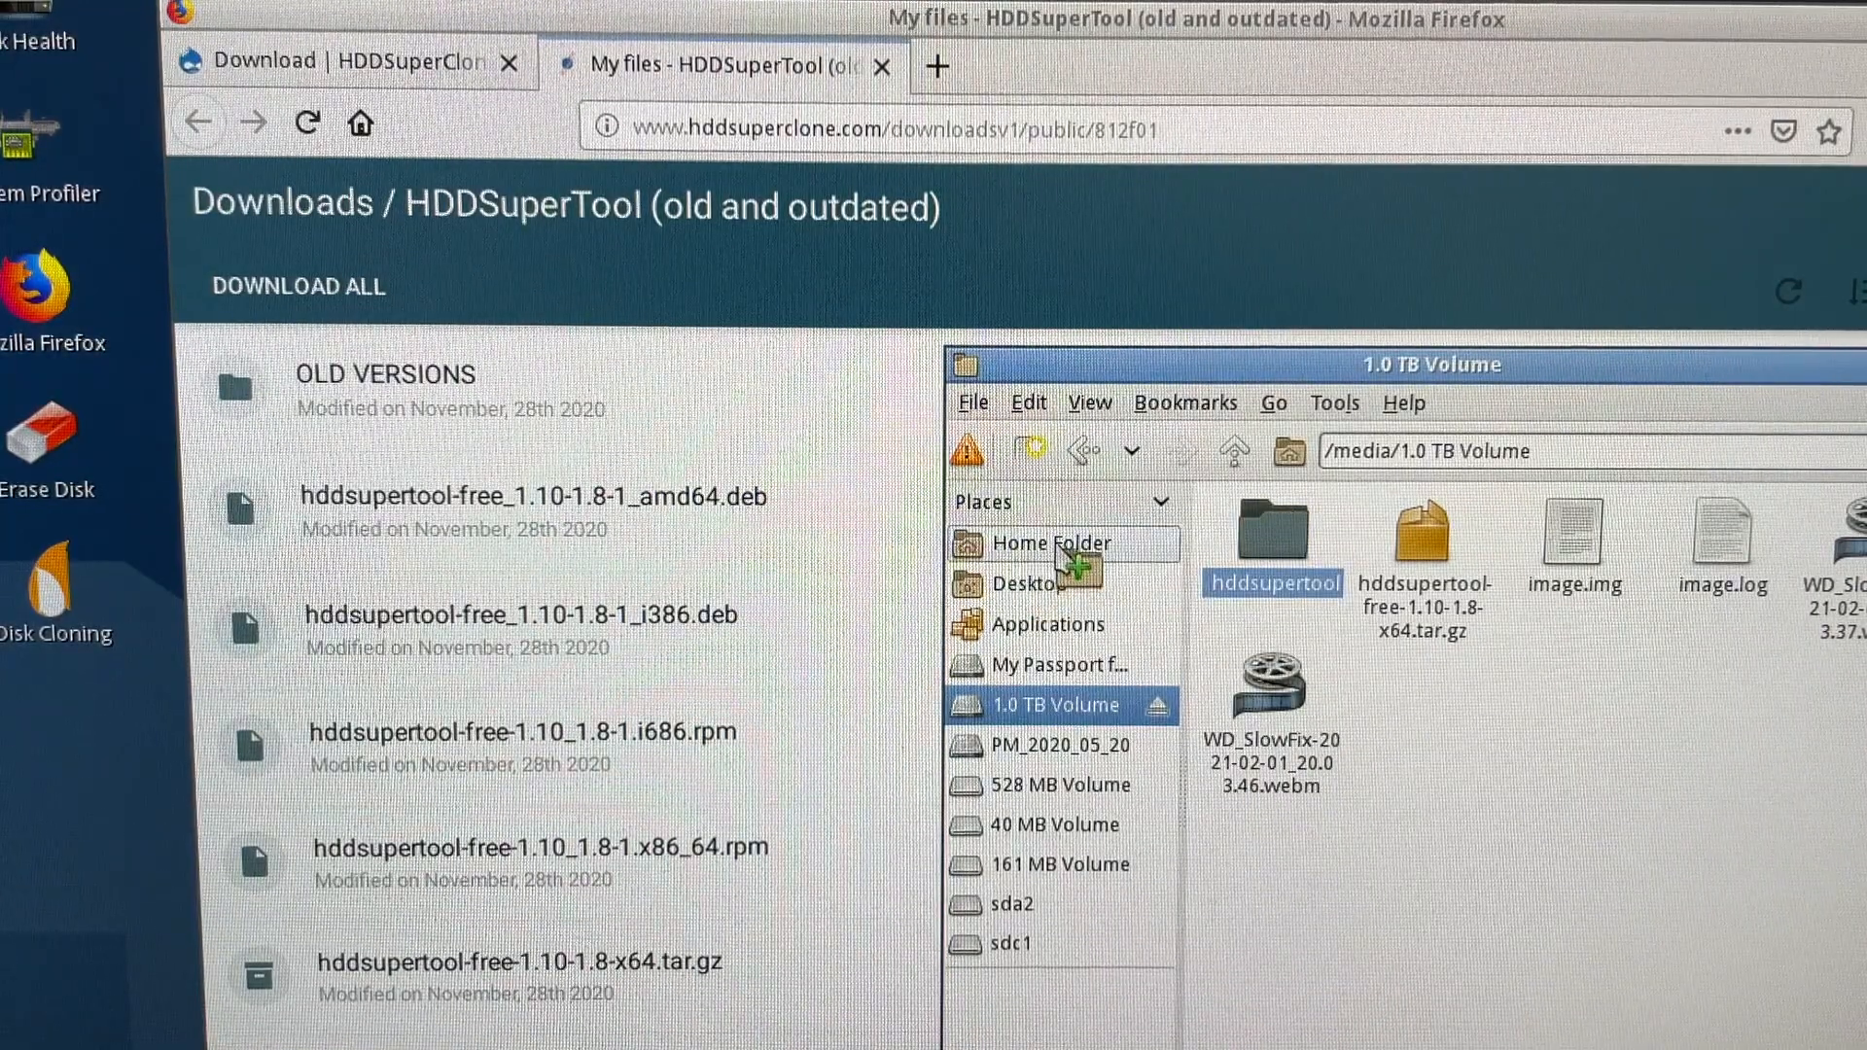
{"action": "left_click", "coordinate": [1050, 543]}
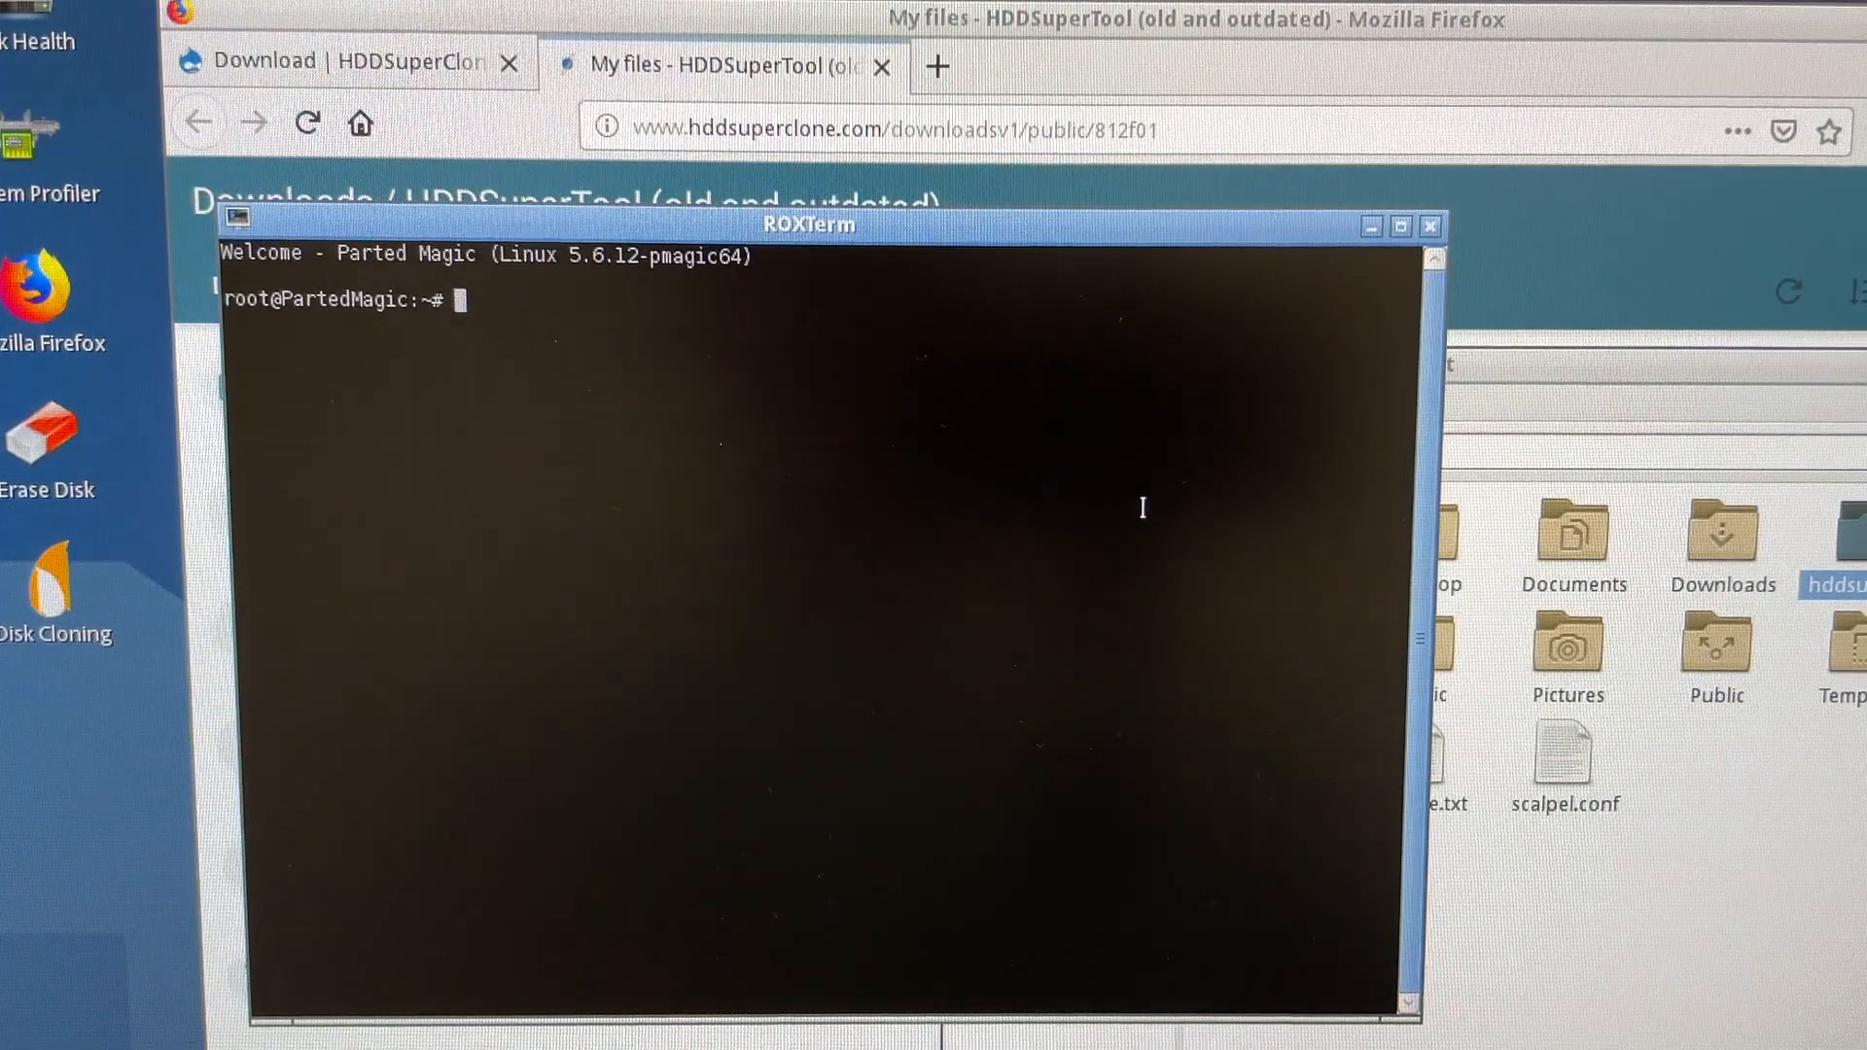
Step: In the root shell, change directory into the hddsupertool folder
{"action": "type", "text": "cd"}
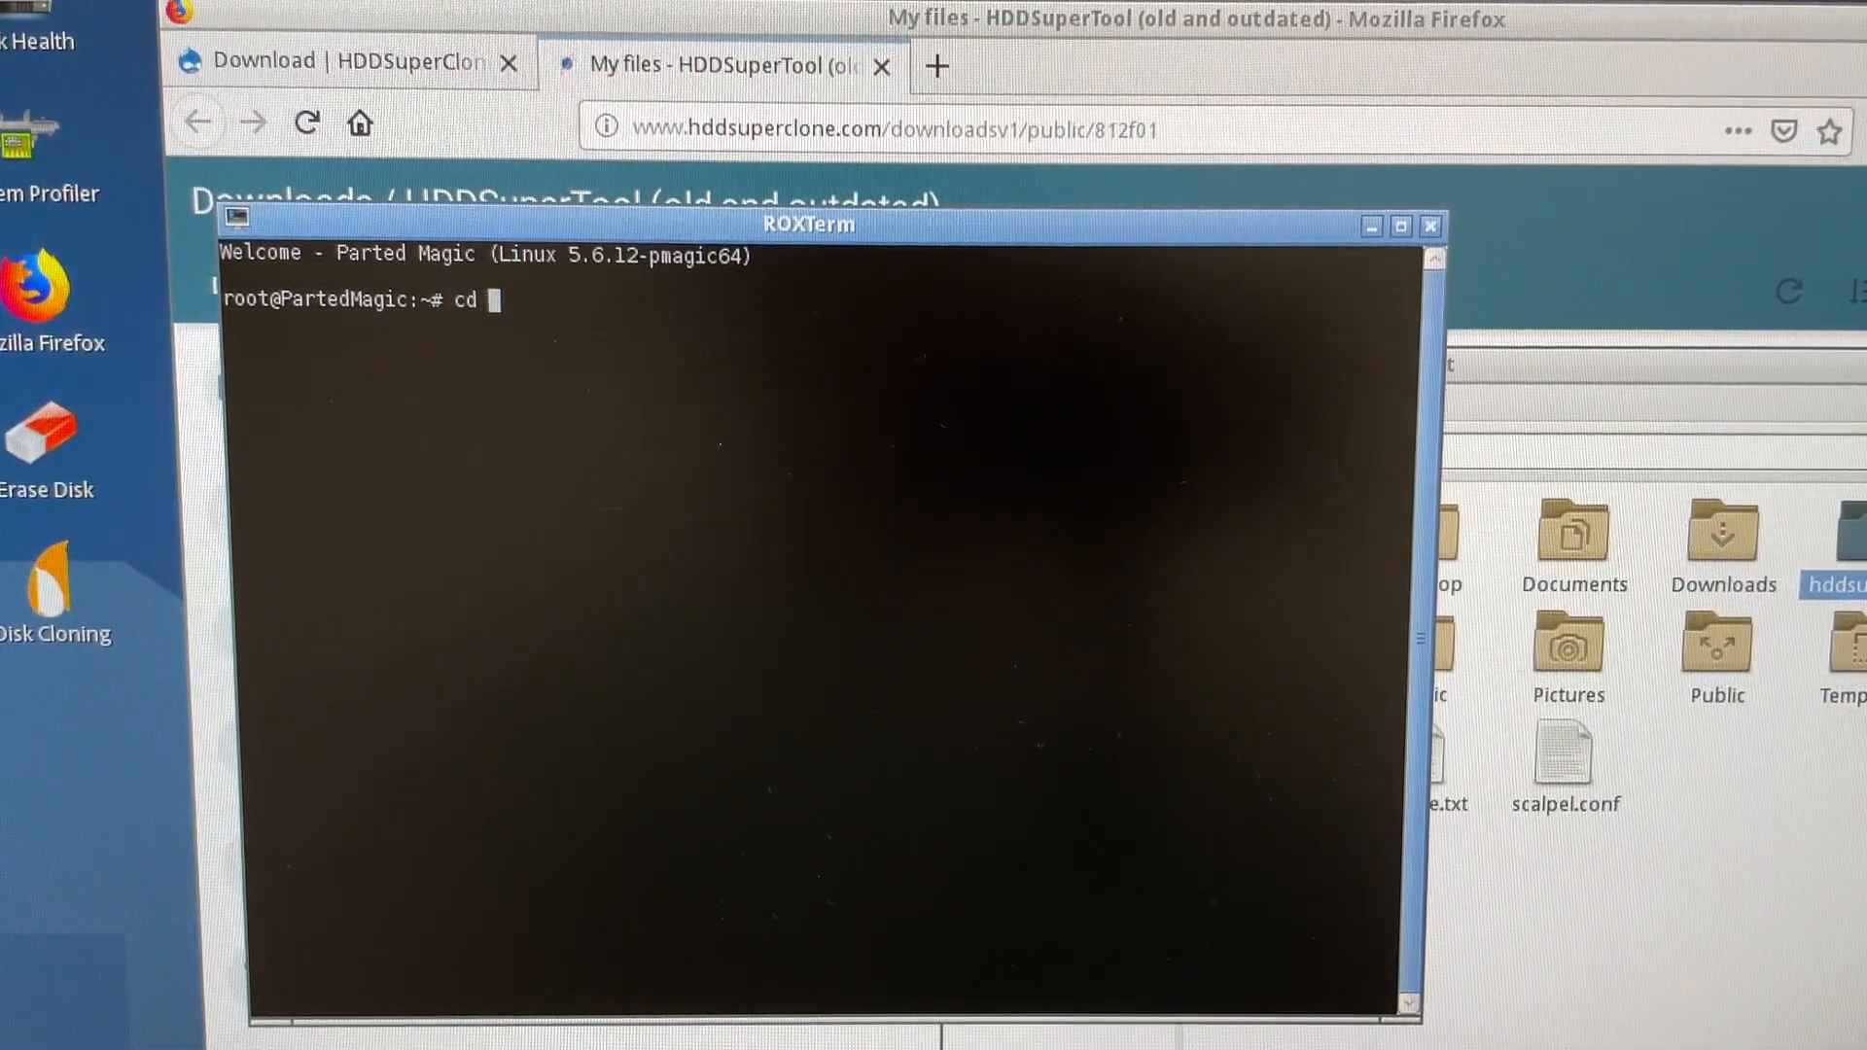
{"action": "type", "text": "hddpu"}
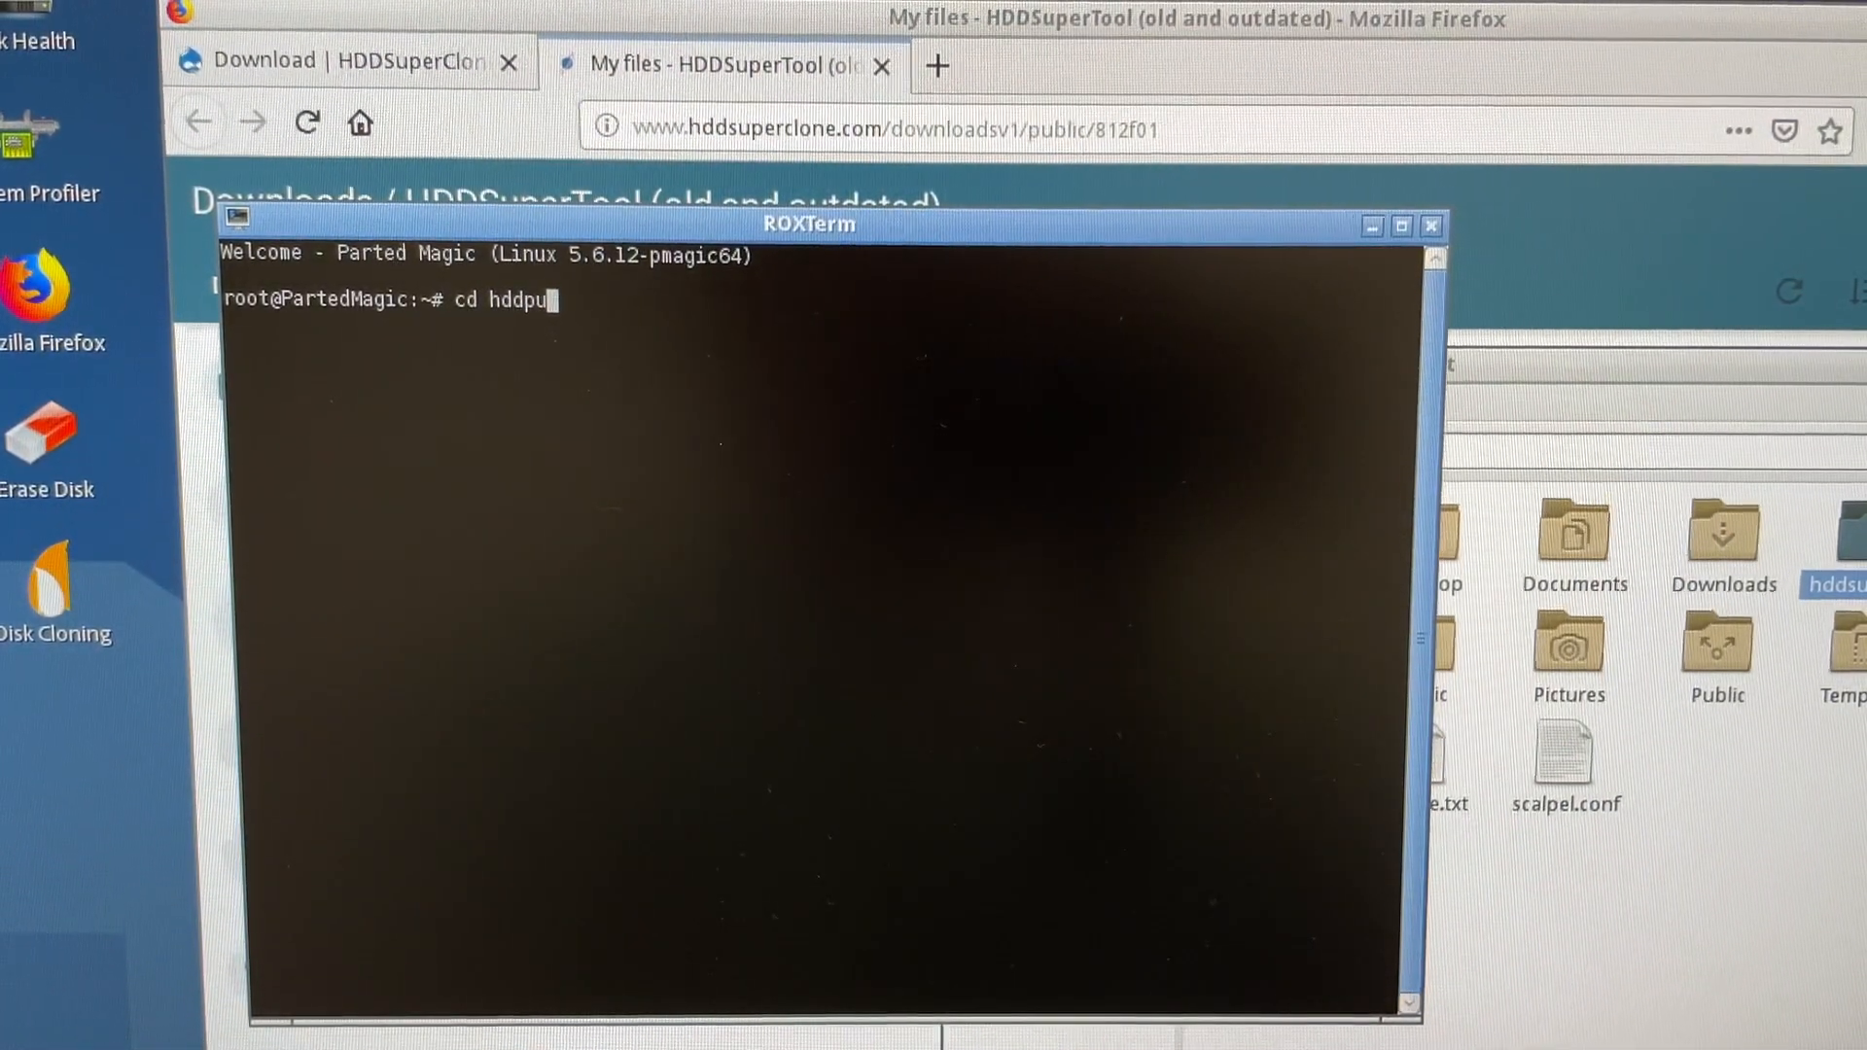
{"action": "type", "text": "super"}
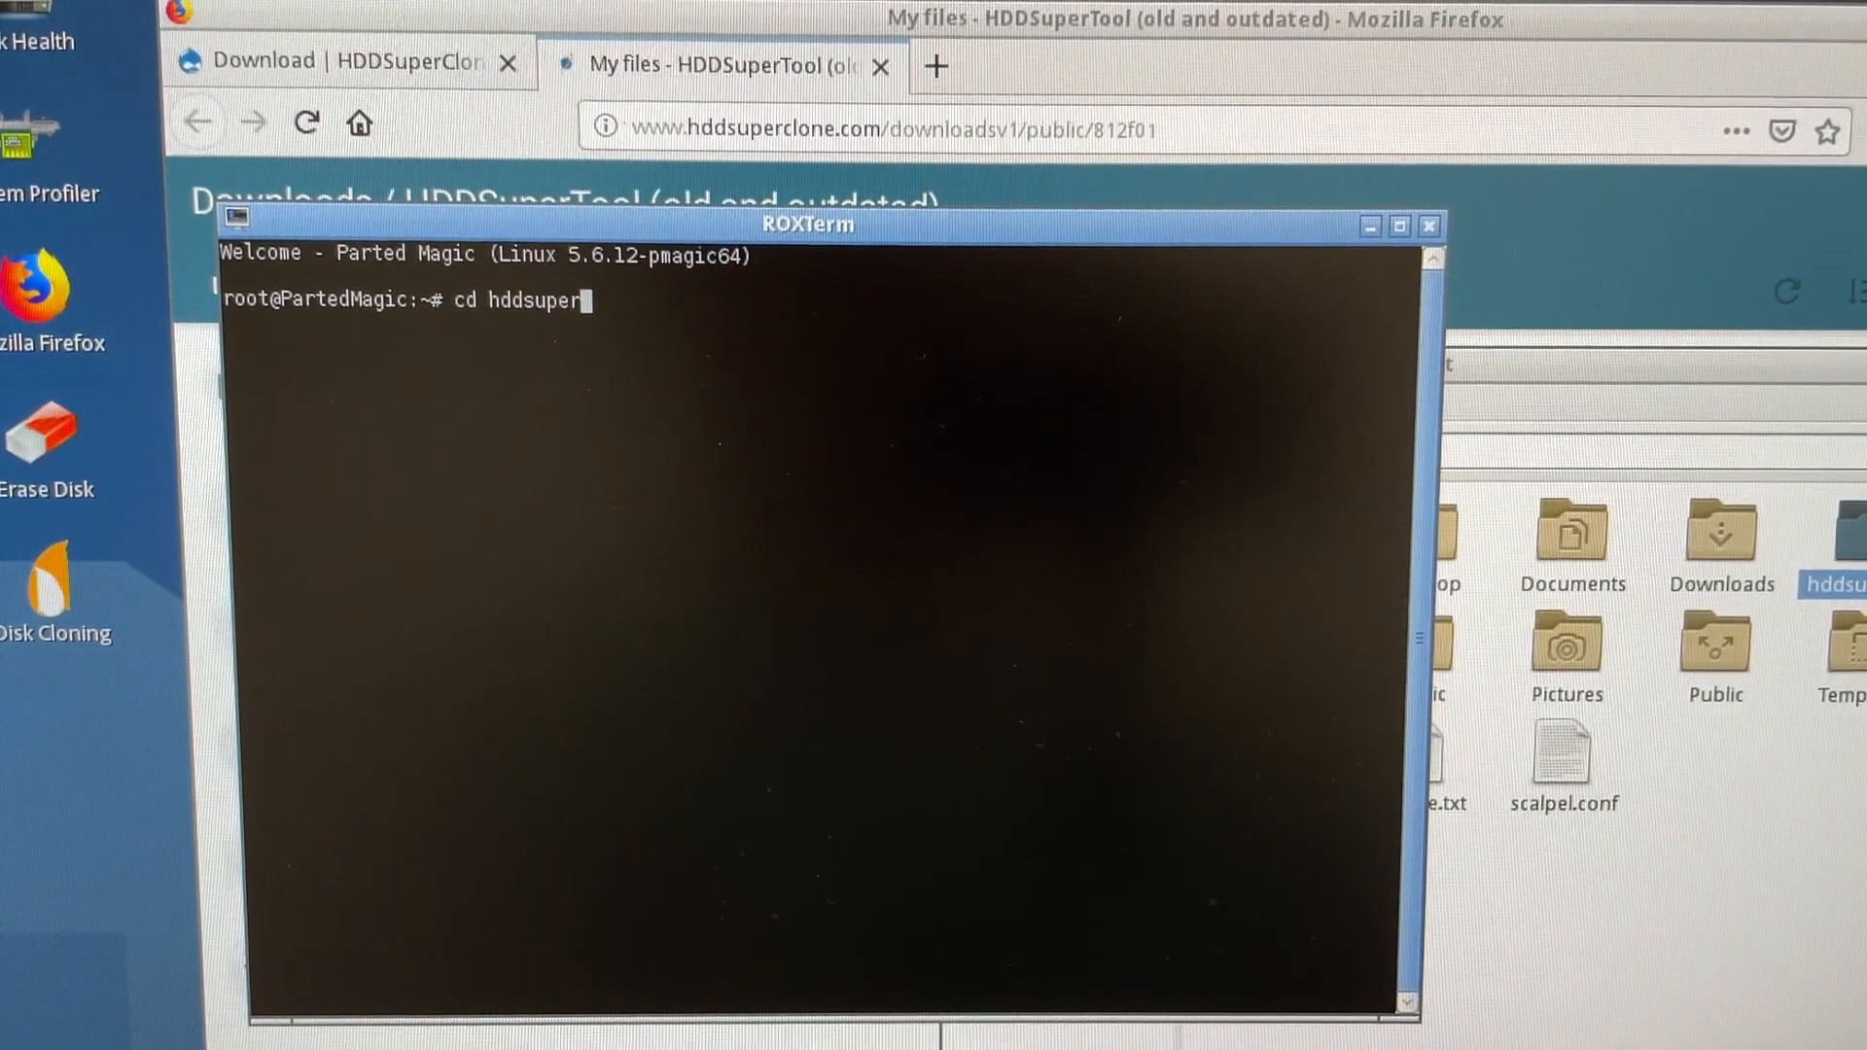
{"action": "key", "text": "Return"}
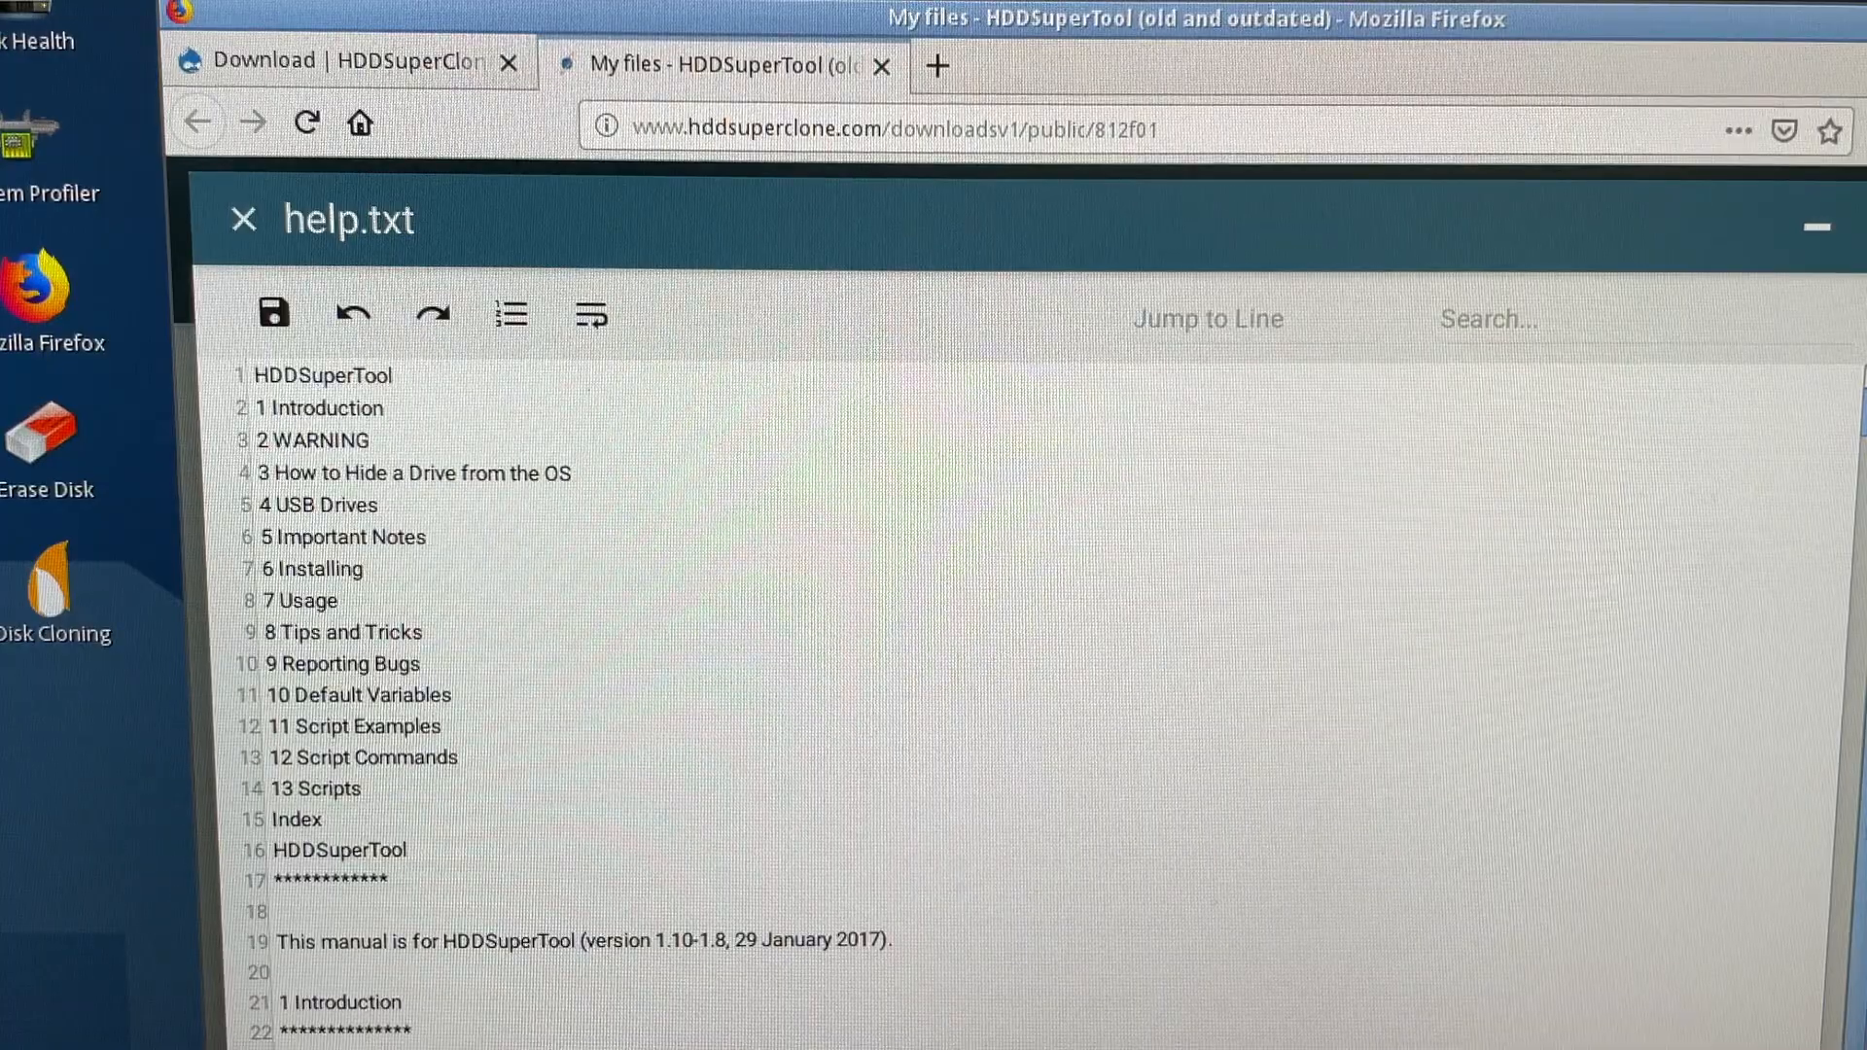
Step: Scroll help.txt to the home-folder copy, chmod and sudo run instructions
{"action": "scroll", "scroll_direction": "down", "scroll_amount": 3}
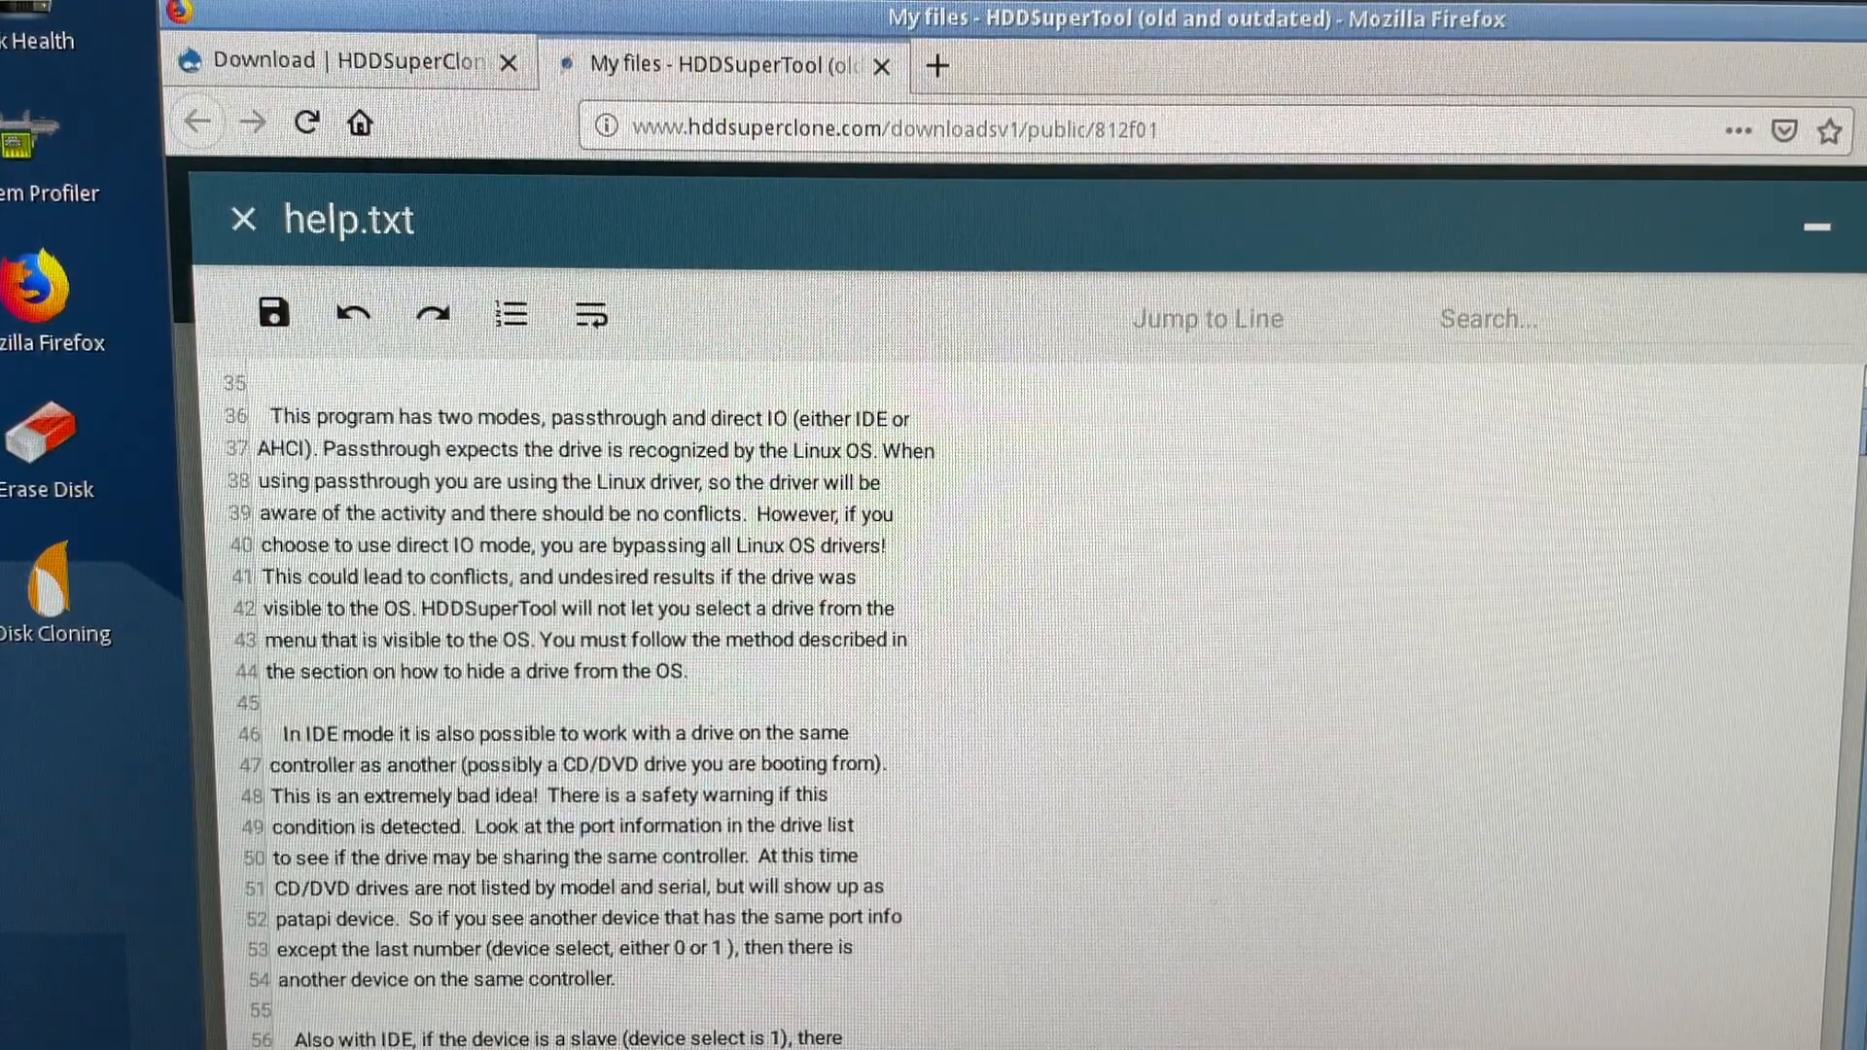
{"action": "scroll", "scroll_direction": "down", "scroll_amount": 3}
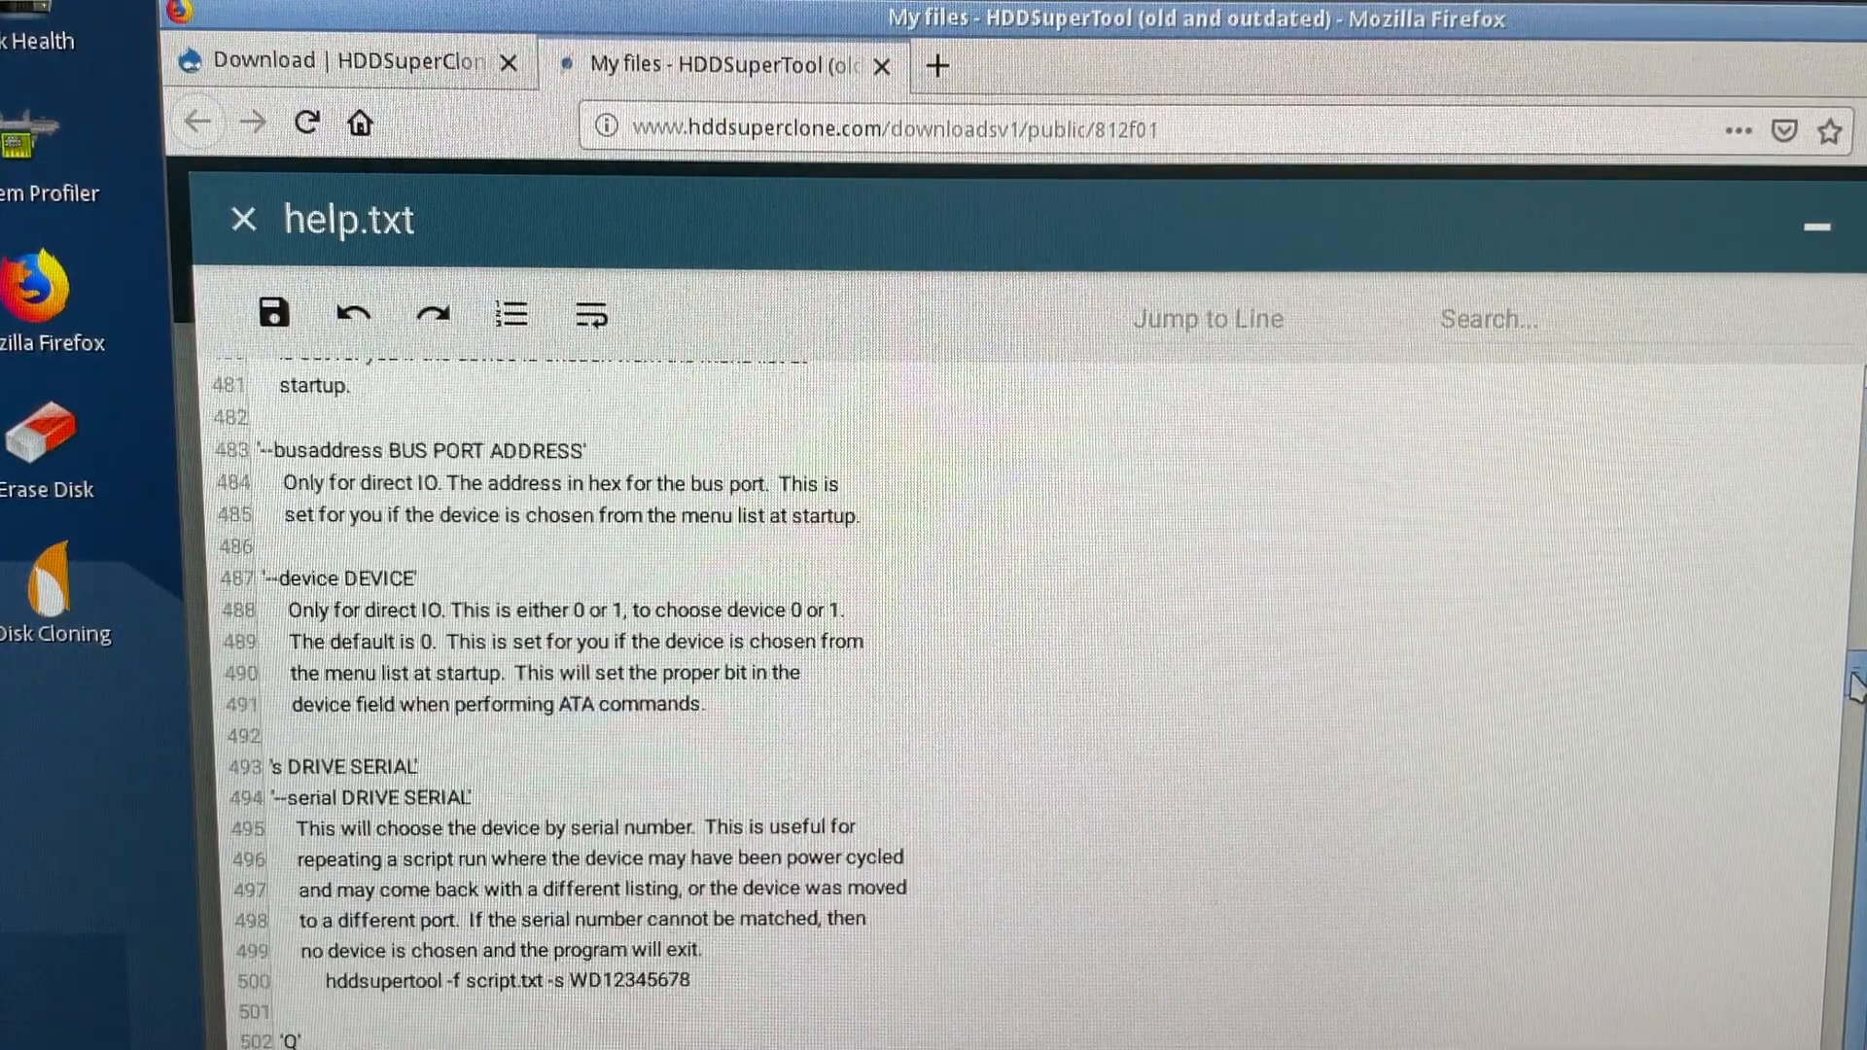
{"action": "scroll", "scroll_direction": "up", "scroll_amount": 3}
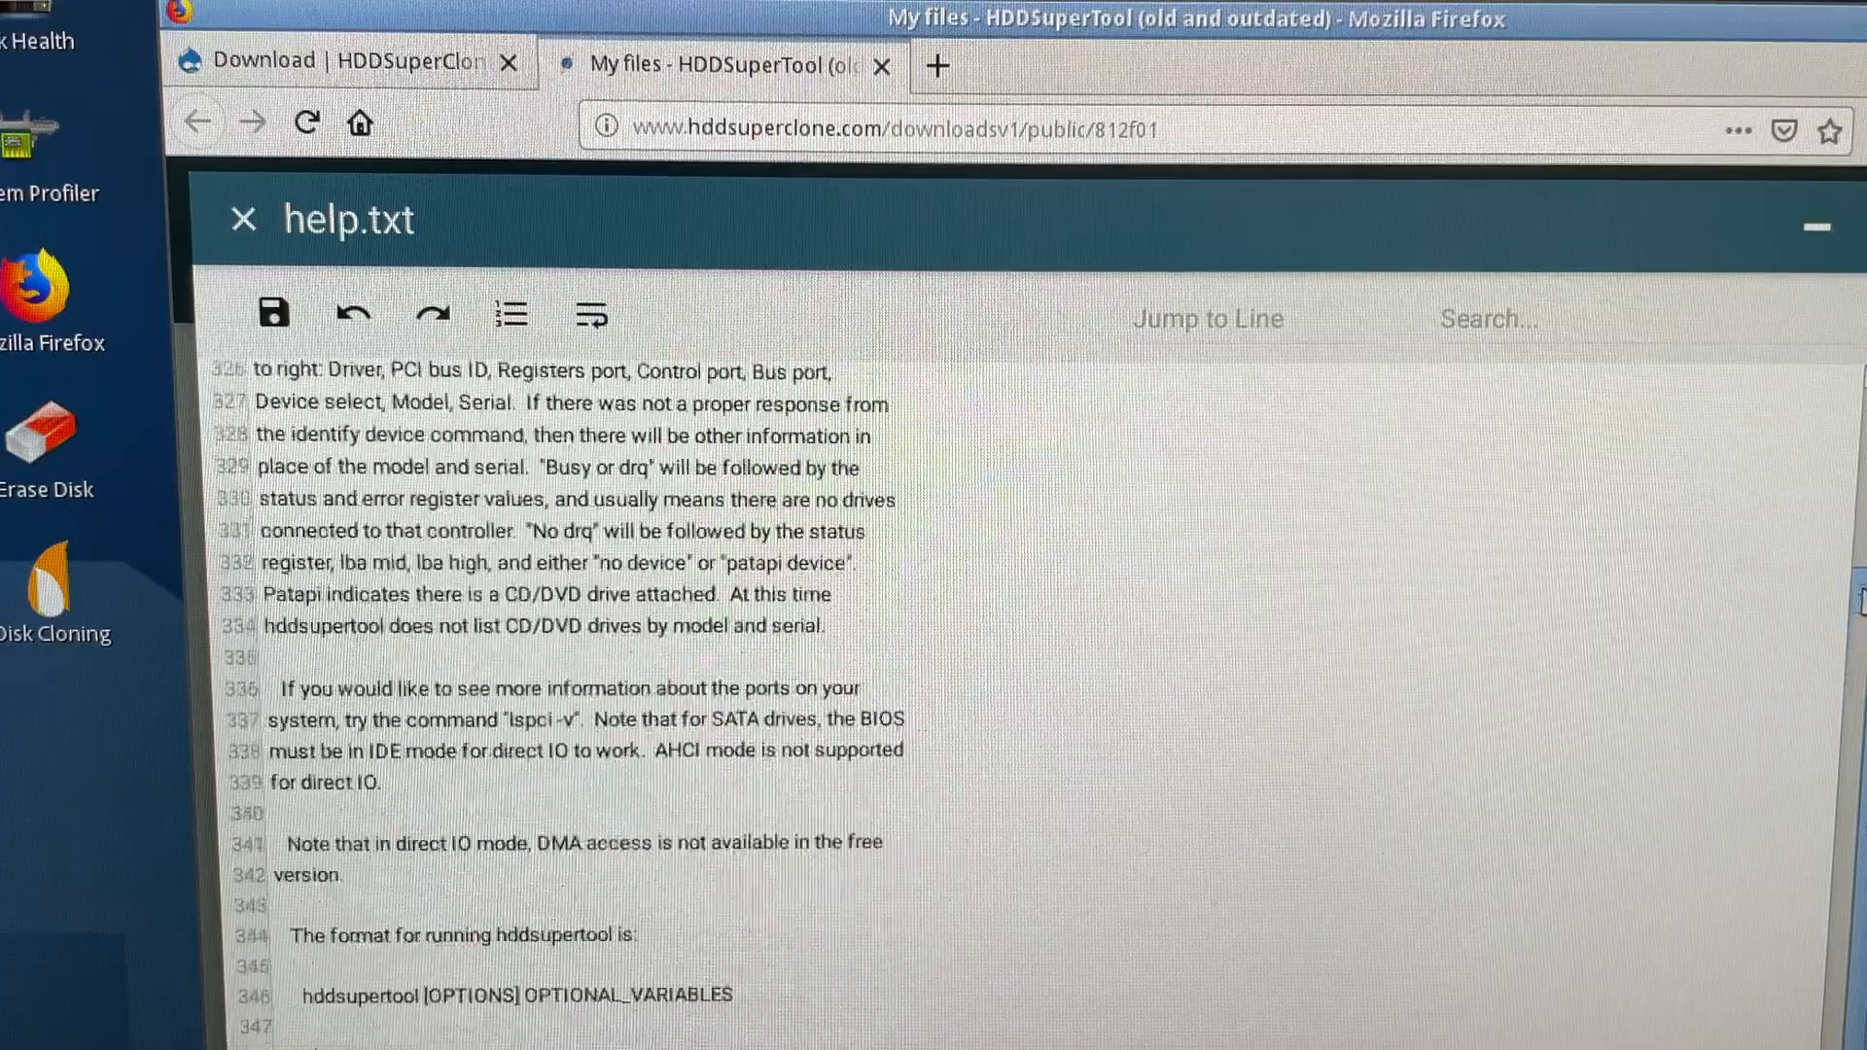
{"action": "scroll", "scroll_direction": "down", "scroll_amount": 3}
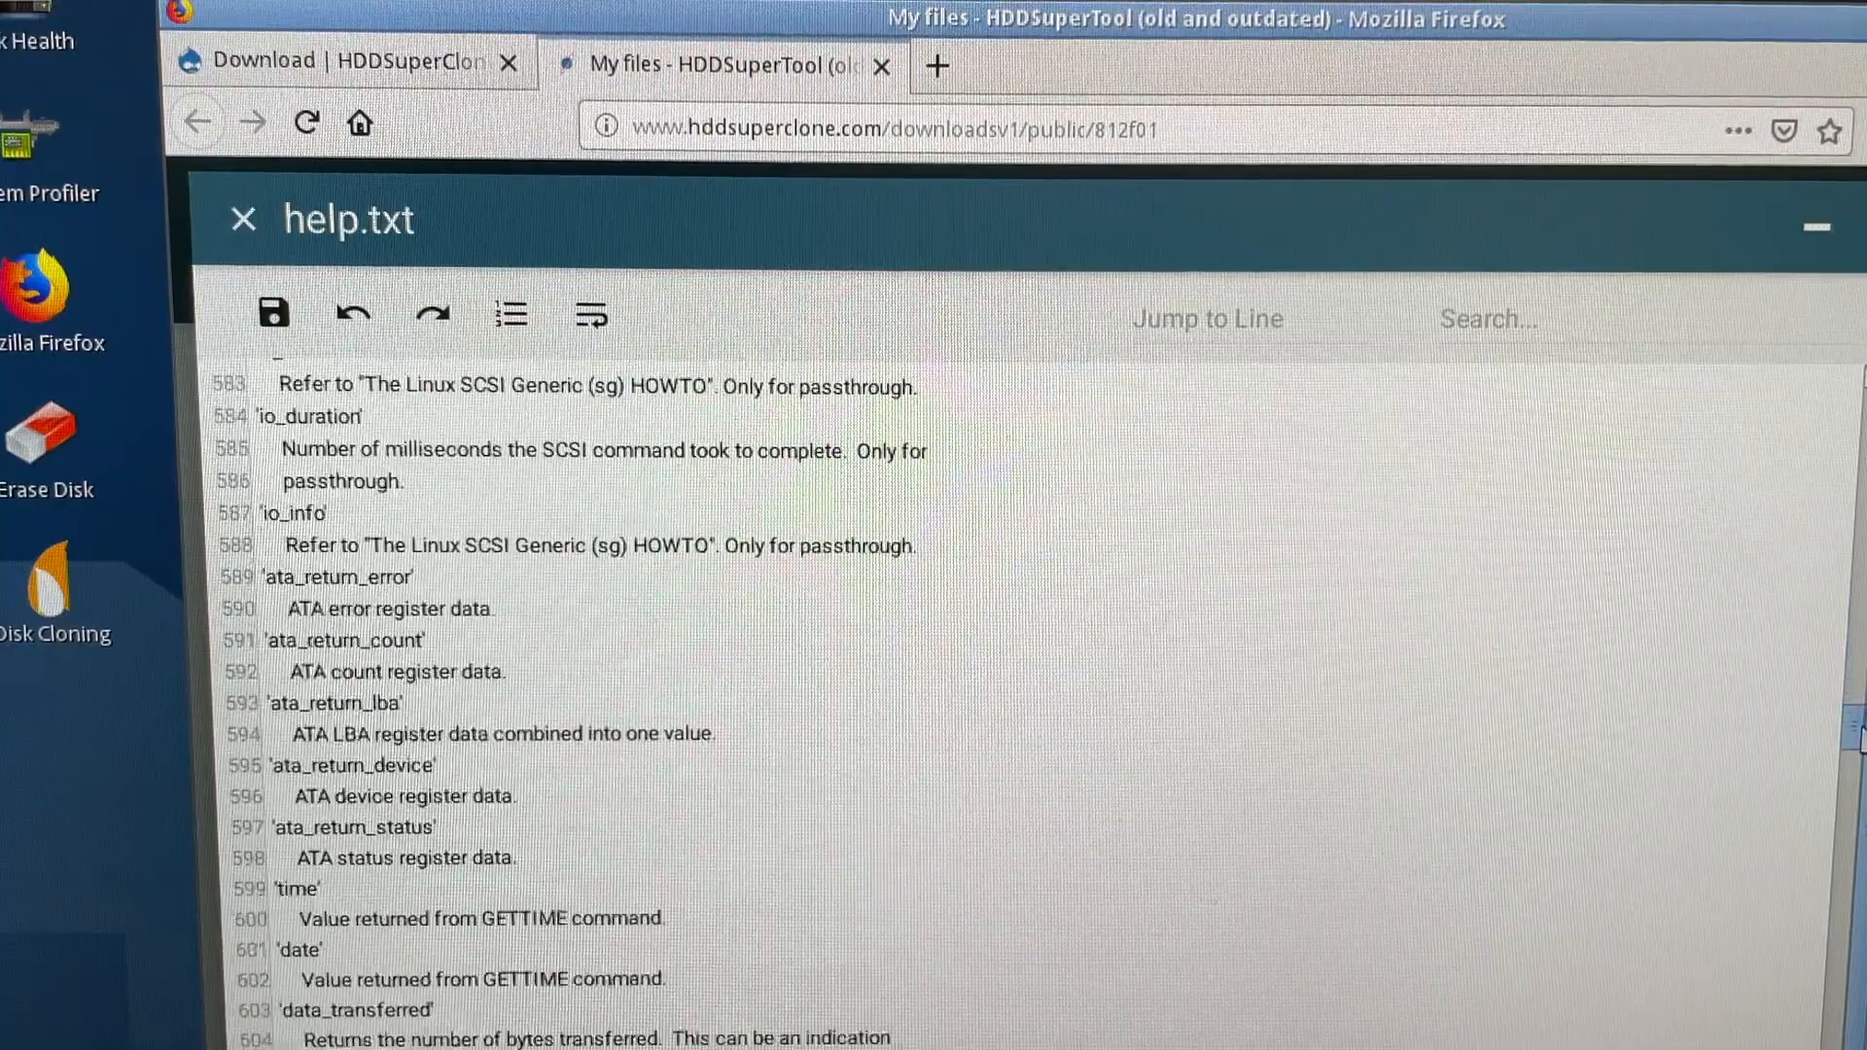
{"action": "scroll", "scroll_direction": "down", "scroll_amount": 3}
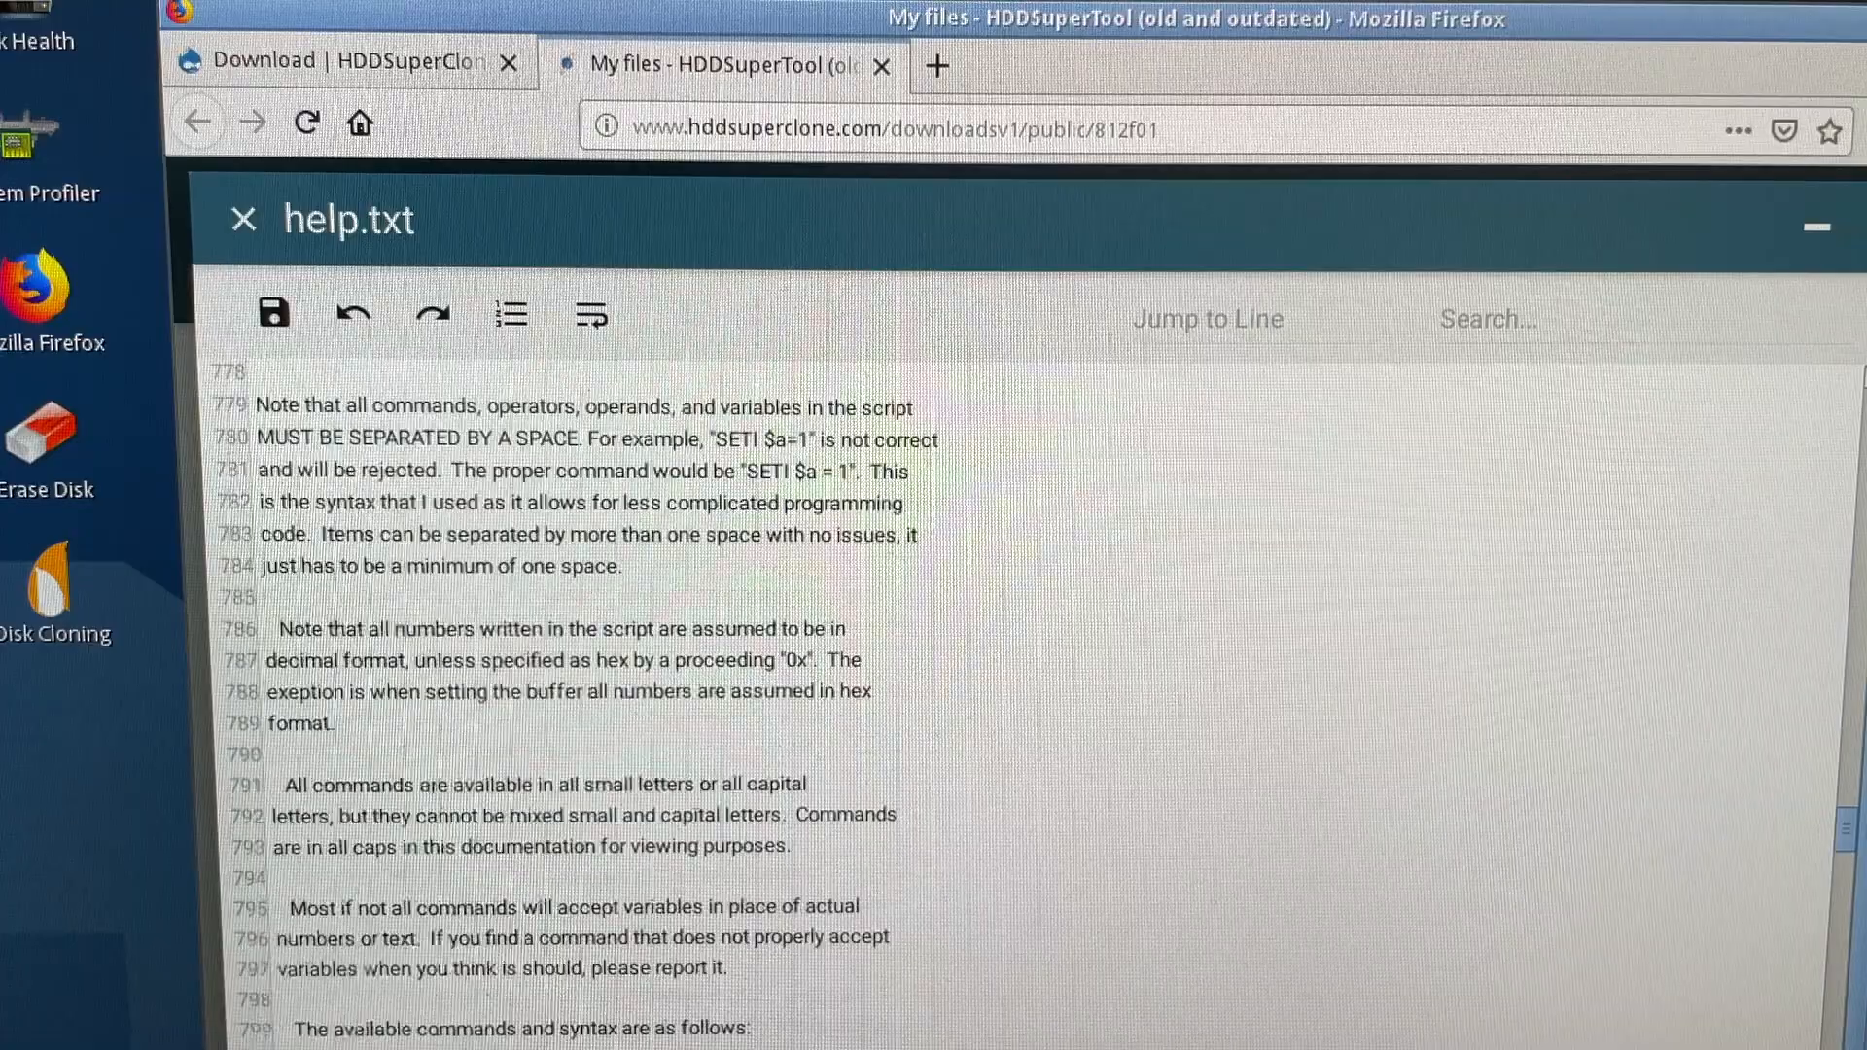
{"action": "scroll", "scroll_direction": "down", "scroll_amount": 3}
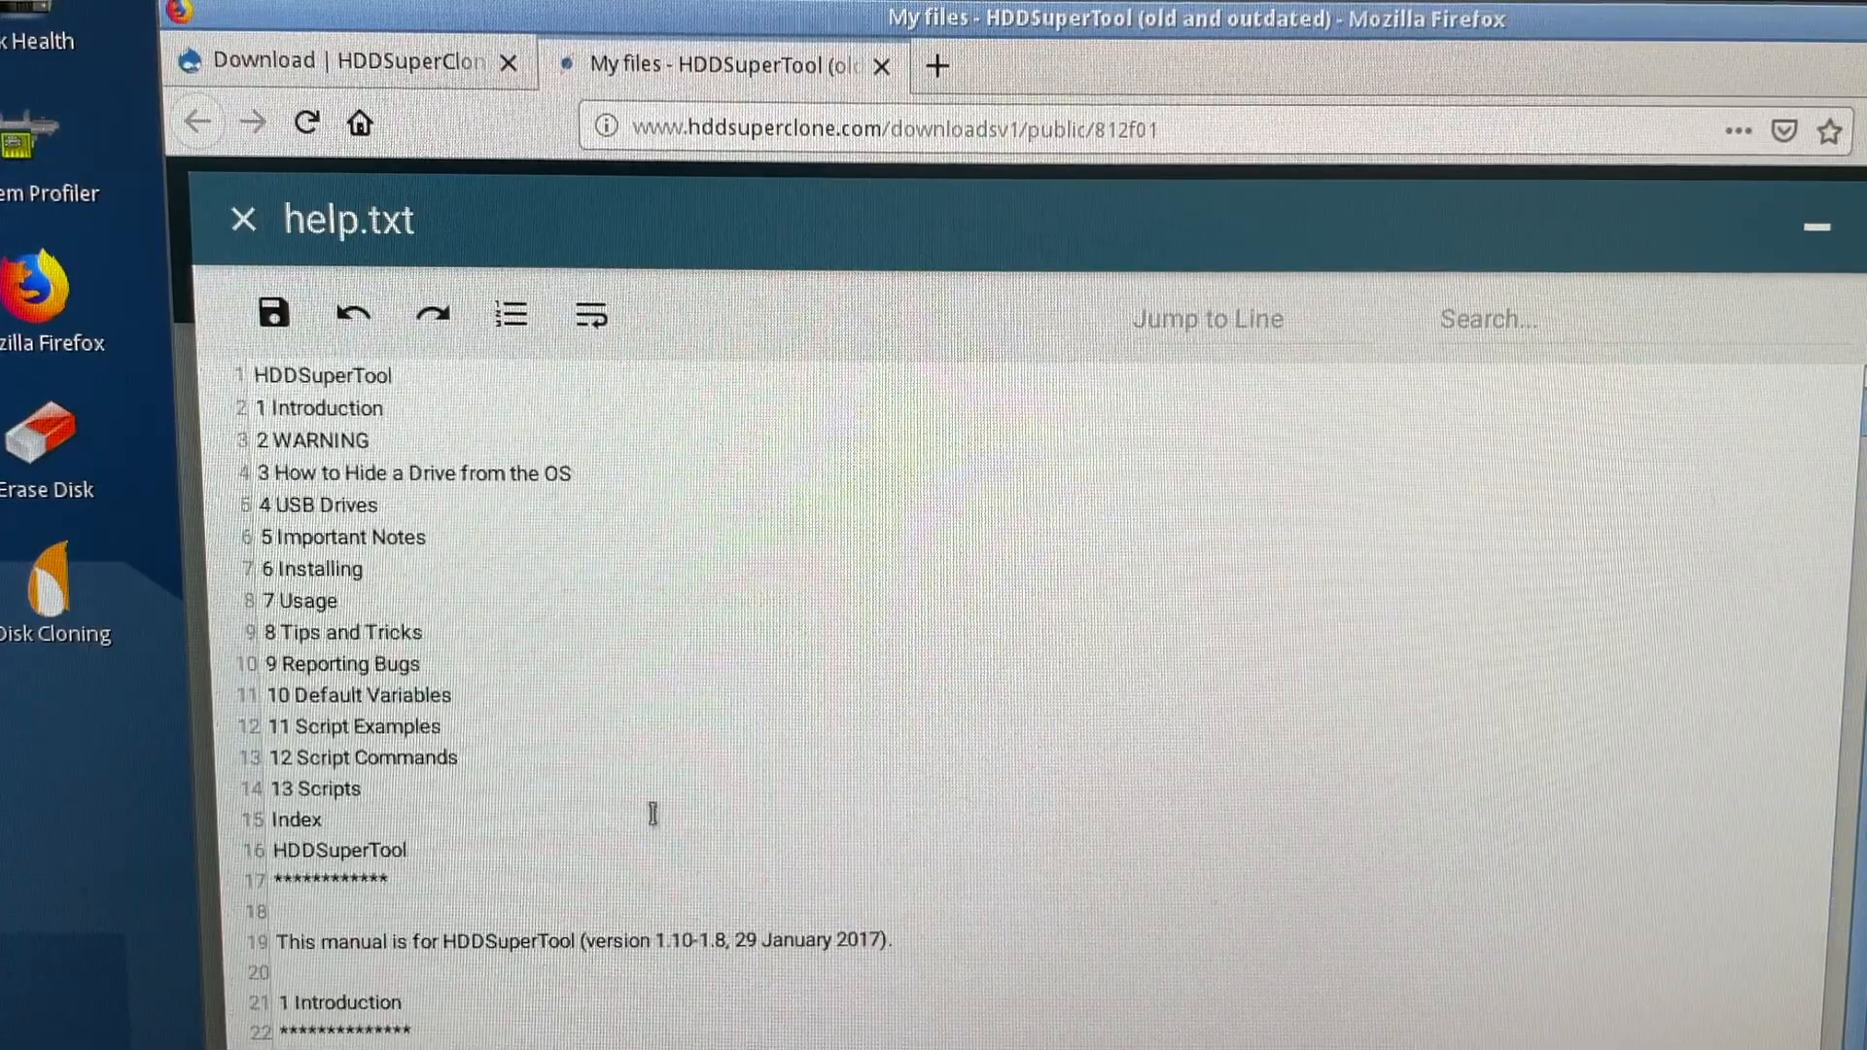
{"action": "scroll", "scroll_direction": "down", "scroll_amount": 3}
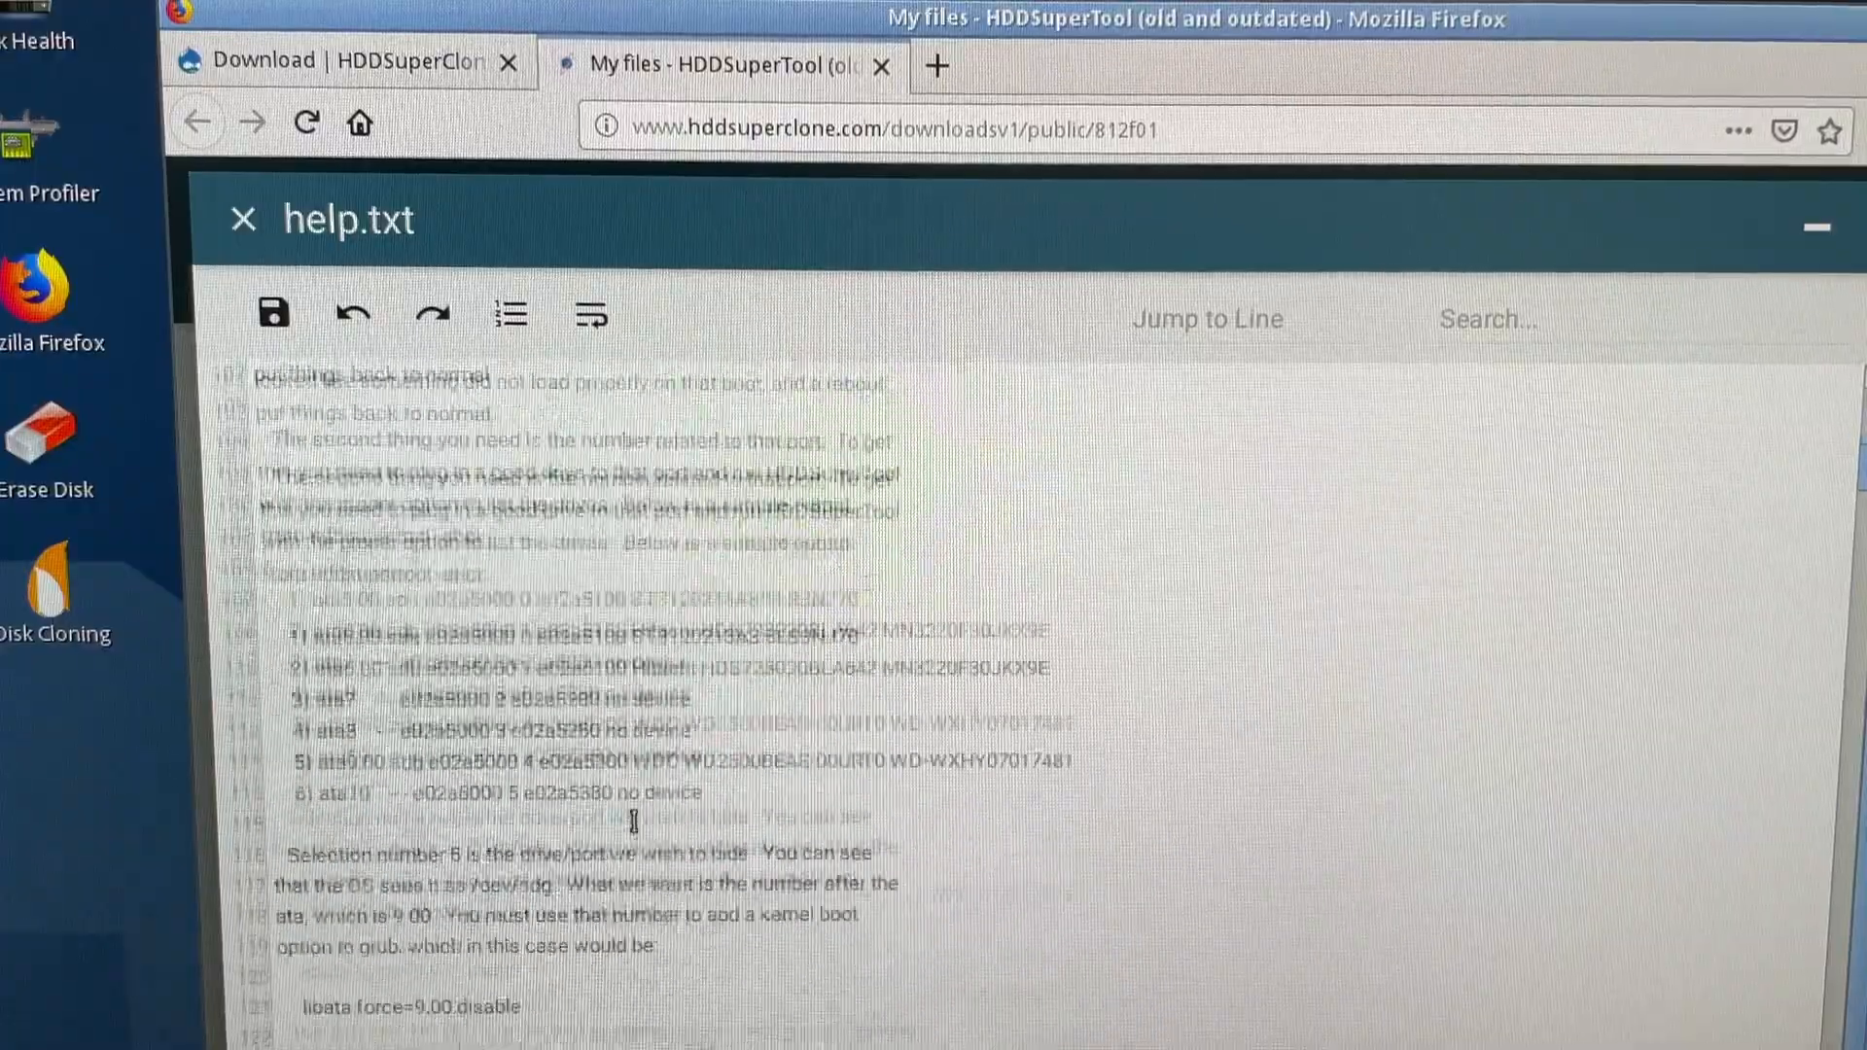
{"action": "scroll", "scroll_direction": "down", "scroll_amount": 3}
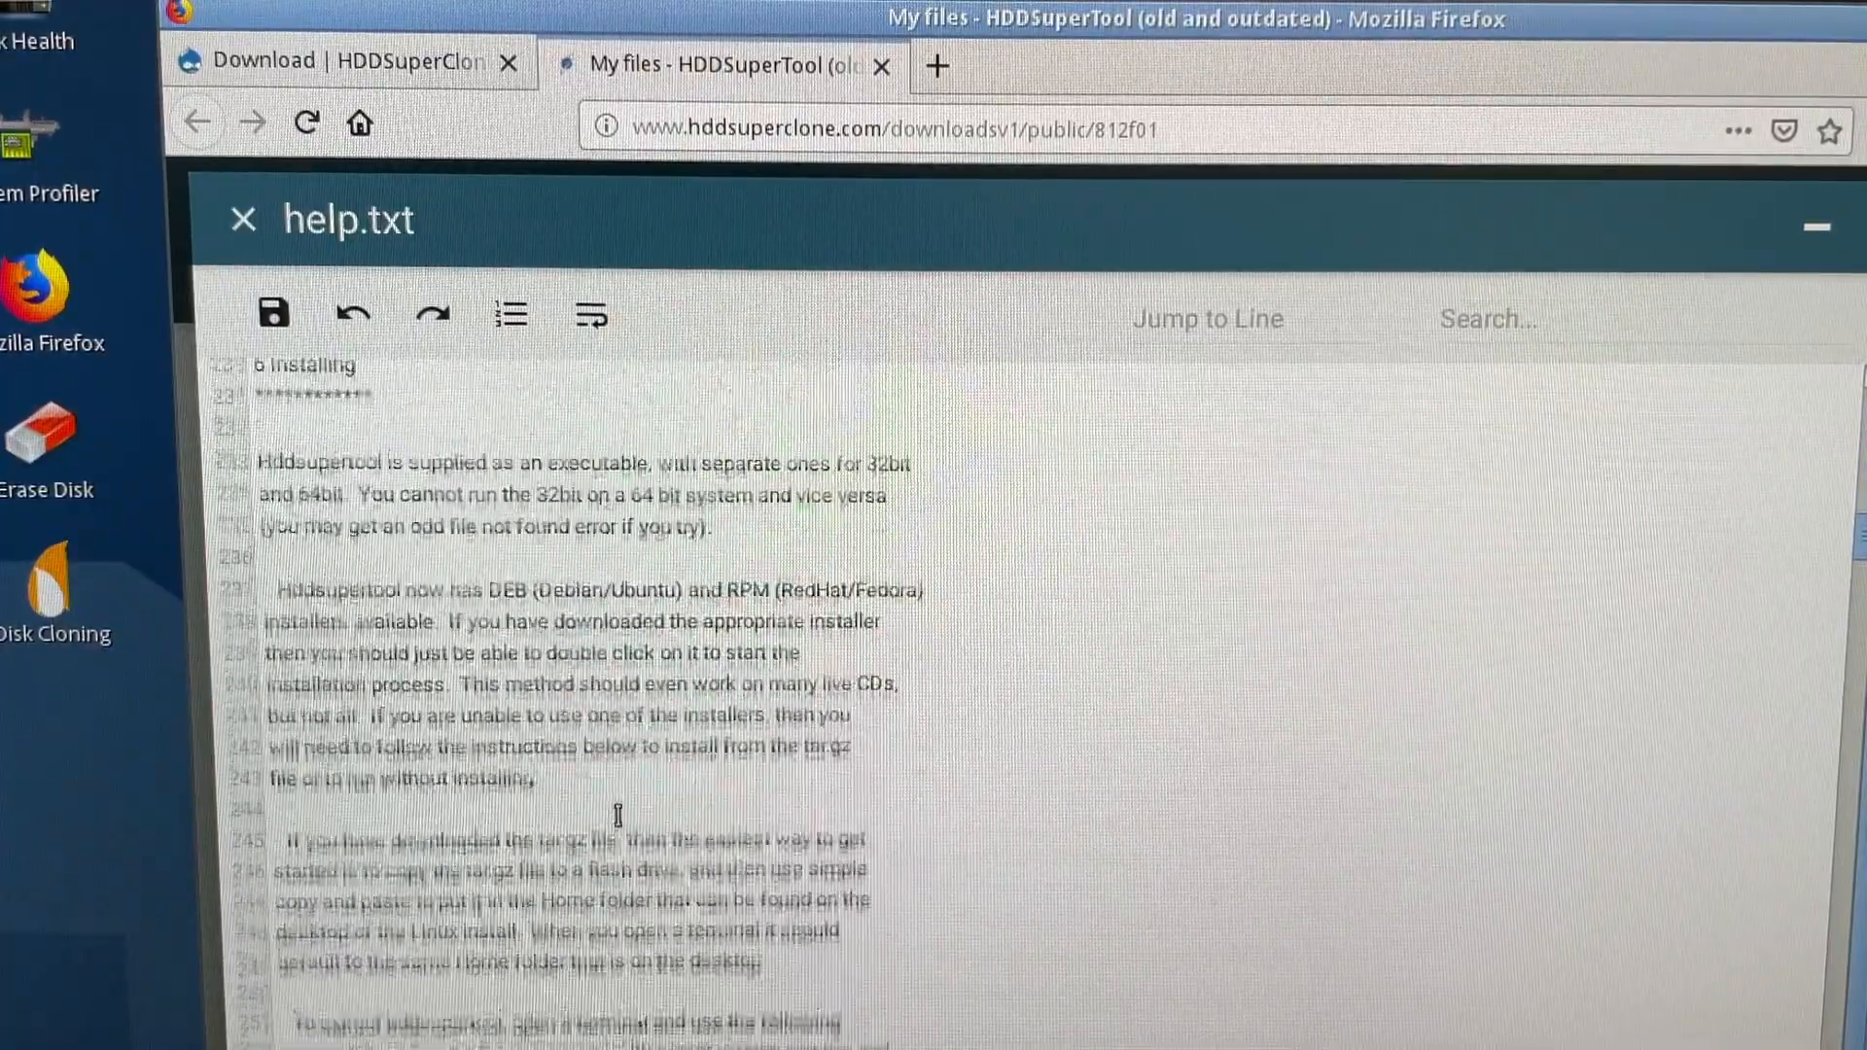
{"action": "scroll", "scroll_direction": "down", "scroll_amount": 3}
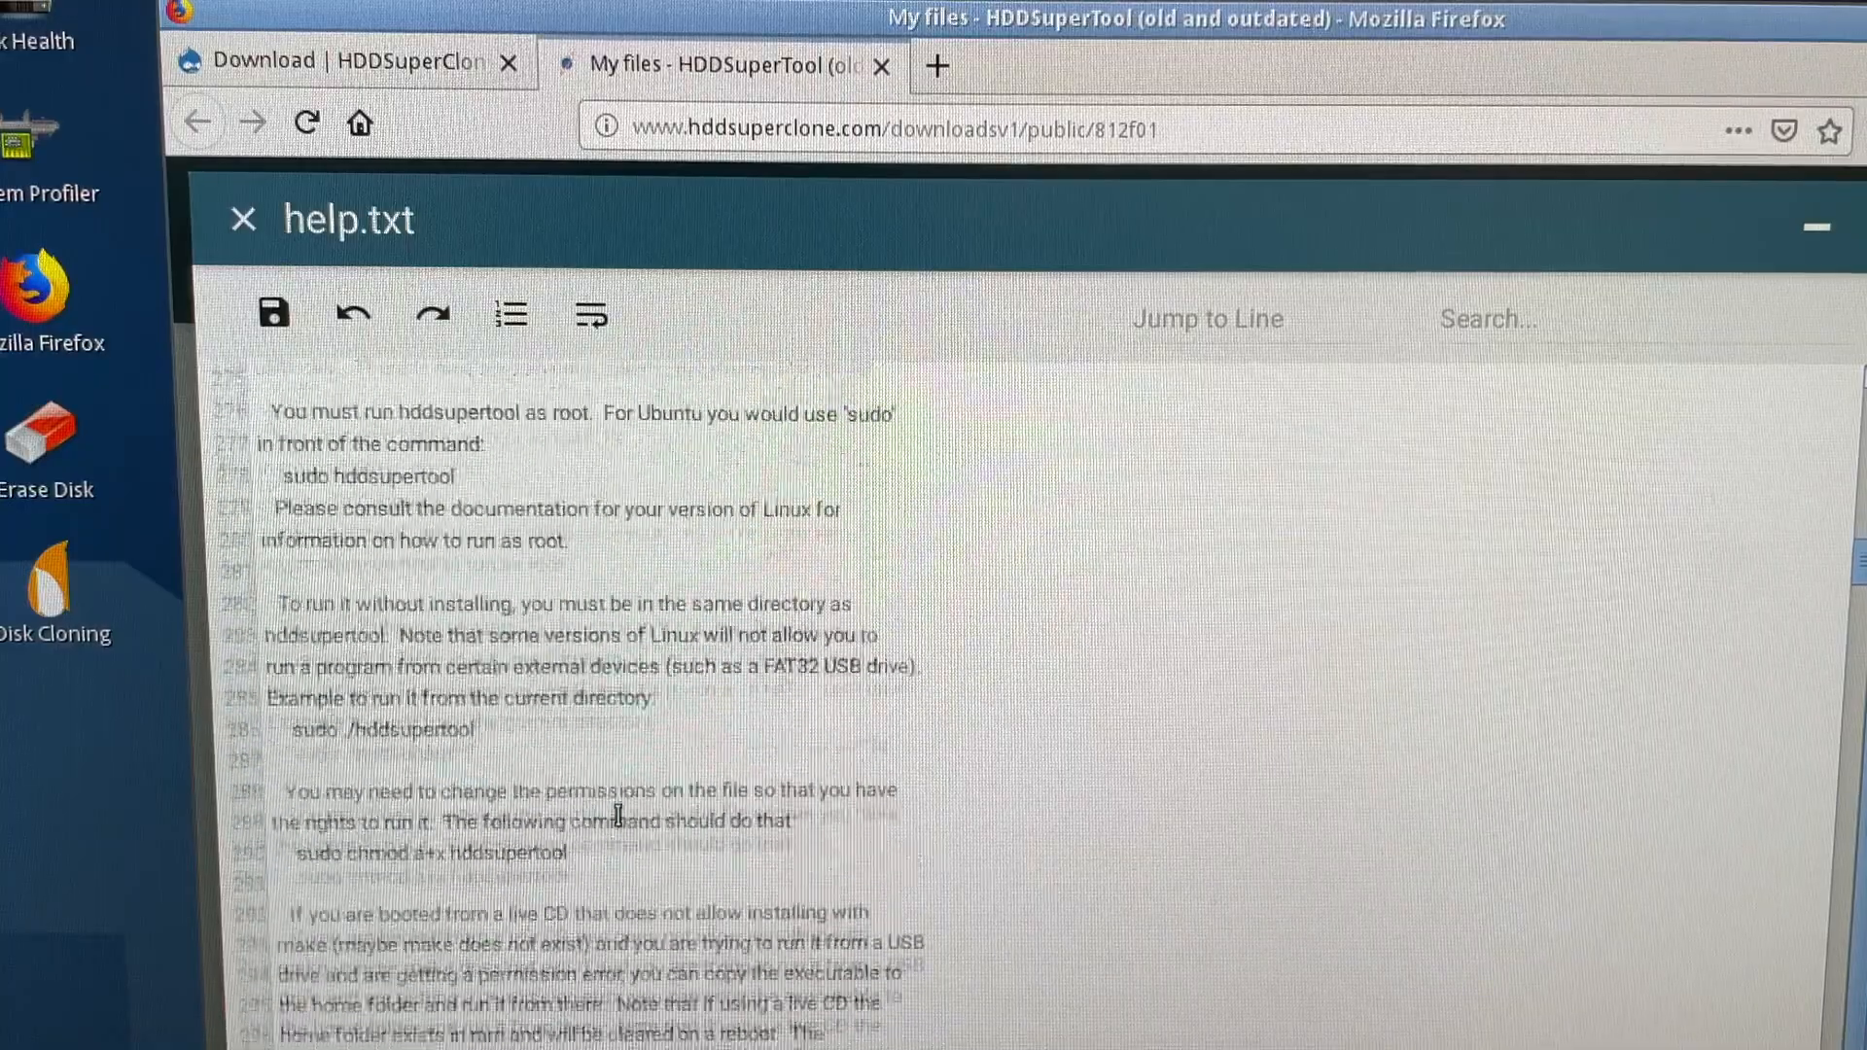
{"action": "scroll", "scroll_direction": "down", "scroll_amount": 3}
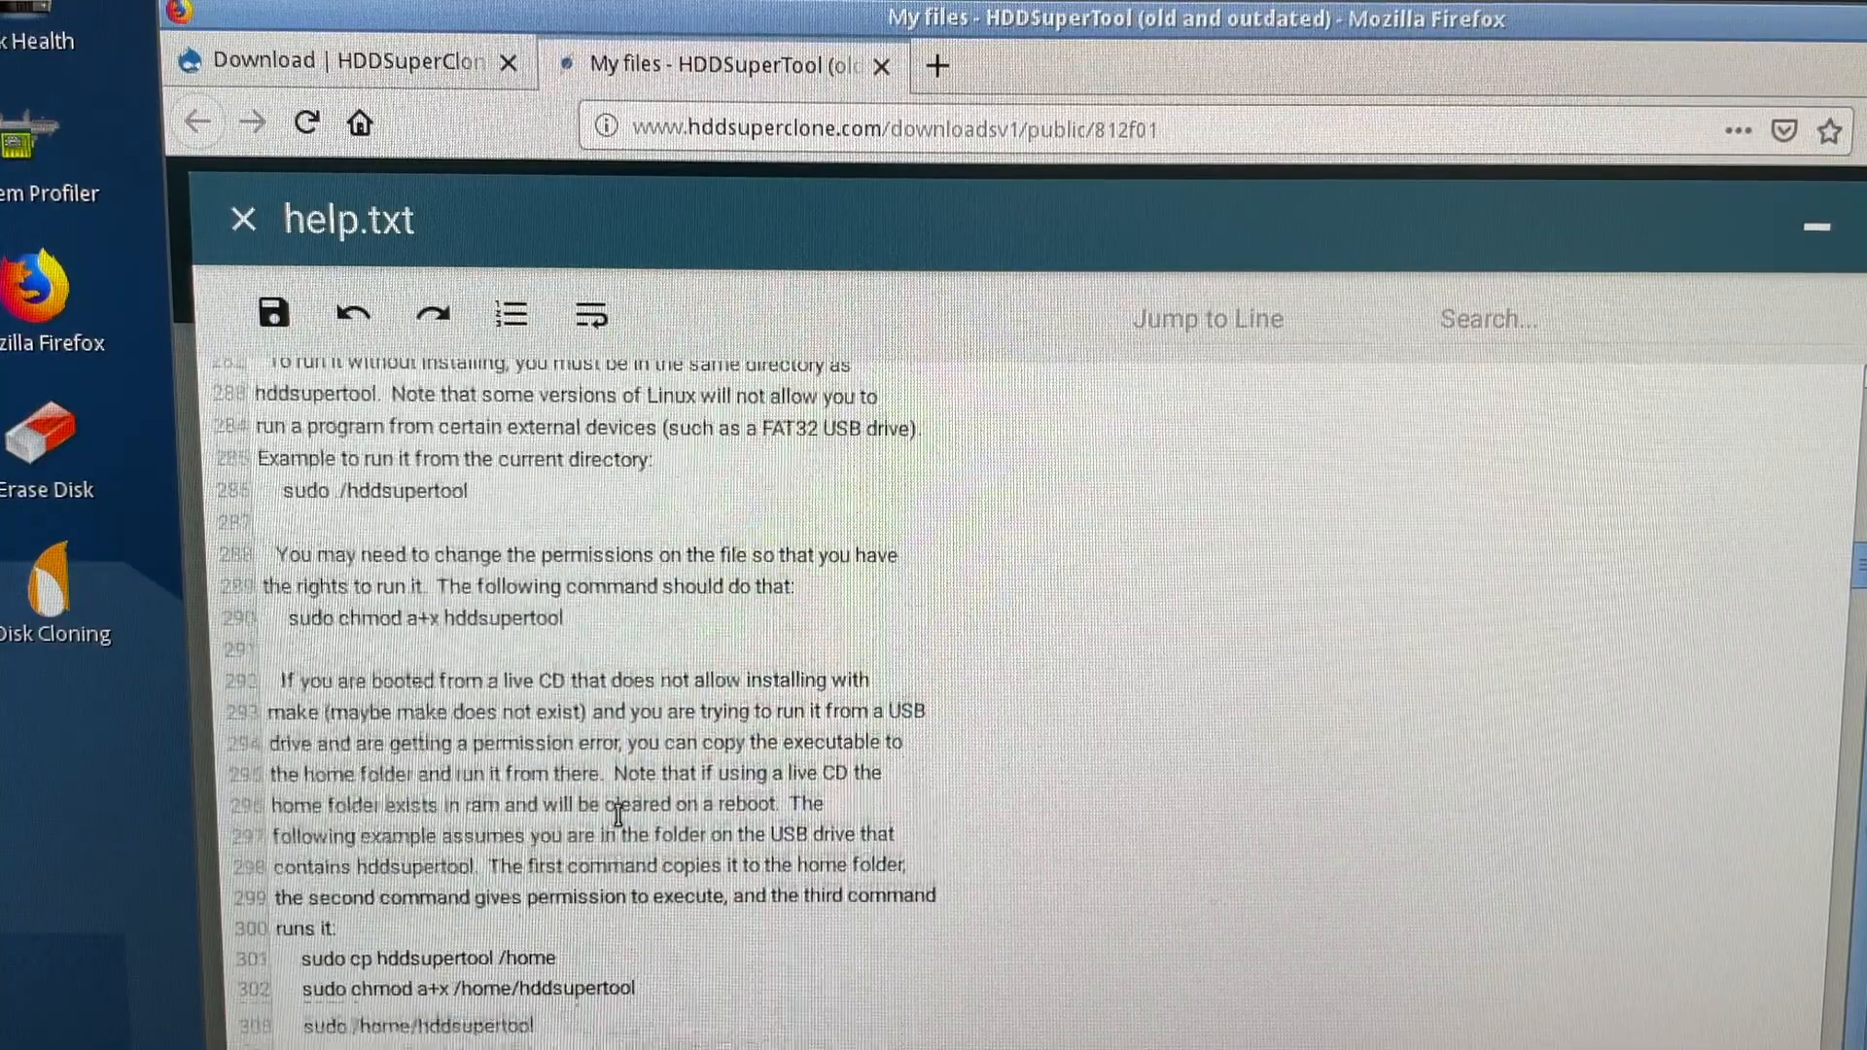
{"action": "scroll", "scroll_direction": "down", "scroll_amount": 3}
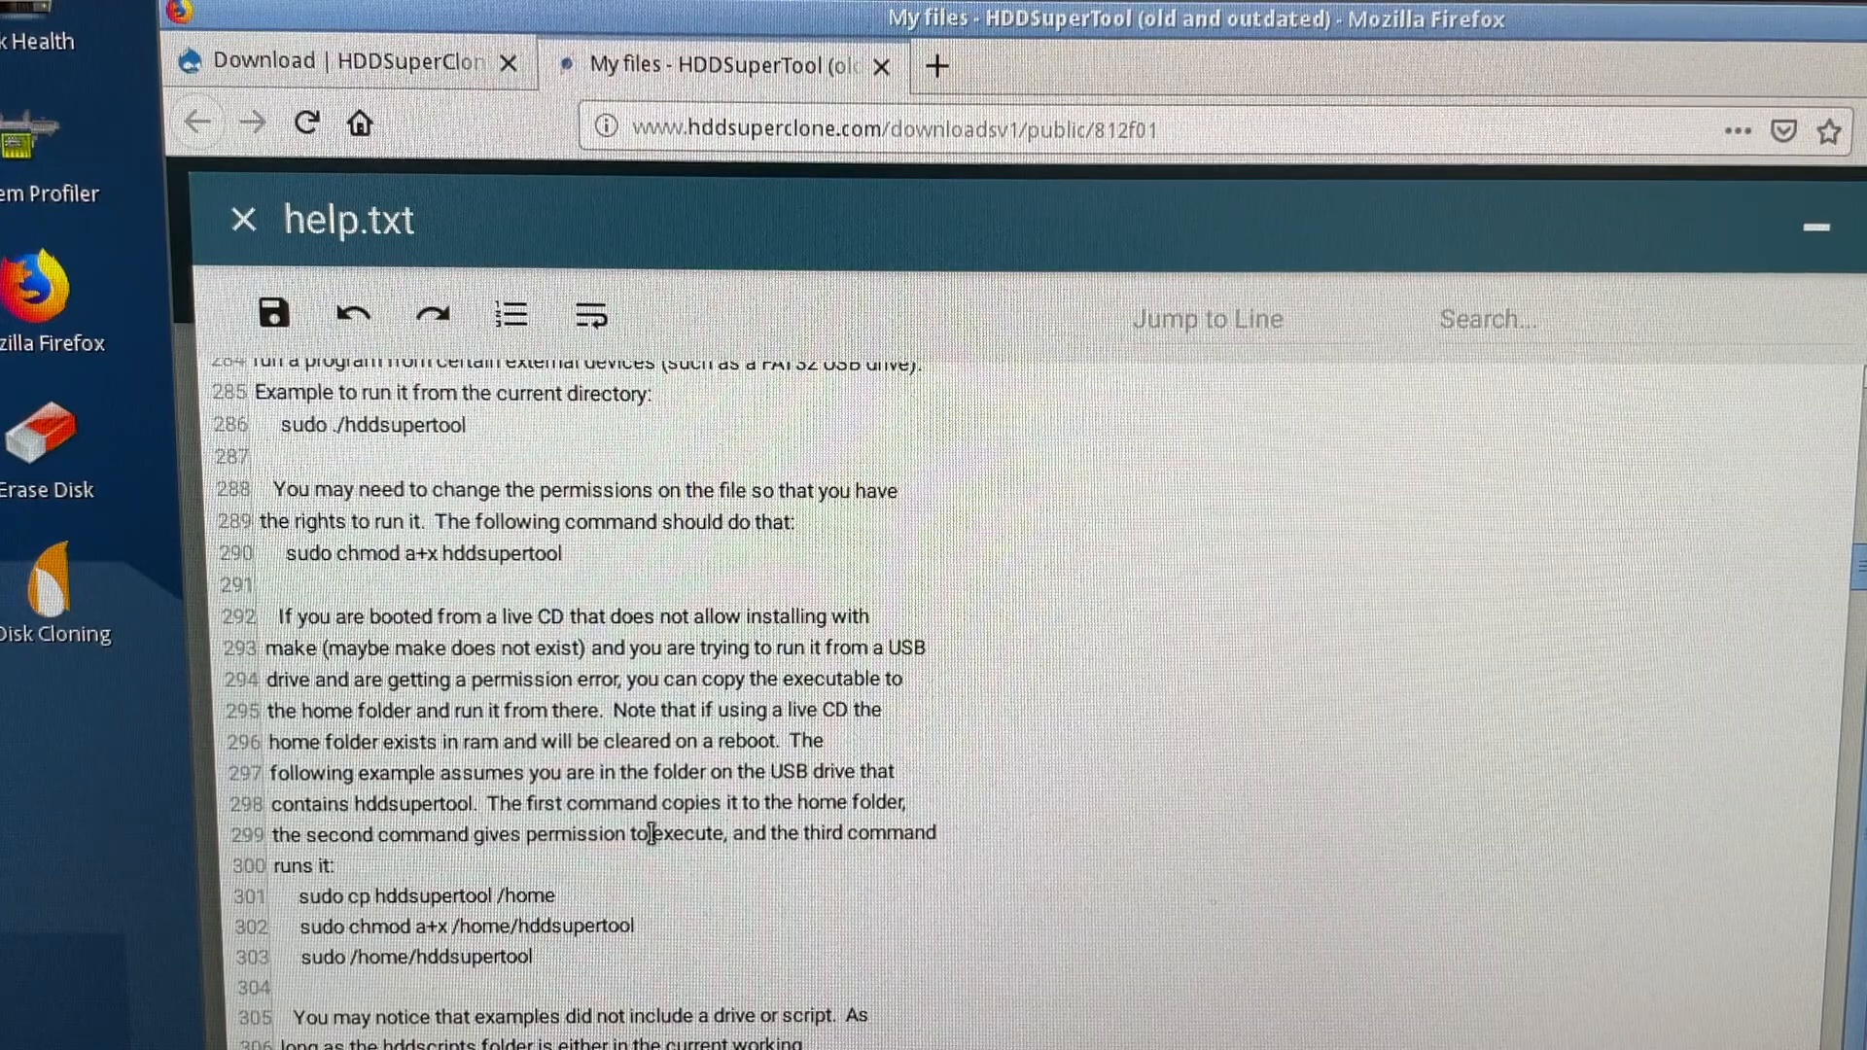
{"action": "scroll", "scroll_direction": "down", "scroll_amount": 3}
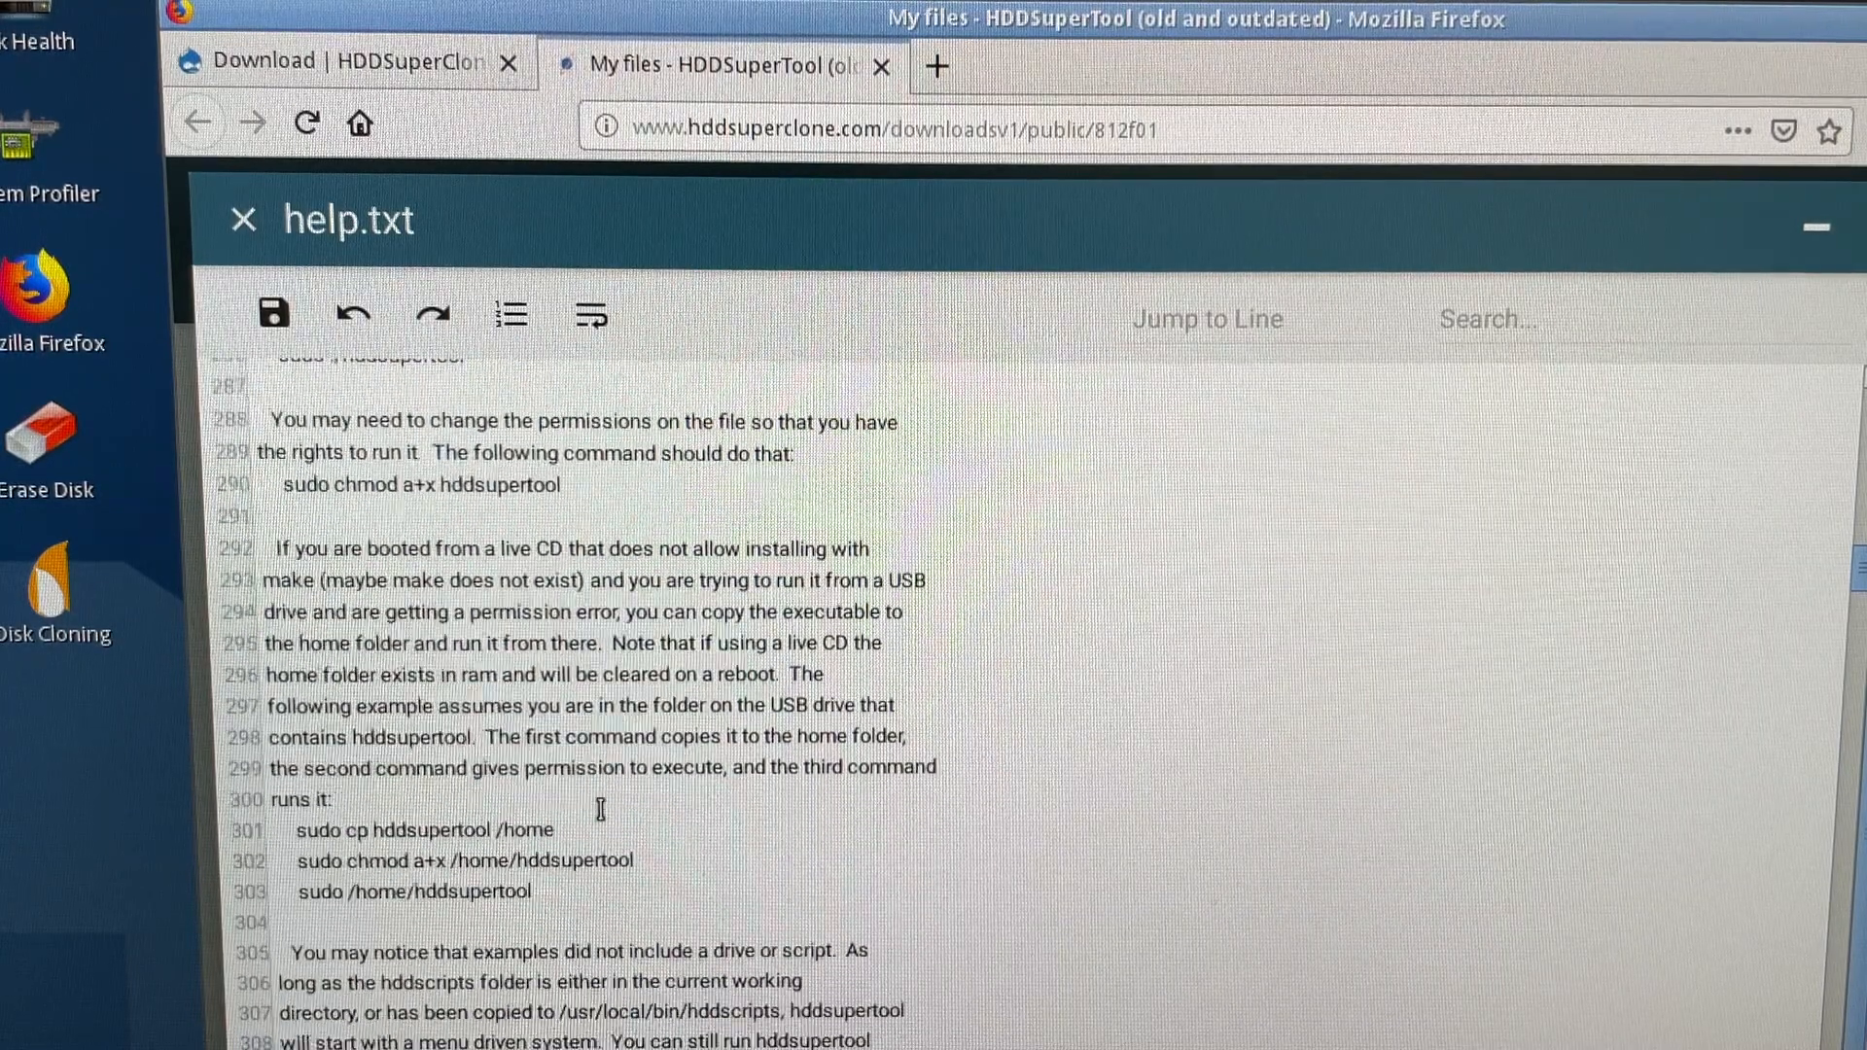
{"action": "scroll", "scroll_direction": "down", "scroll_amount": 3}
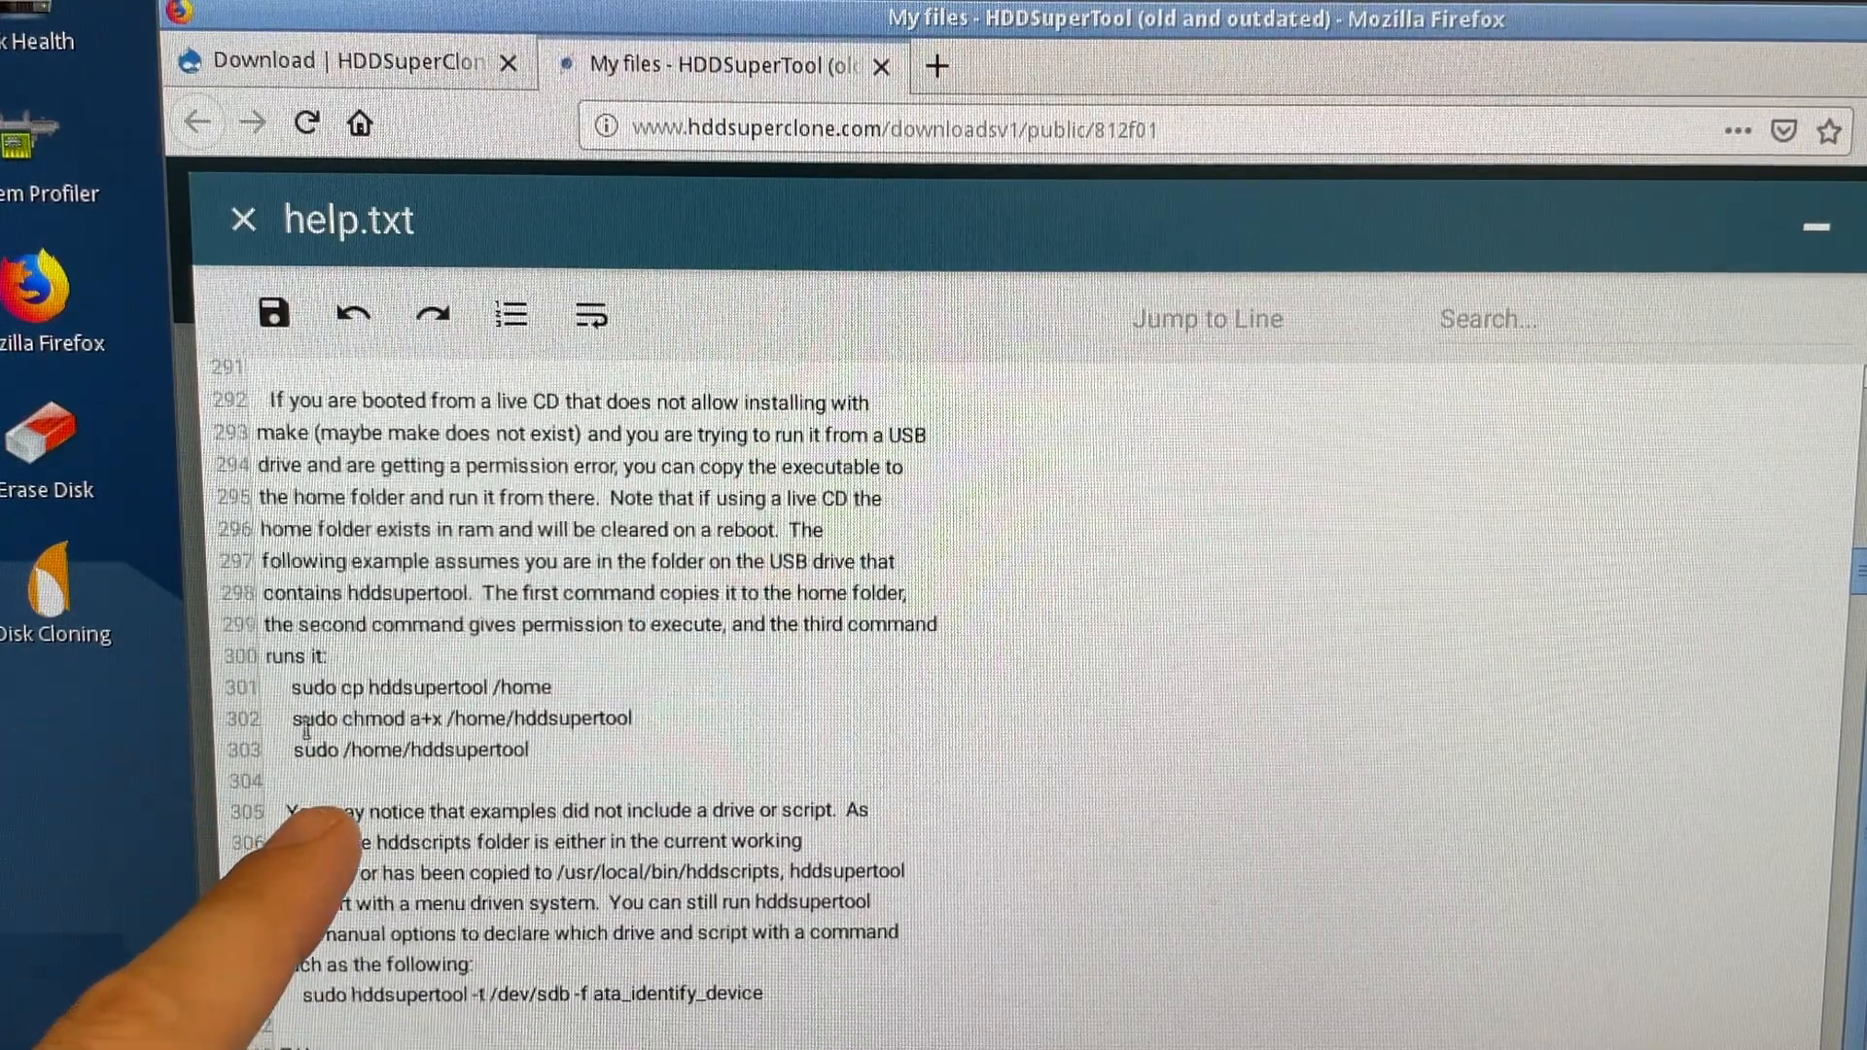
{"action": "scroll", "scroll_direction": "up", "scroll_amount": 3}
{"action": "type", "text": "cd hddsupertool"}
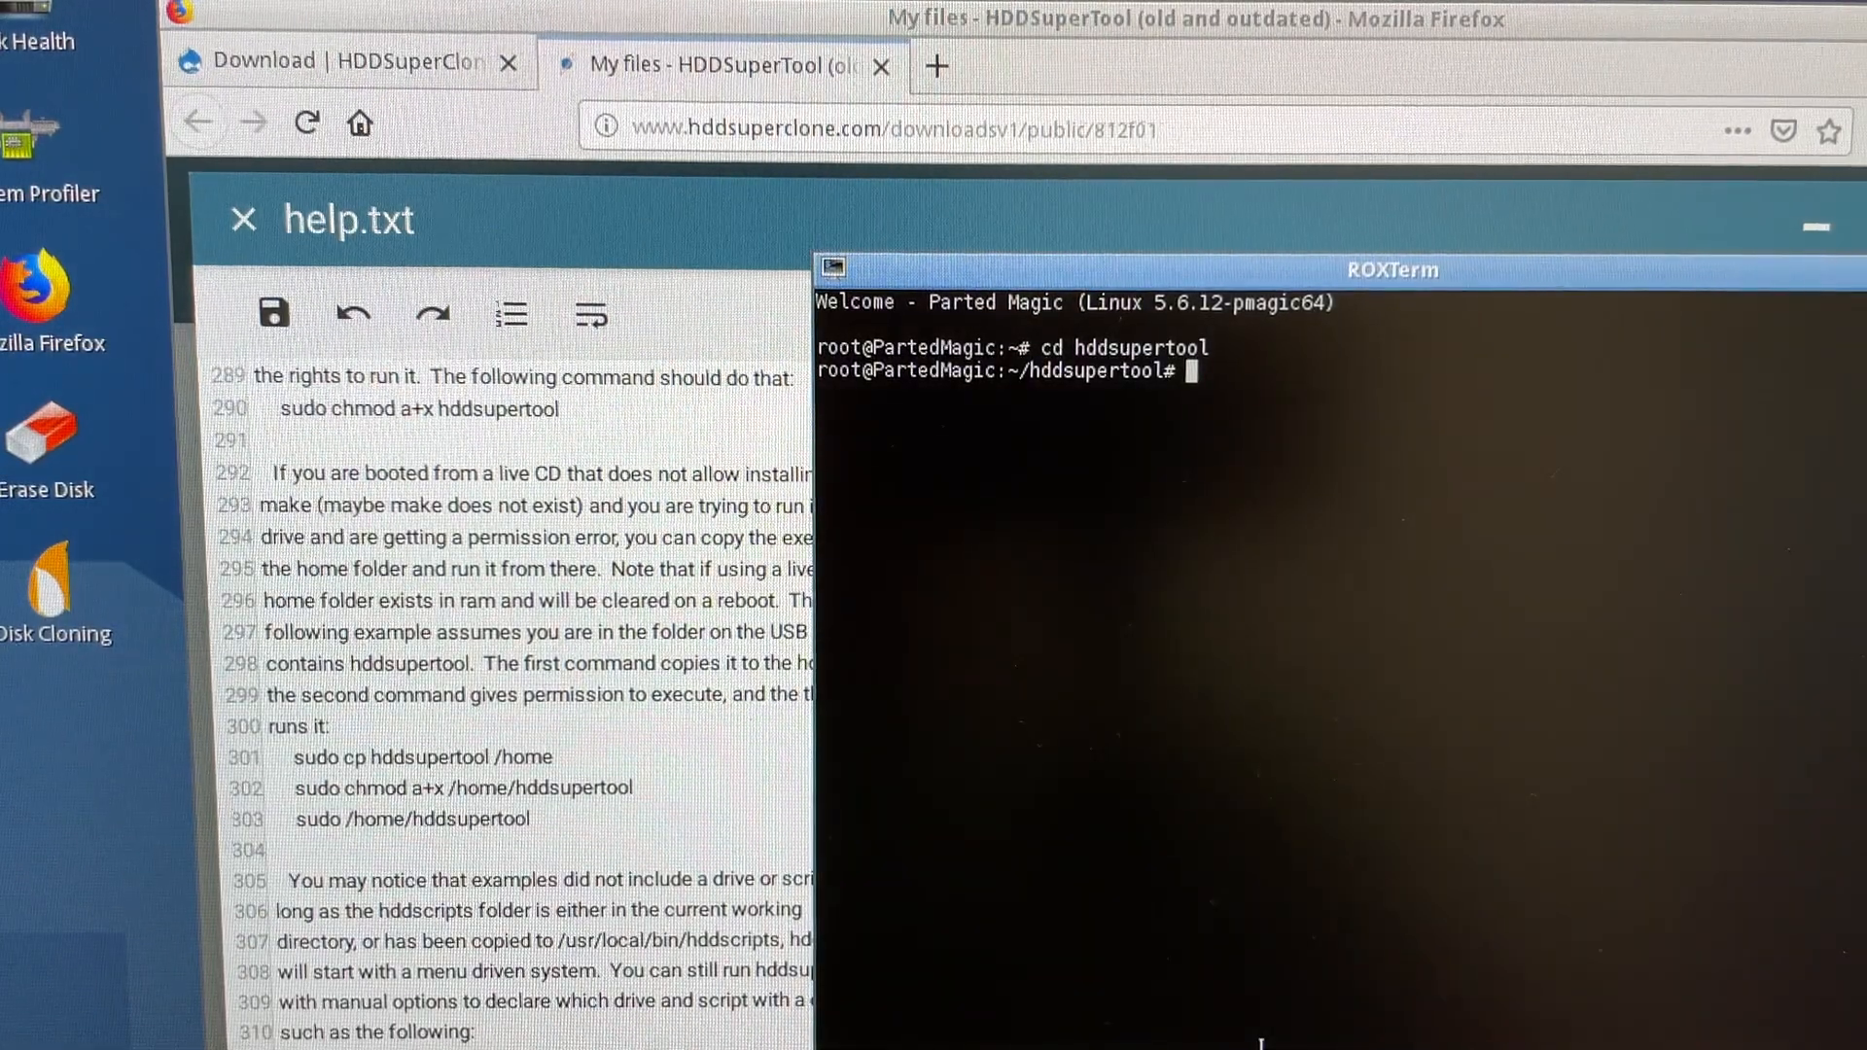
Step: Copy hddsupertool to /home and make it executable with chmod a+x
{"action": "type", "text": "sudo cp"}
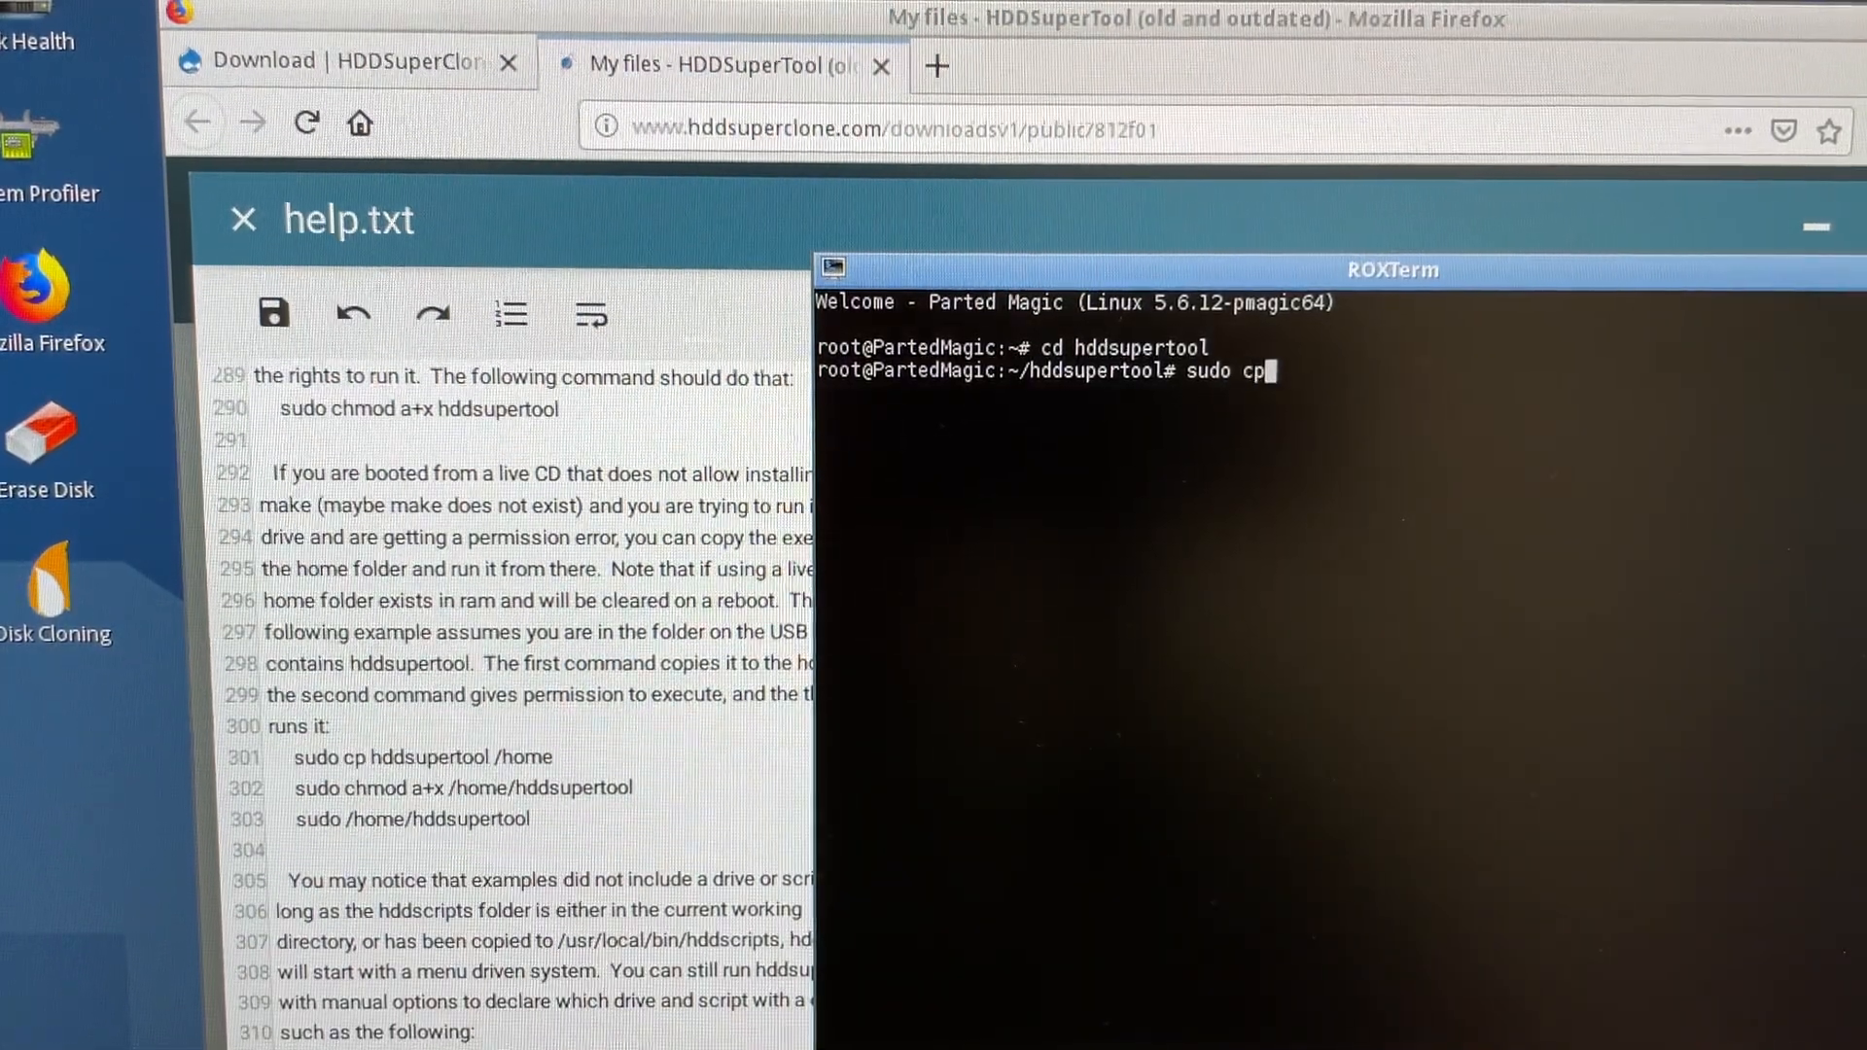
{"action": "type", "text": "hddsu"}
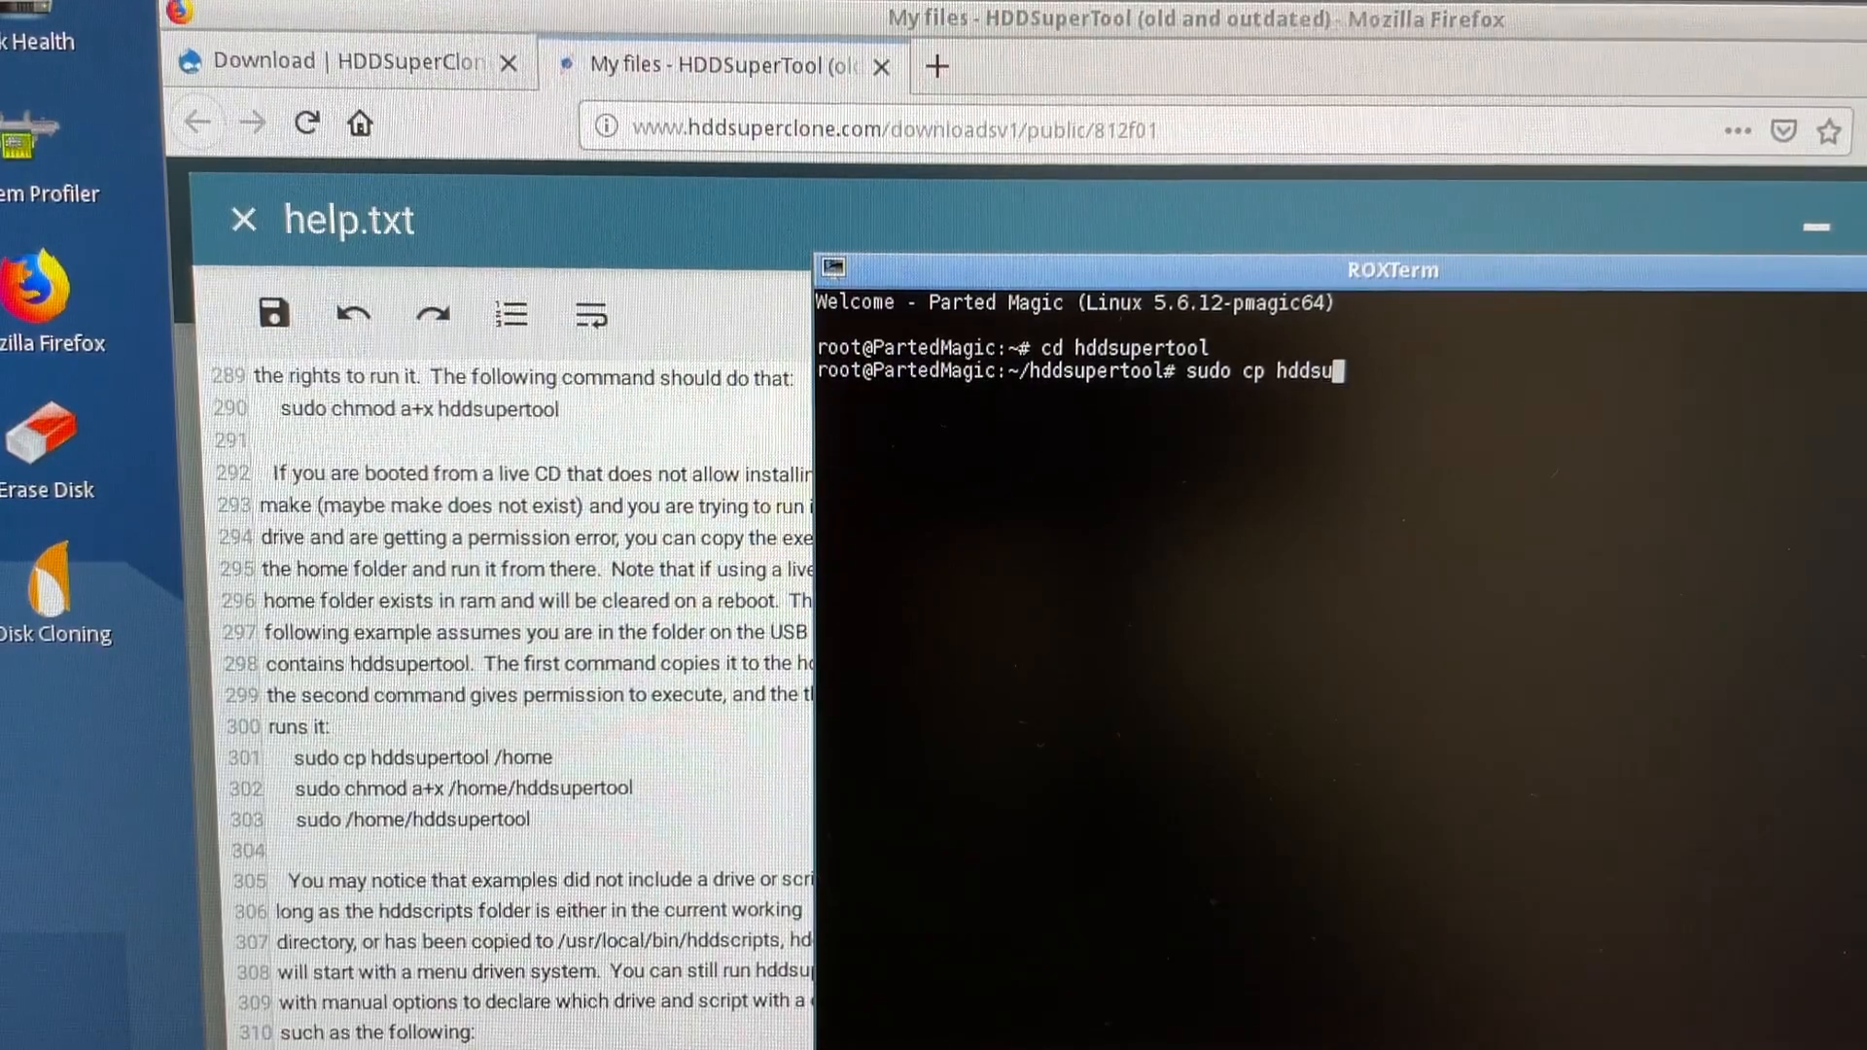
{"action": "type", "text": "pertool"}
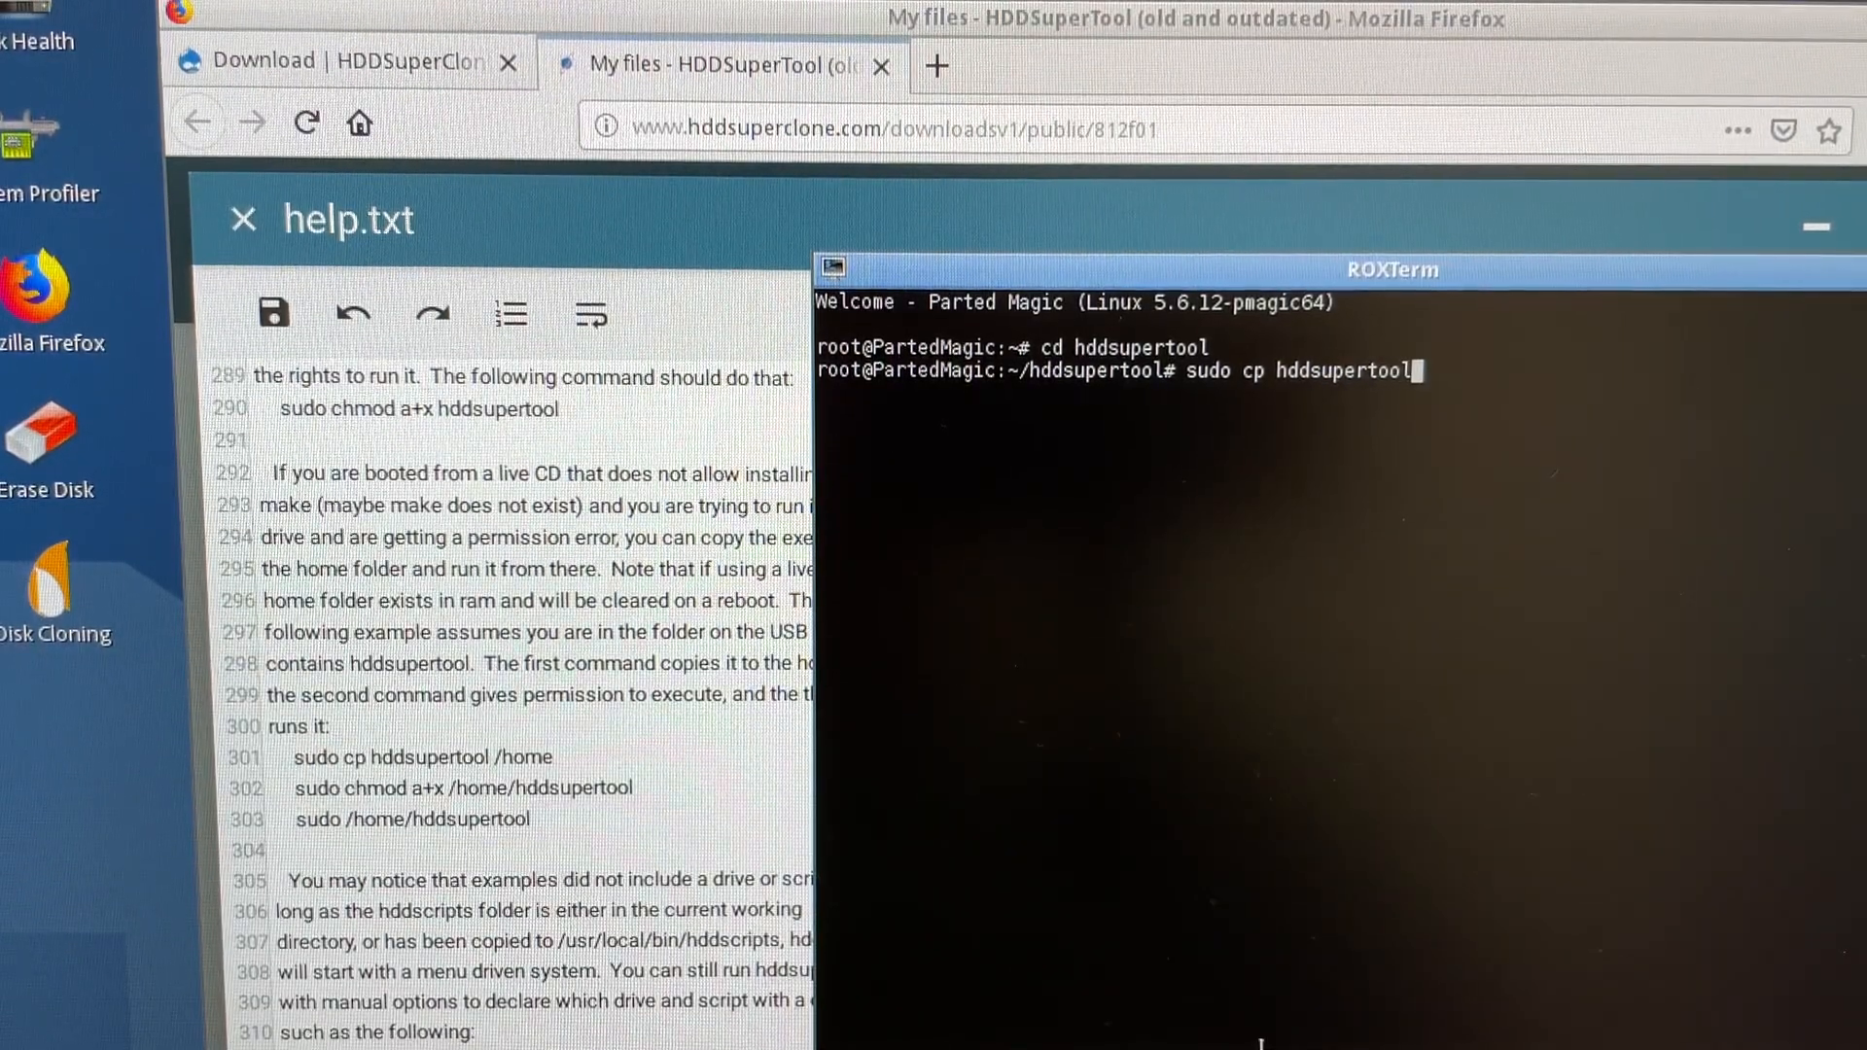
{"action": "type", "text": "/hom"}
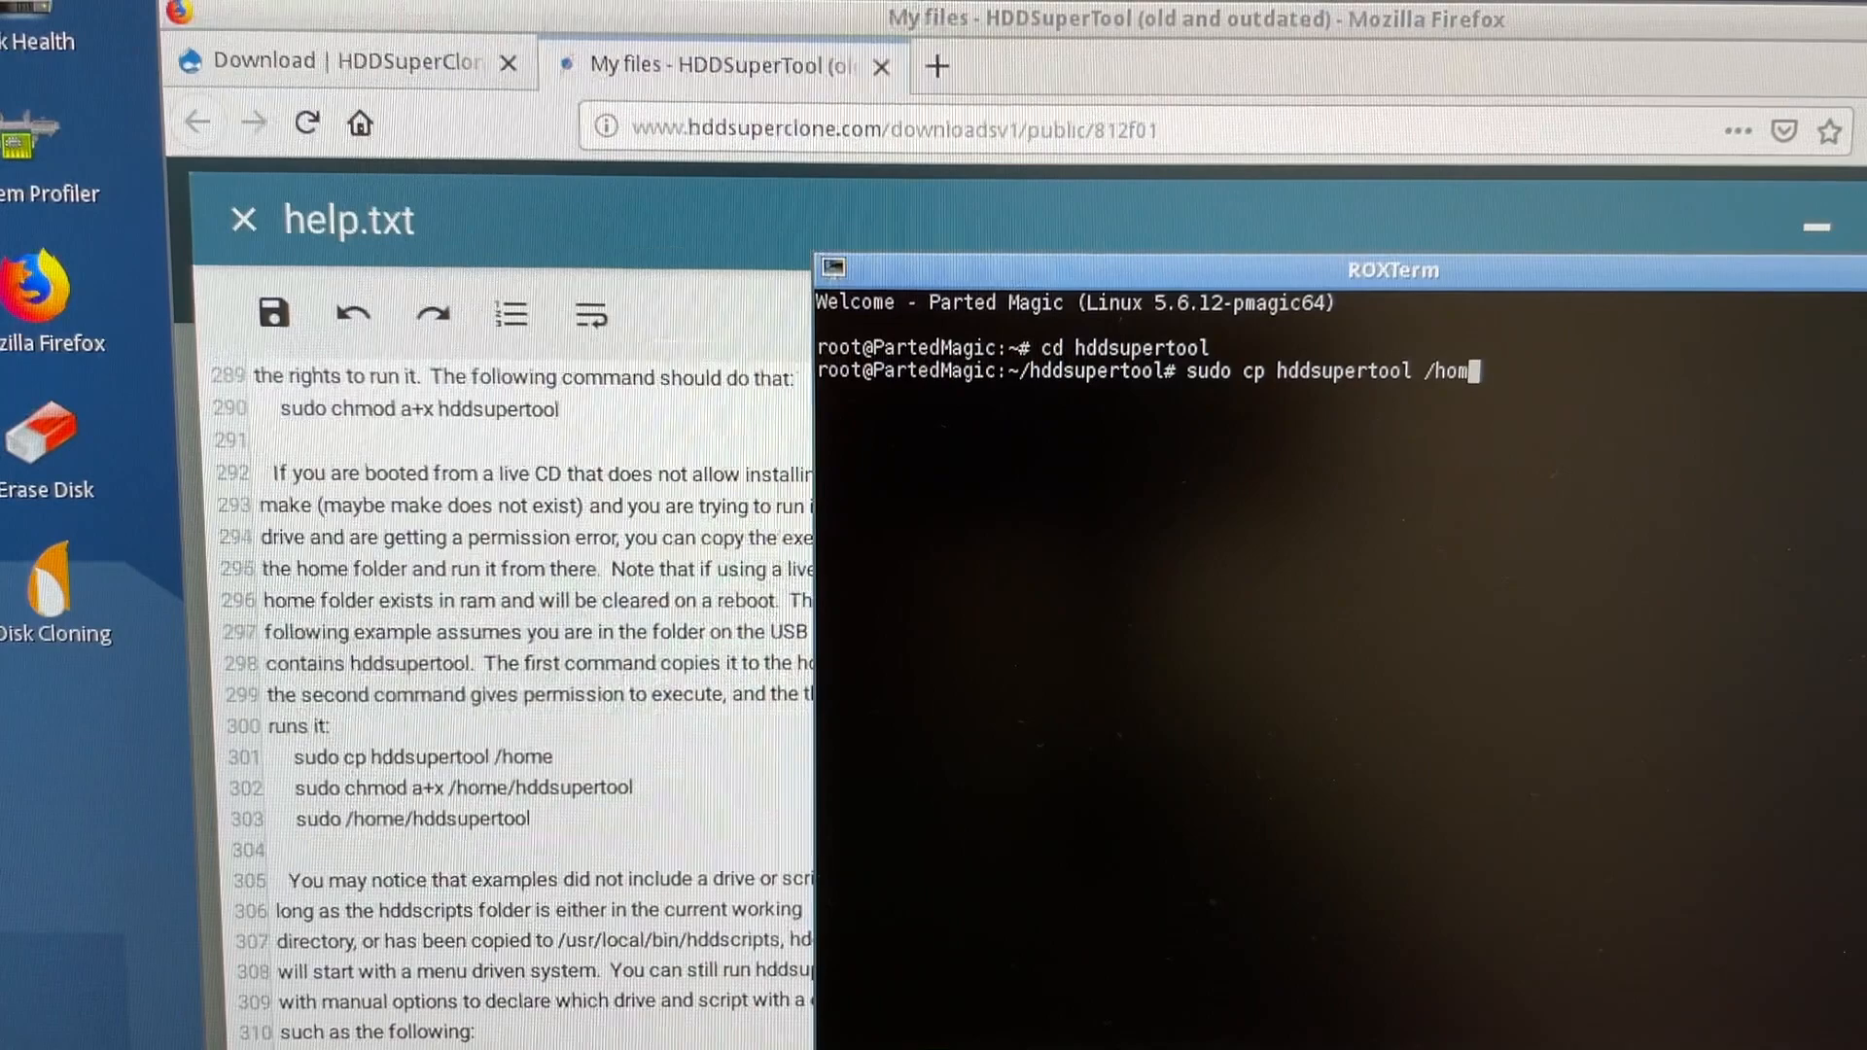
{"action": "type", "text": "sud"}
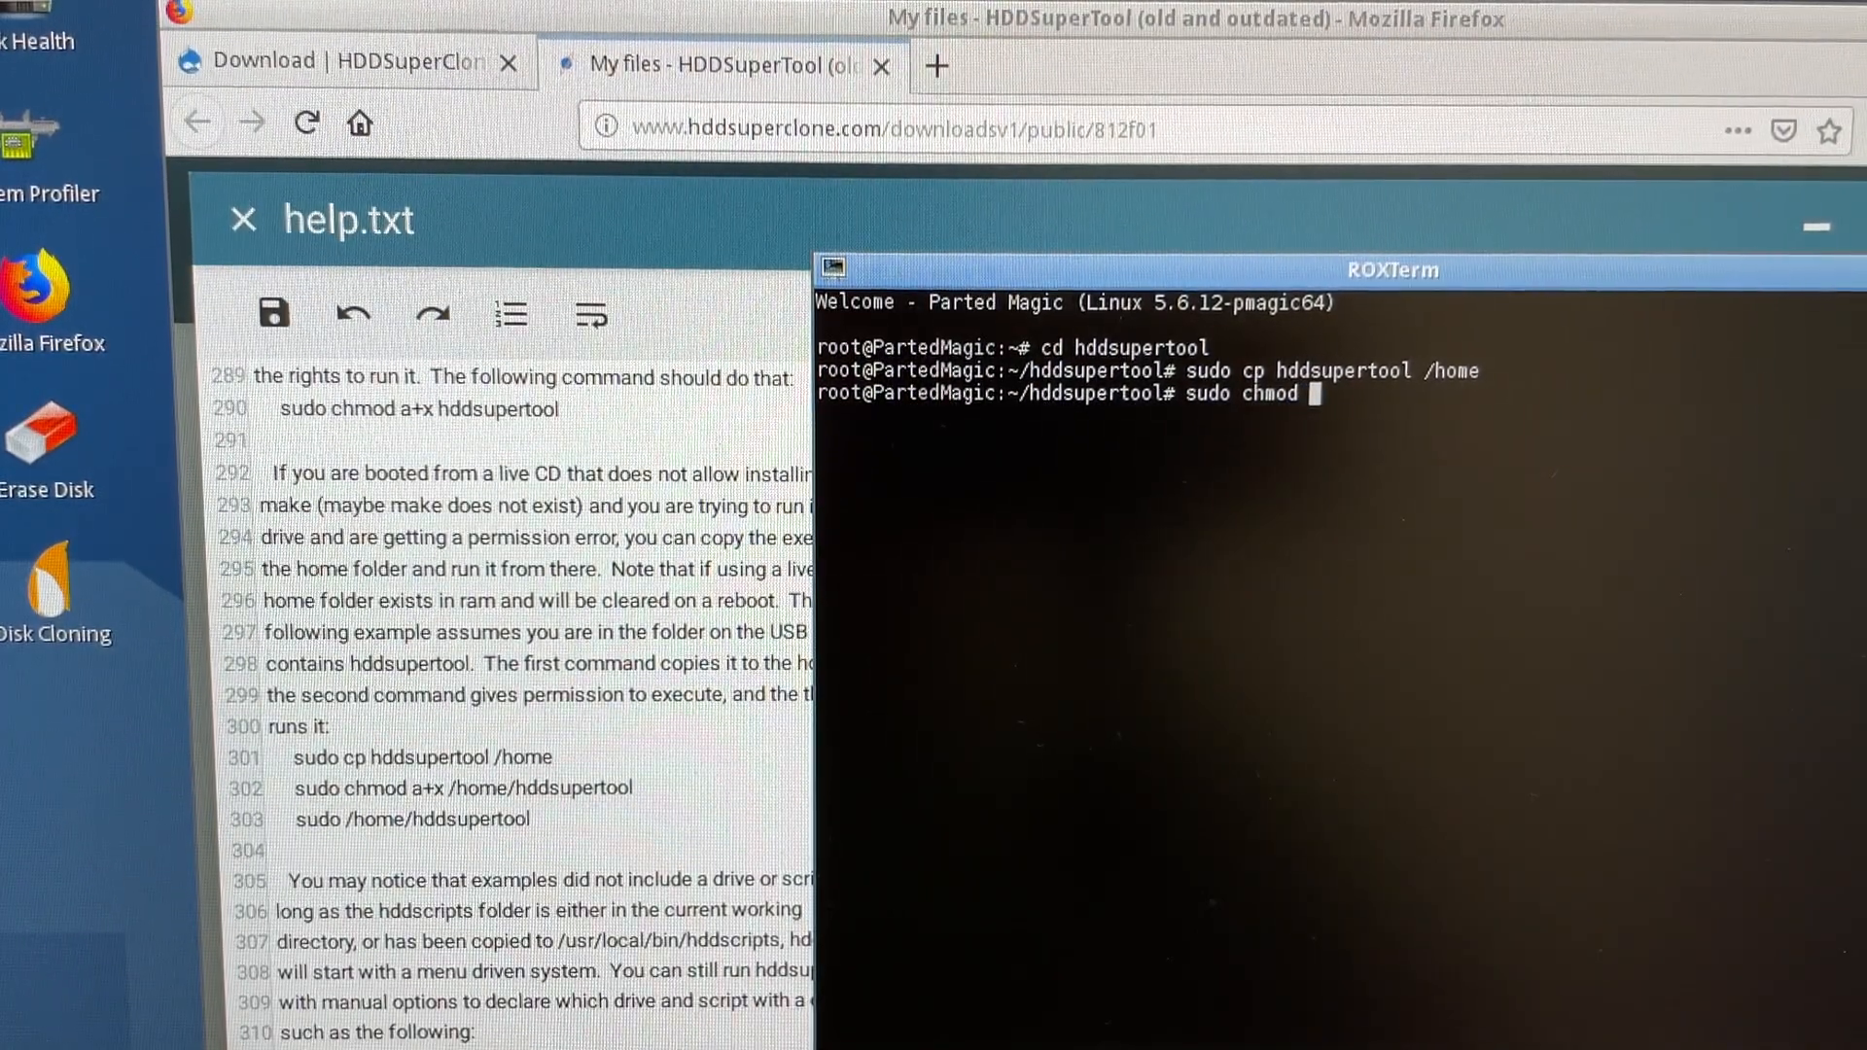
{"action": "type", "text": "a+x"}
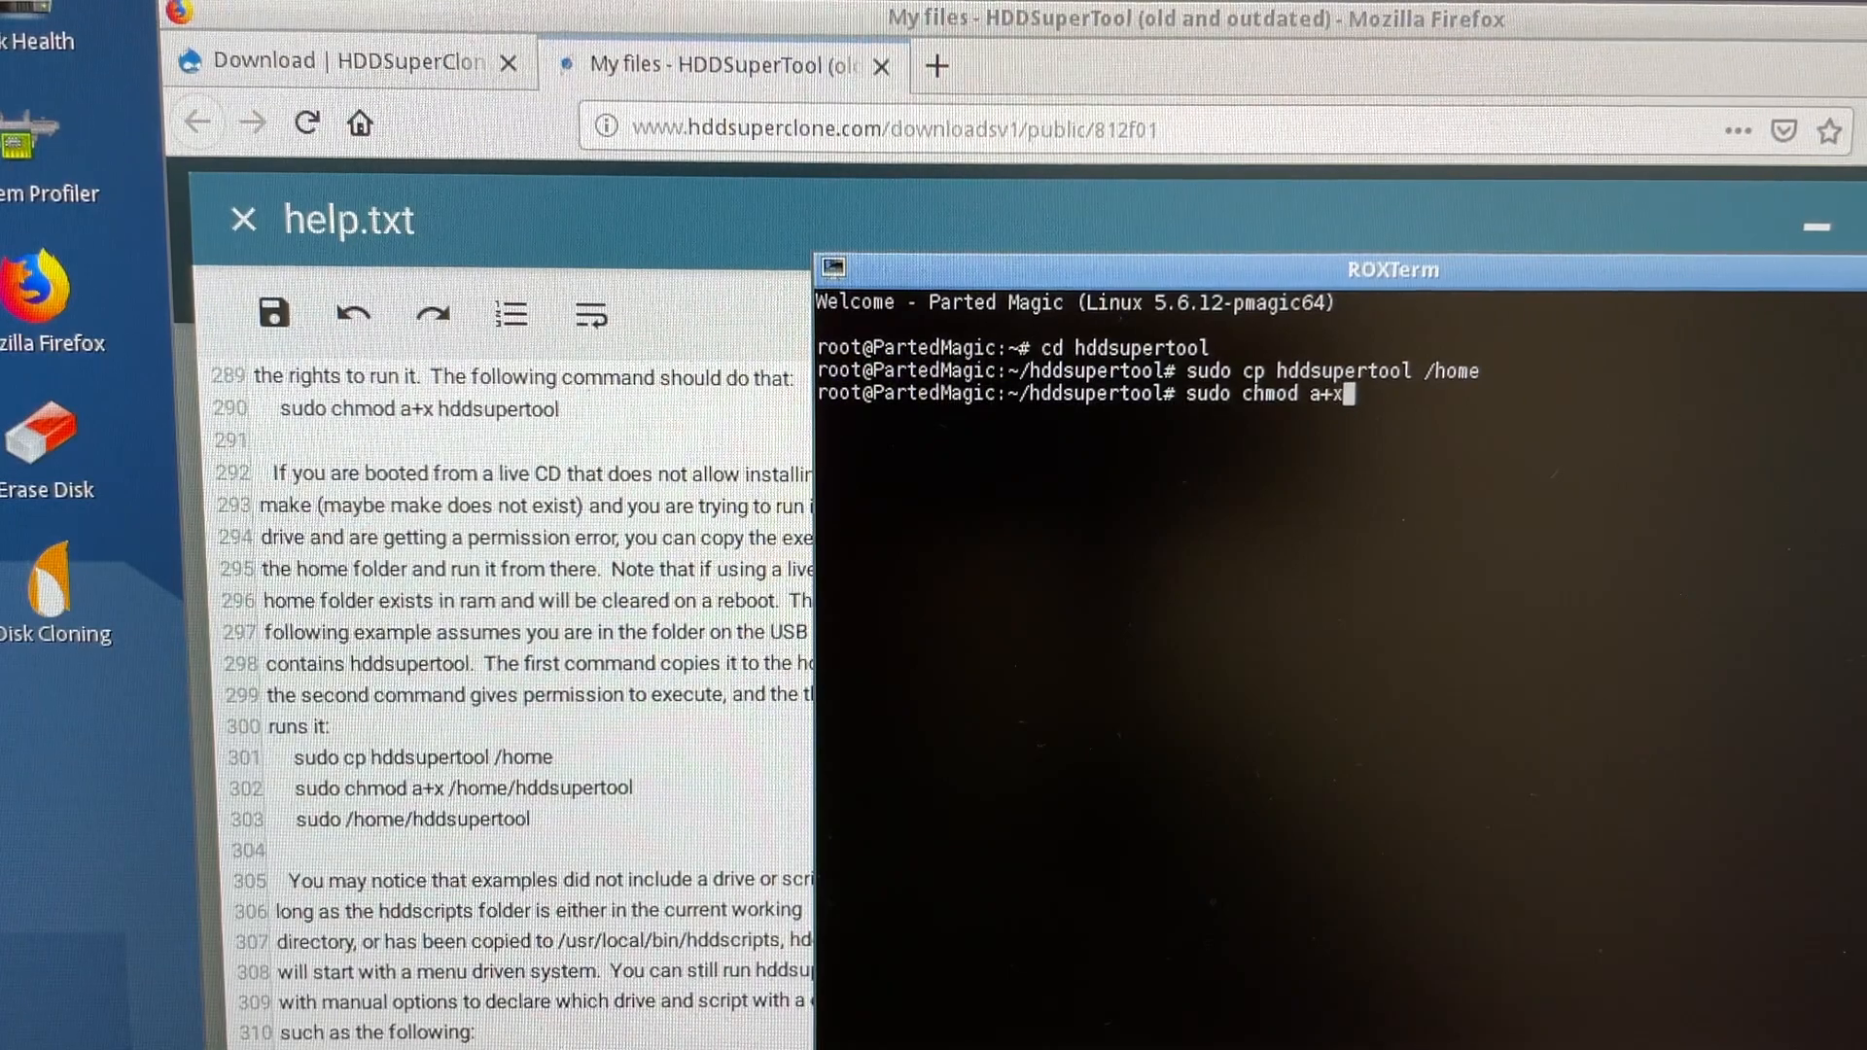
{"action": "type", "text": "/home/"}
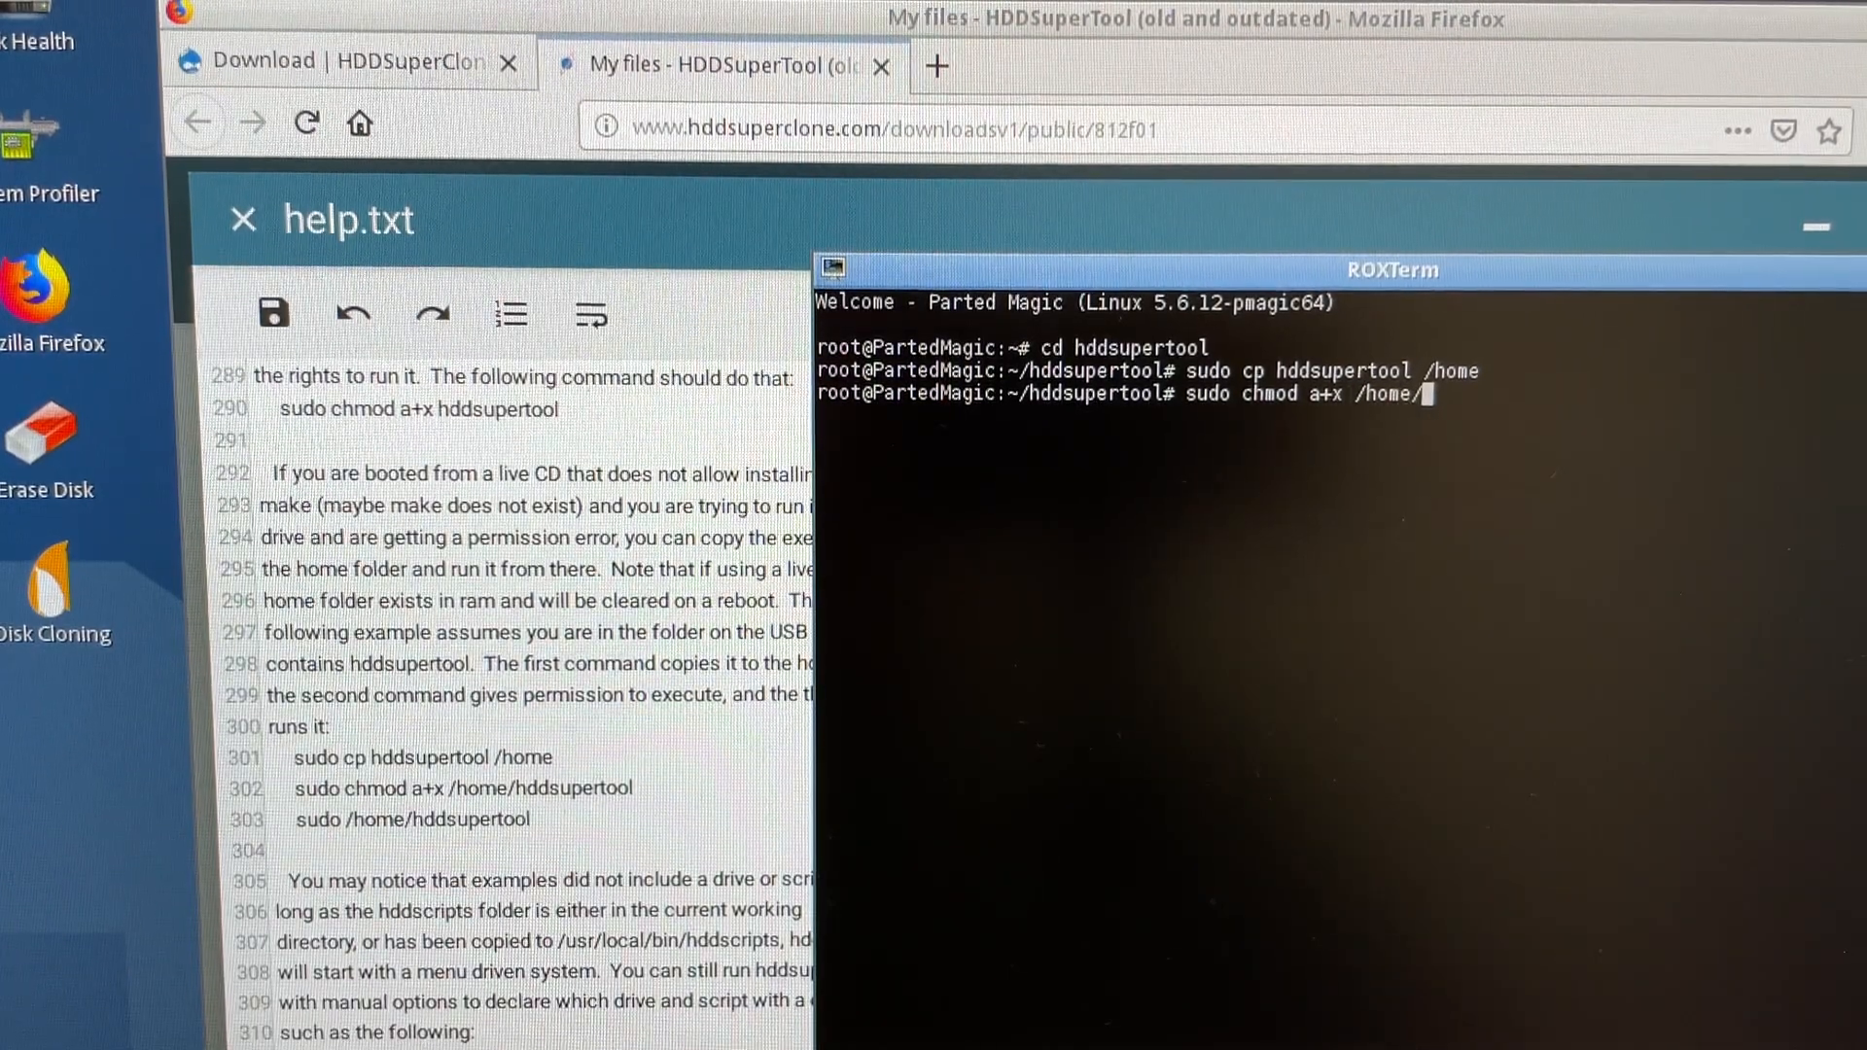
{"action": "type", "text": "hddsupertool"}
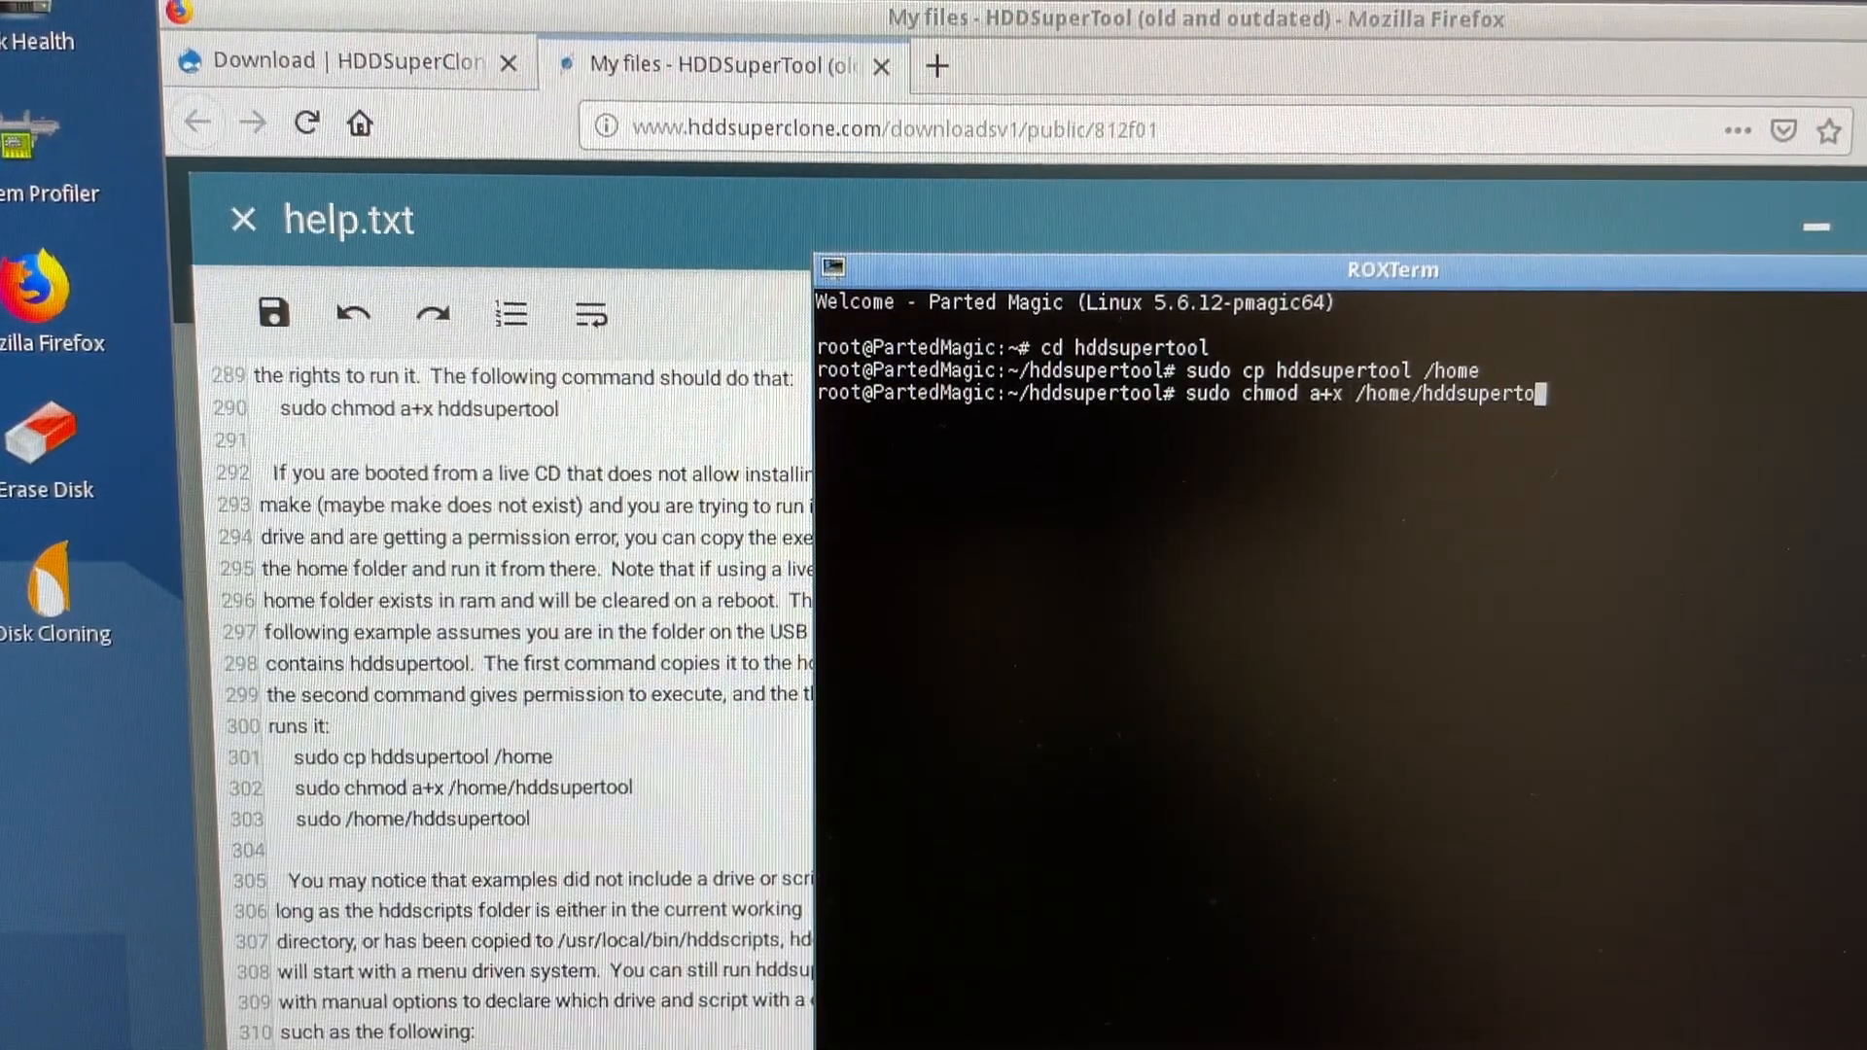
{"action": "key", "text": "Return"}
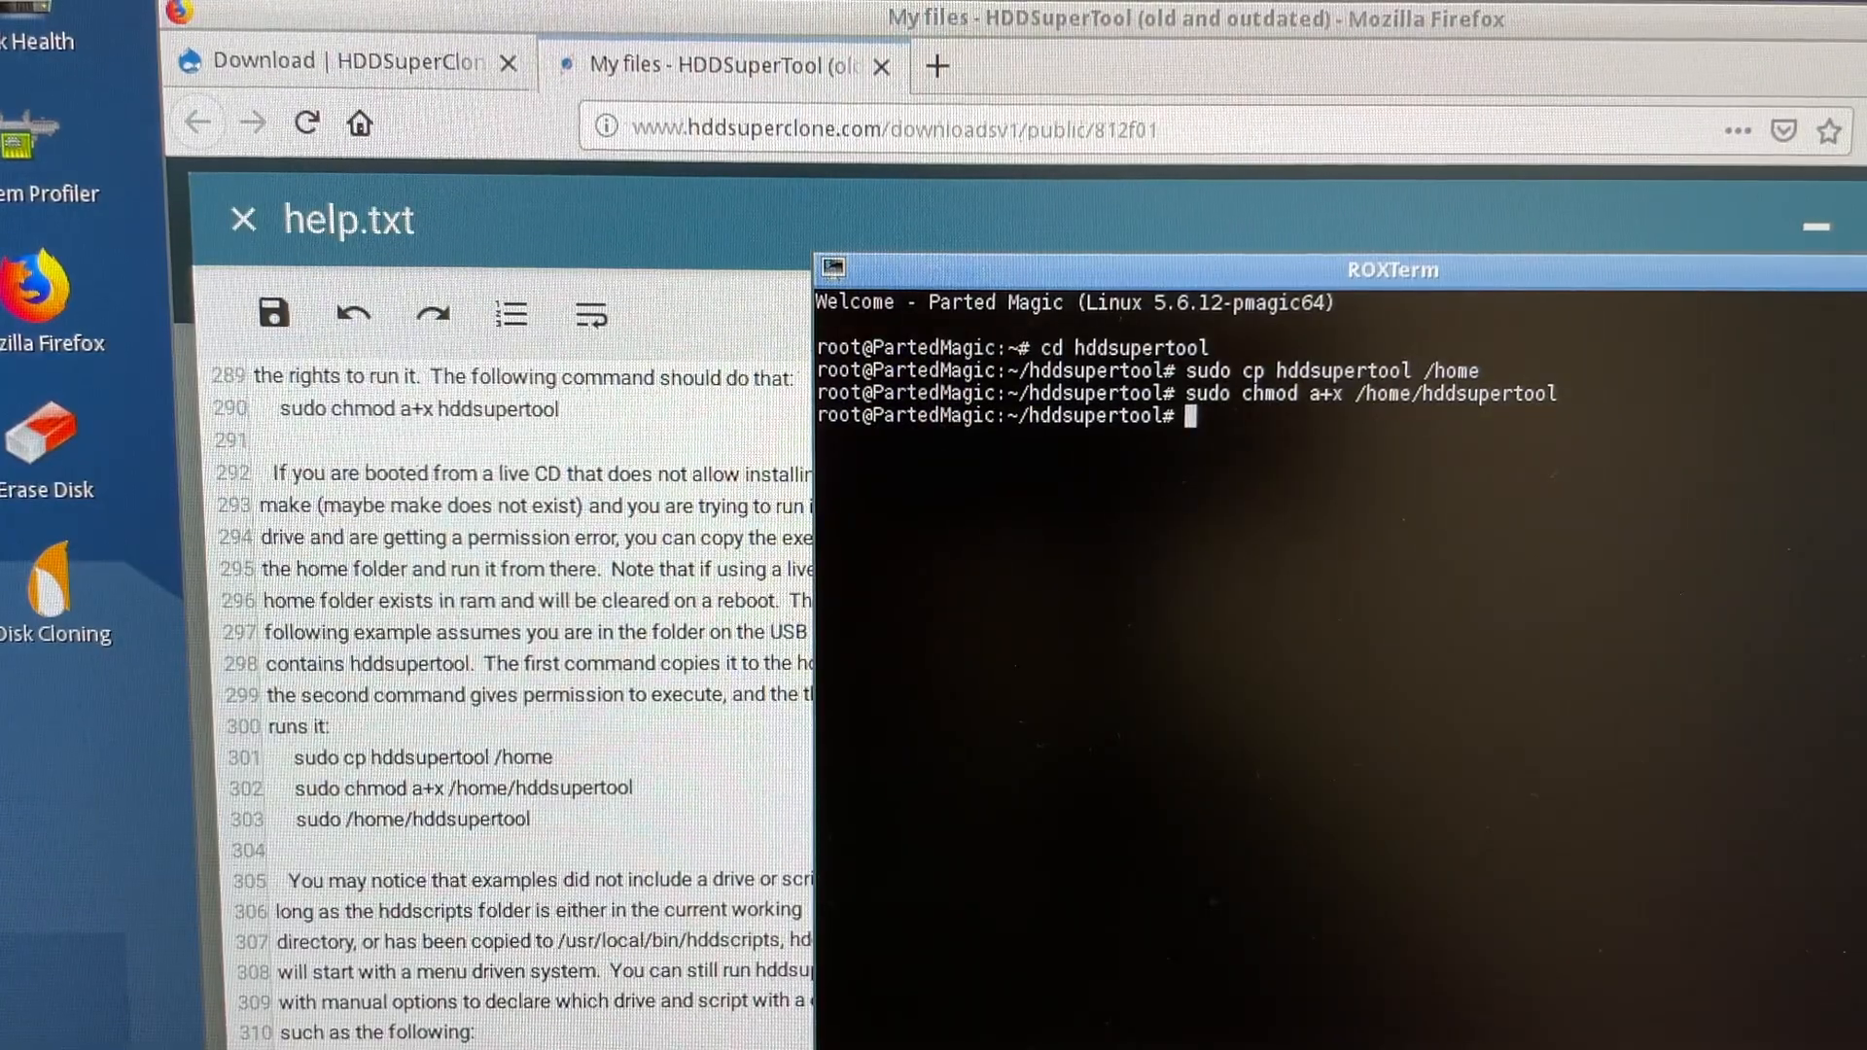
Step: Attempt to launch /home/hddsupertool with sudo, mistyped so it reports command not found
{"action": "type", "text": "sudo /ho"}
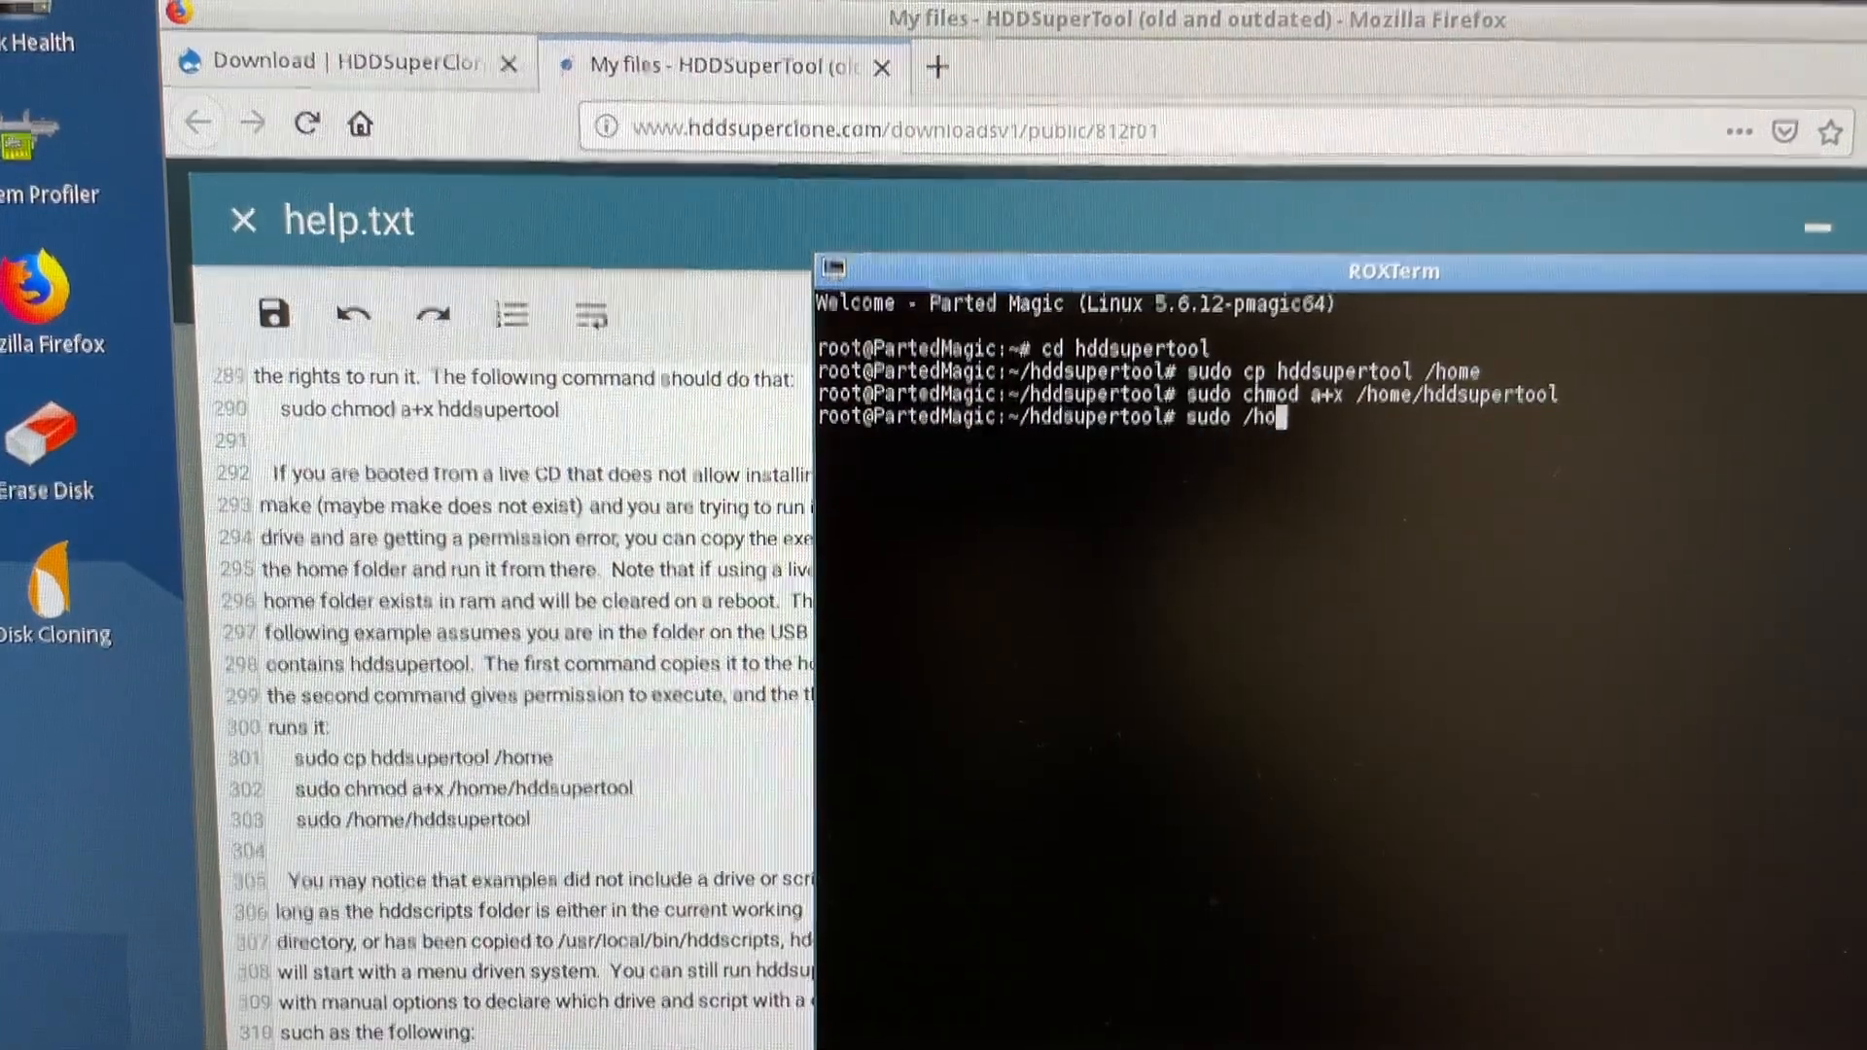
{"action": "type", "text": "me/hddsup"}
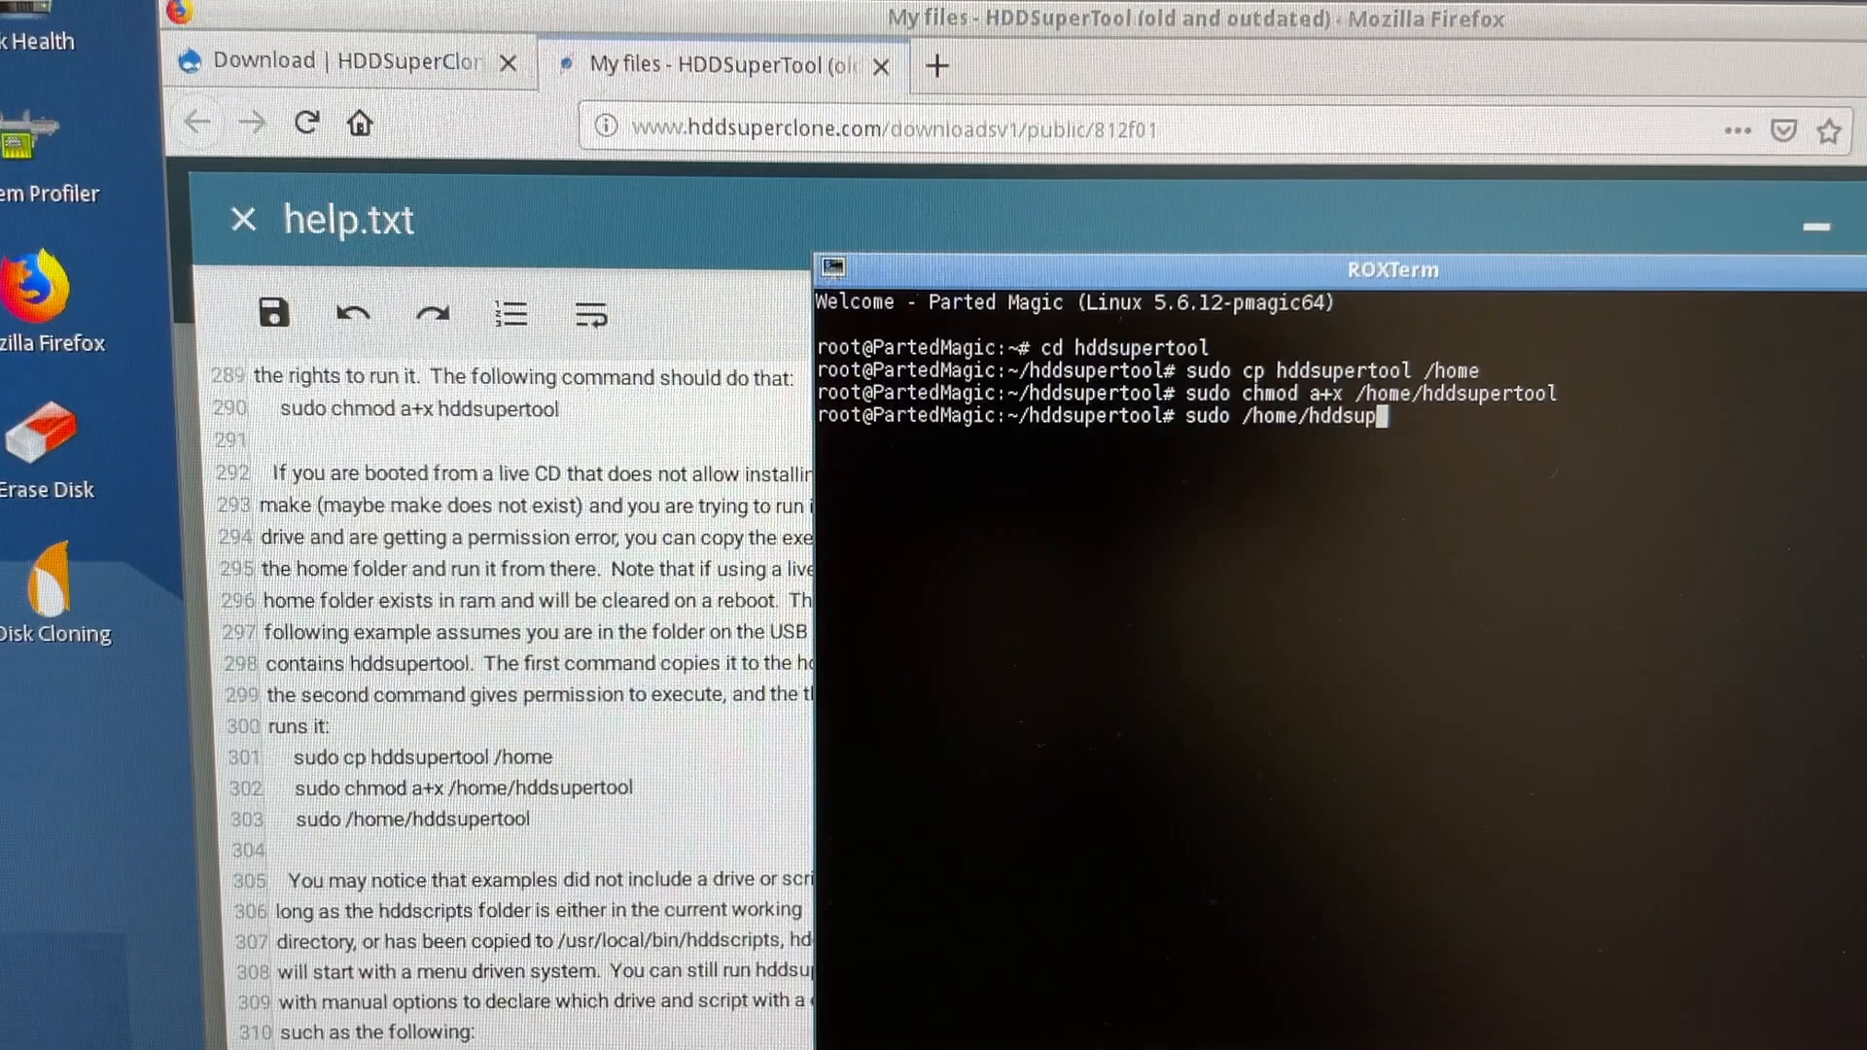
{"action": "key", "text": "Return"}
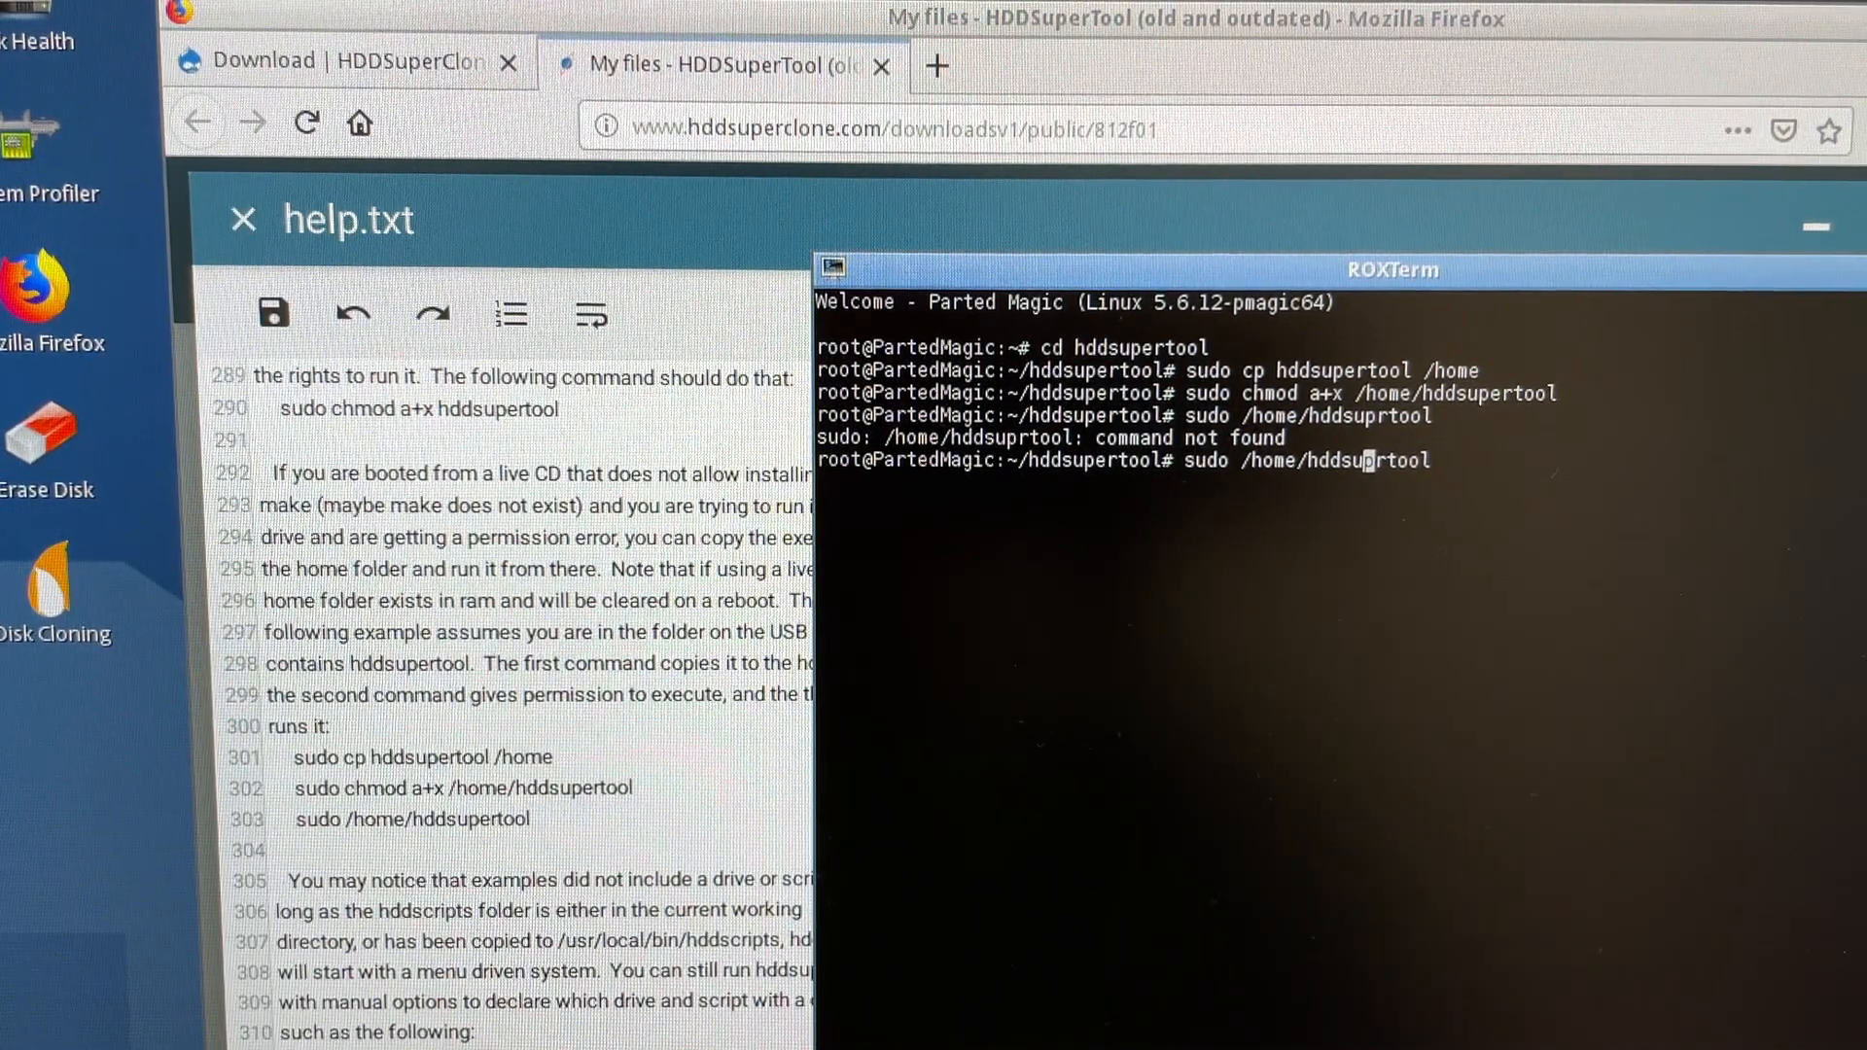
Step: Correct the command and launch sudo /home/hddsupertool, listing three detected drives
{"action": "type", "text": "e"}
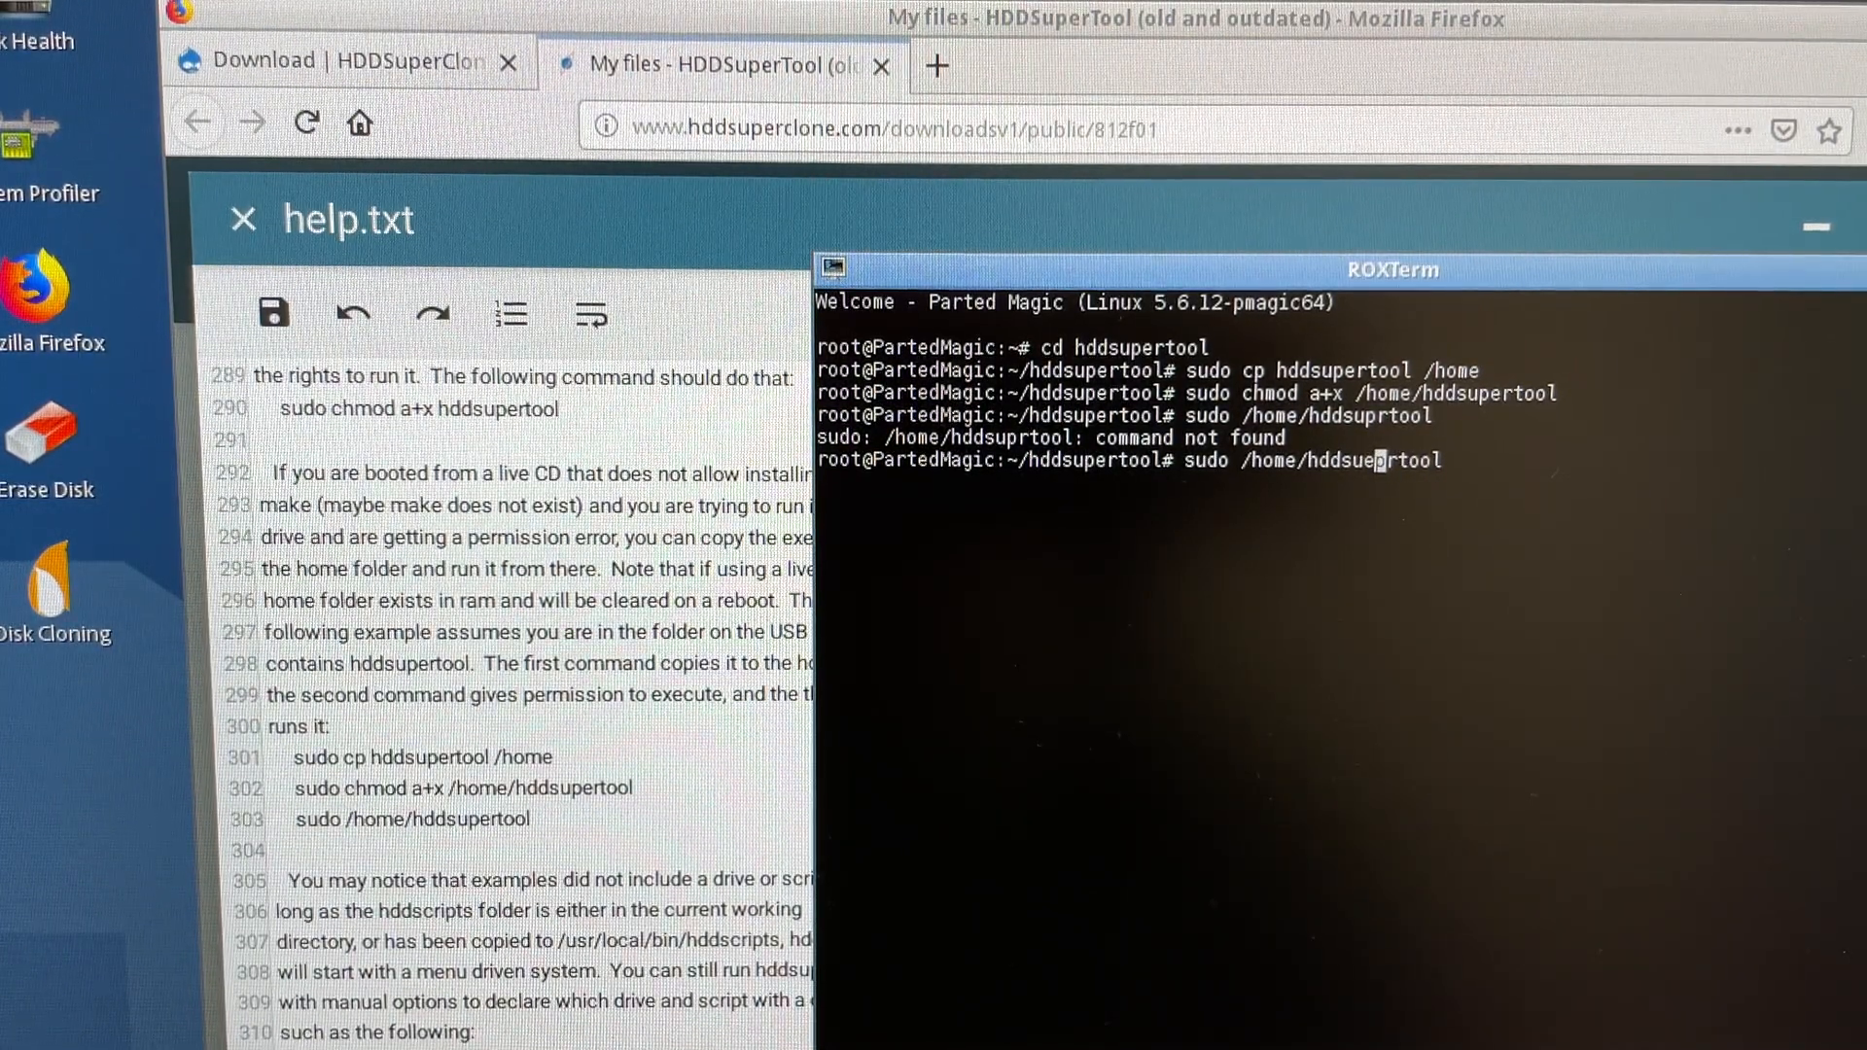
{"action": "key", "text": "Return"}
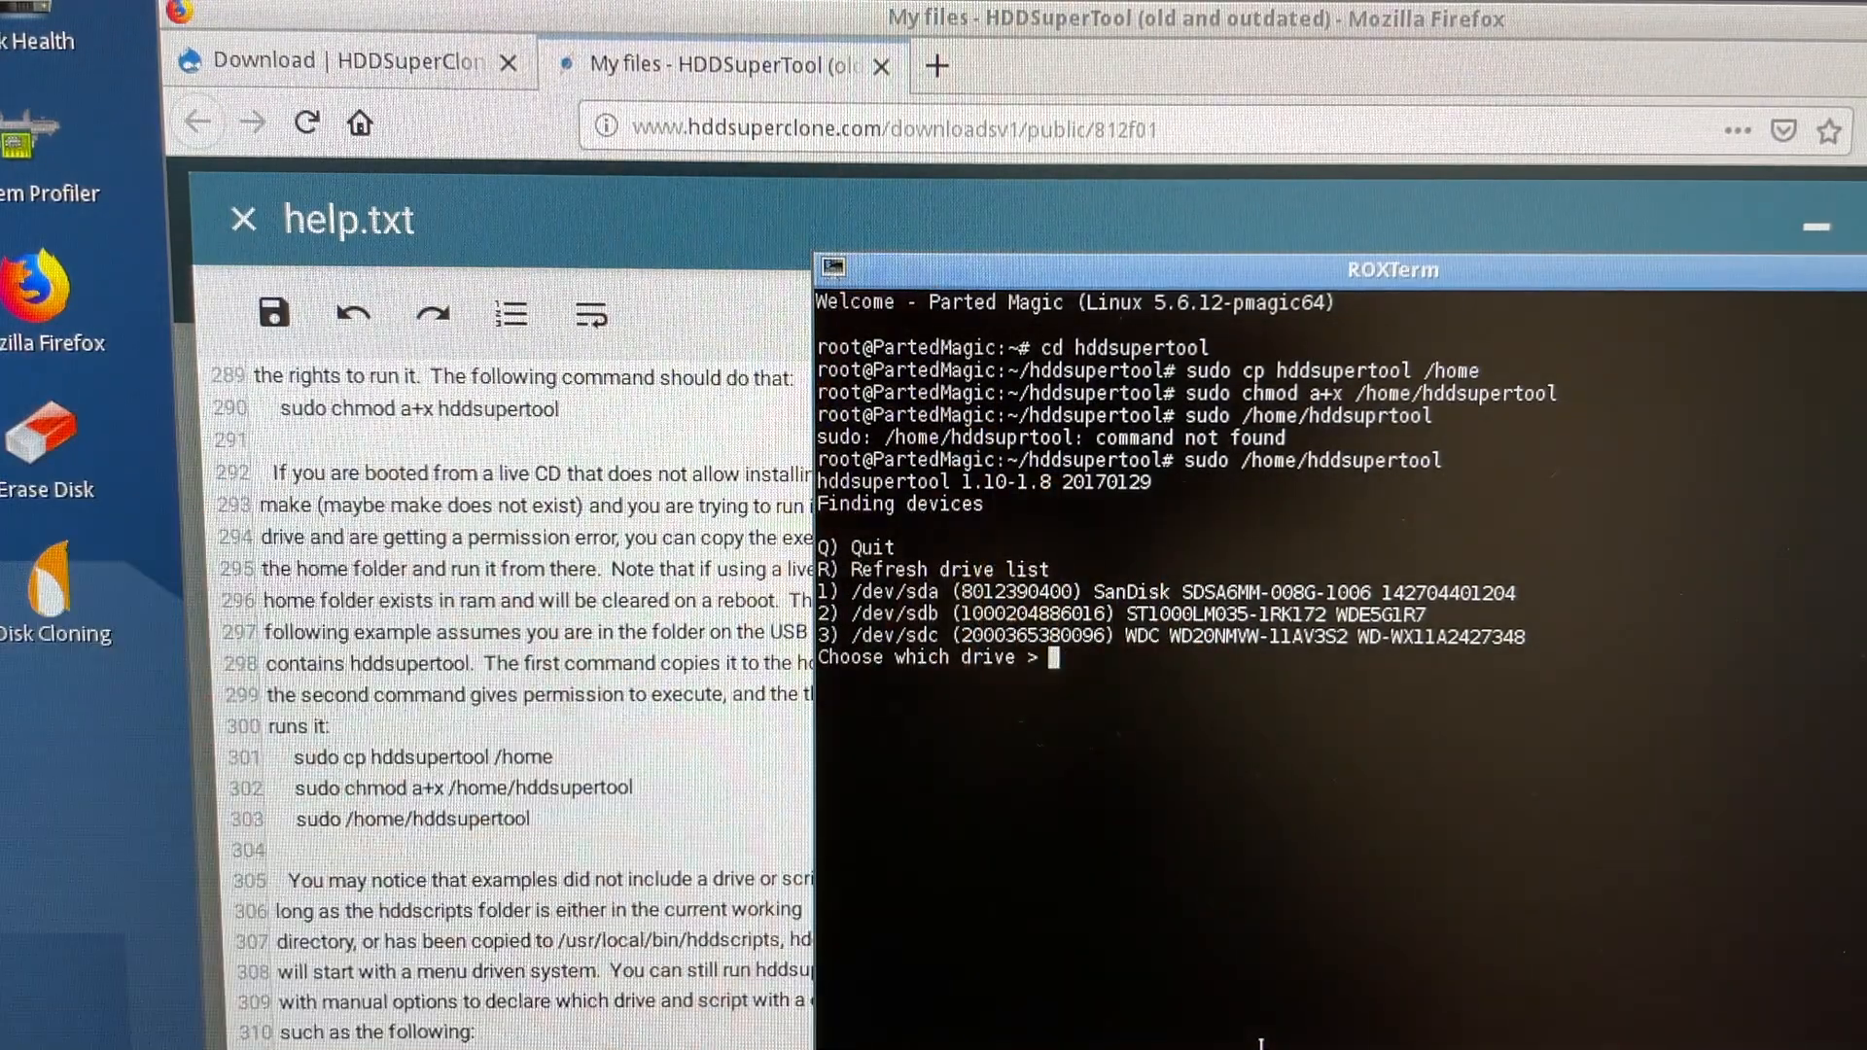
Step: Choose drive 3, the WD /dev/sdc, and enter 7 for VSC at the main menu
{"action": "type", "text": "3"}
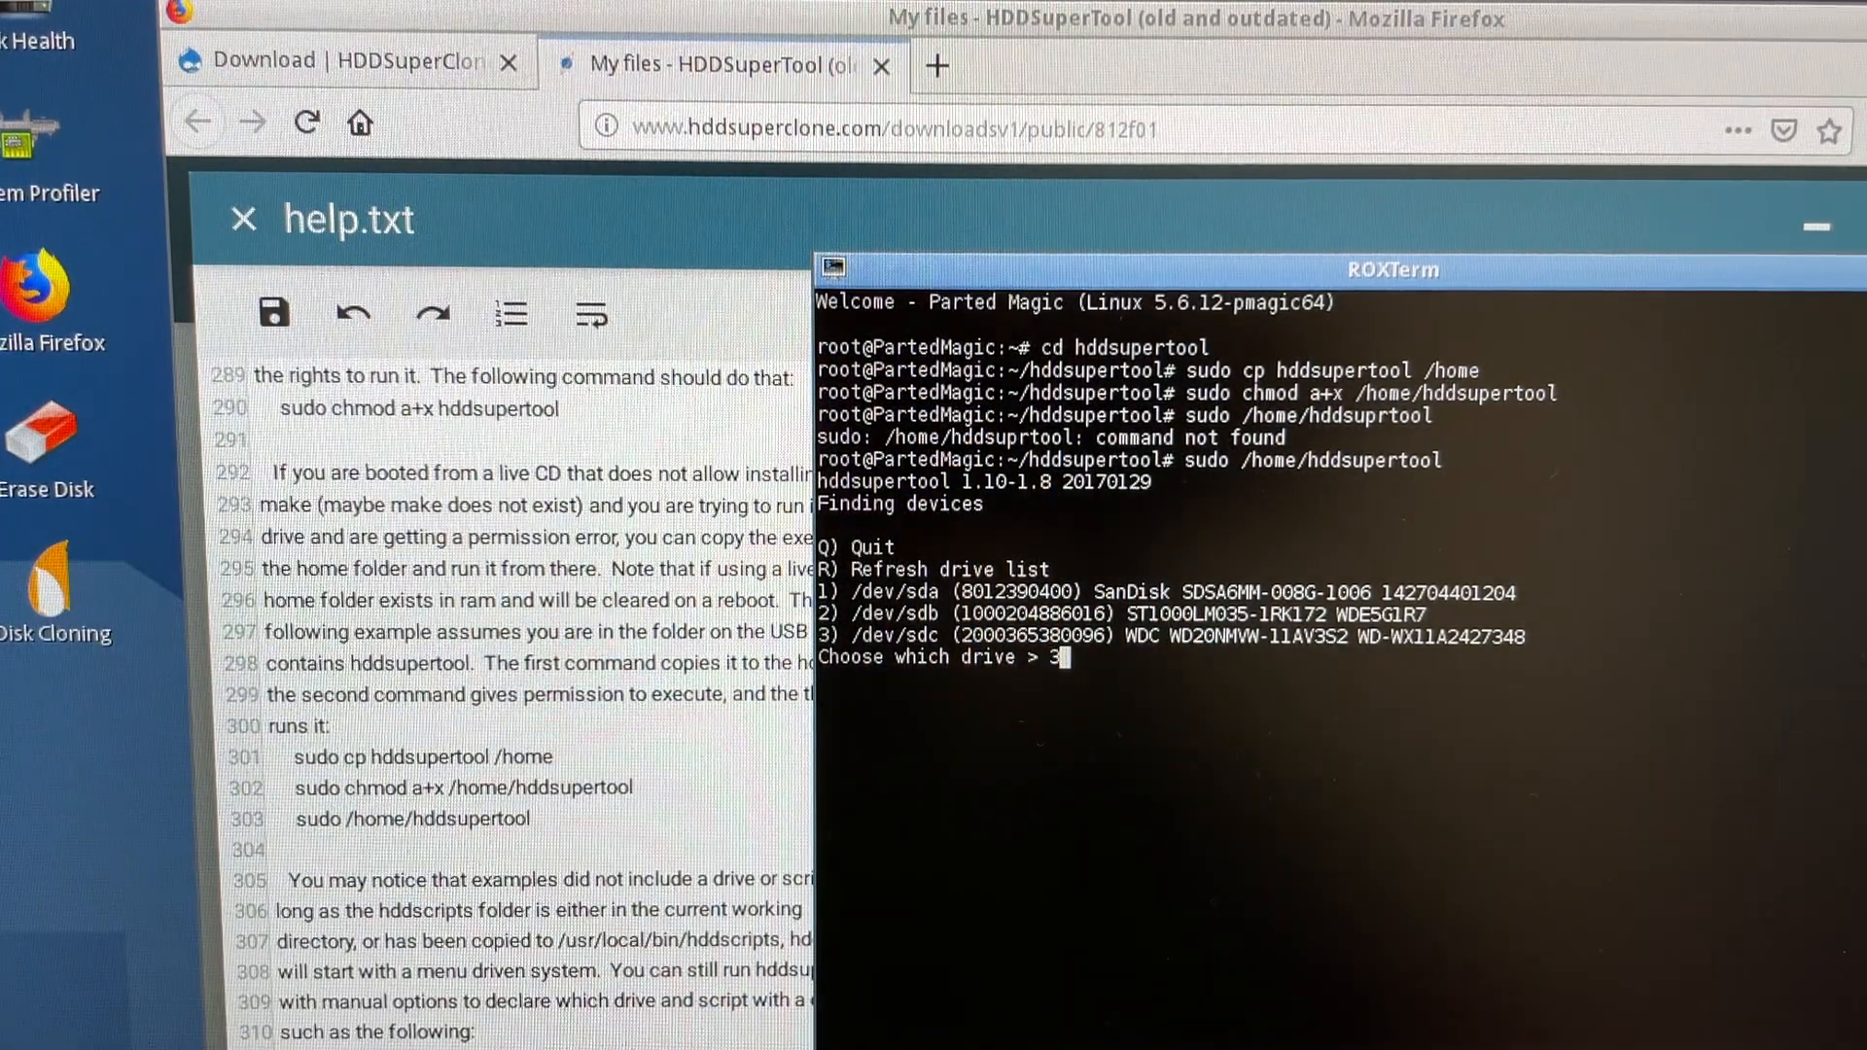
{"action": "key", "text": "Return"}
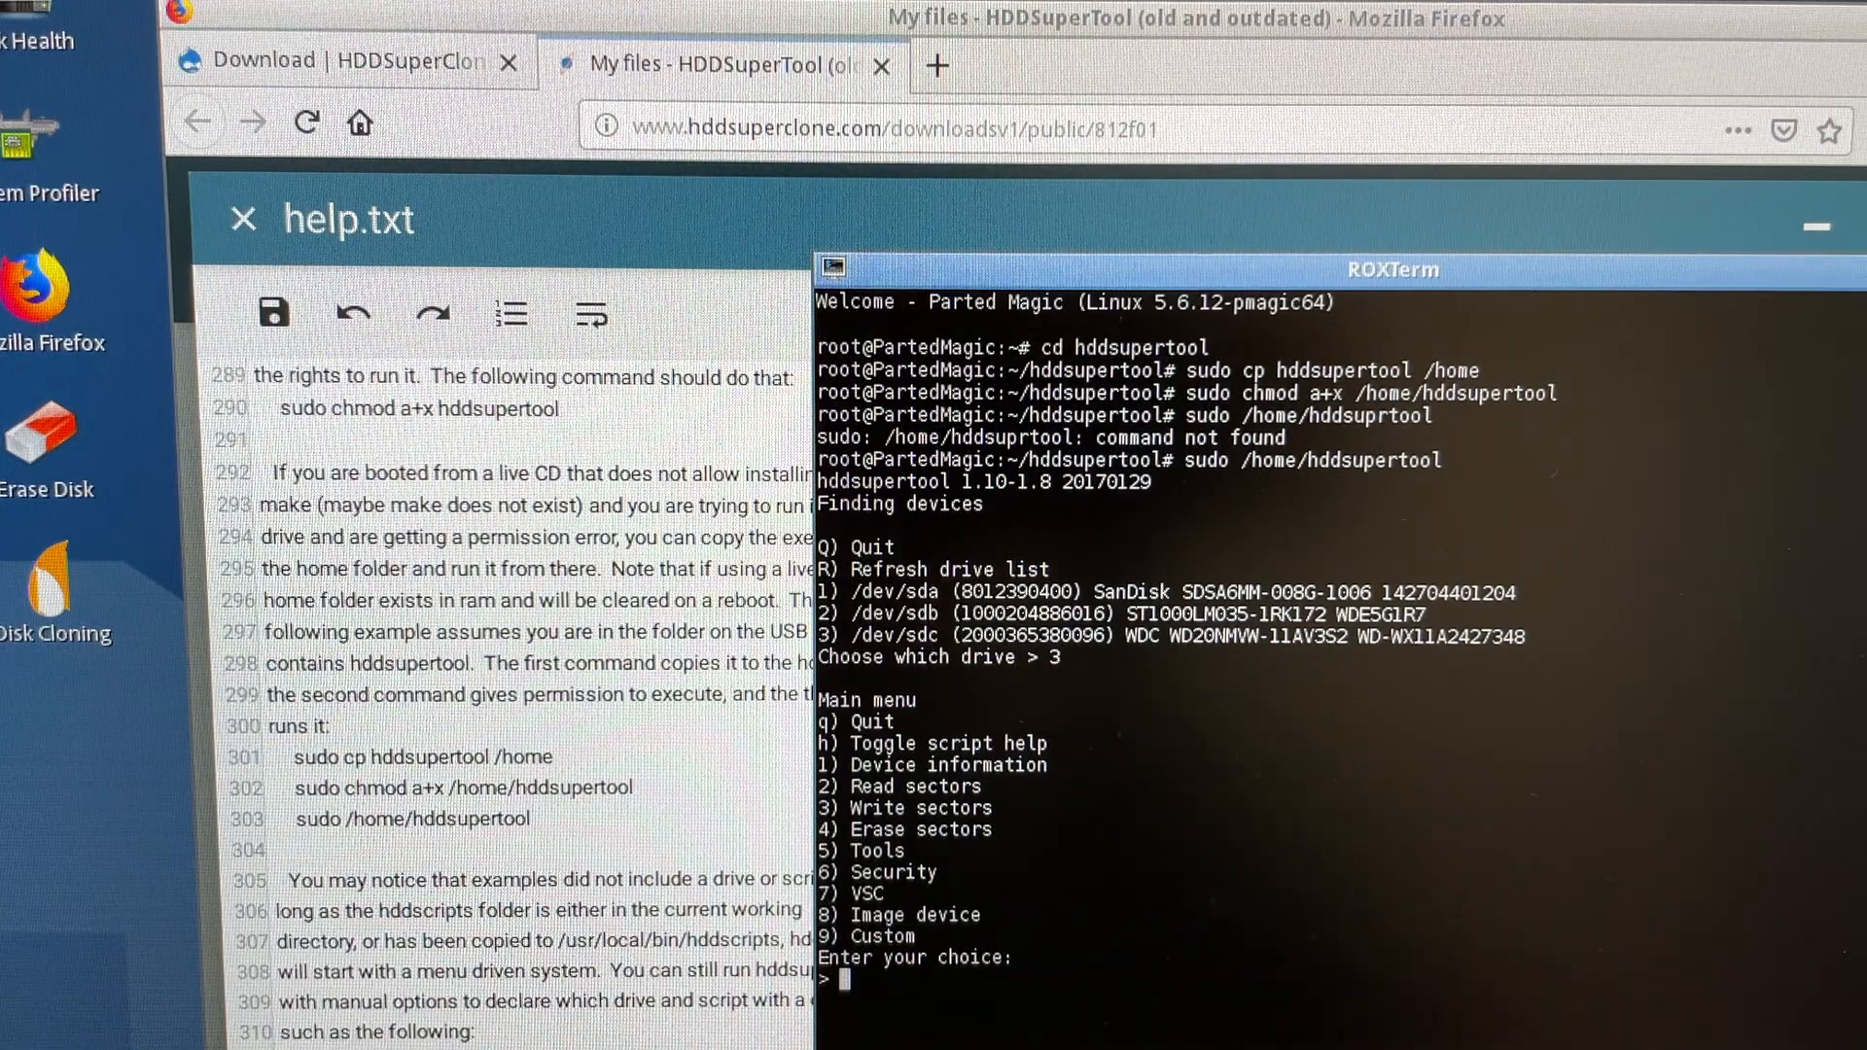
{"action": "type", "text": "7"}
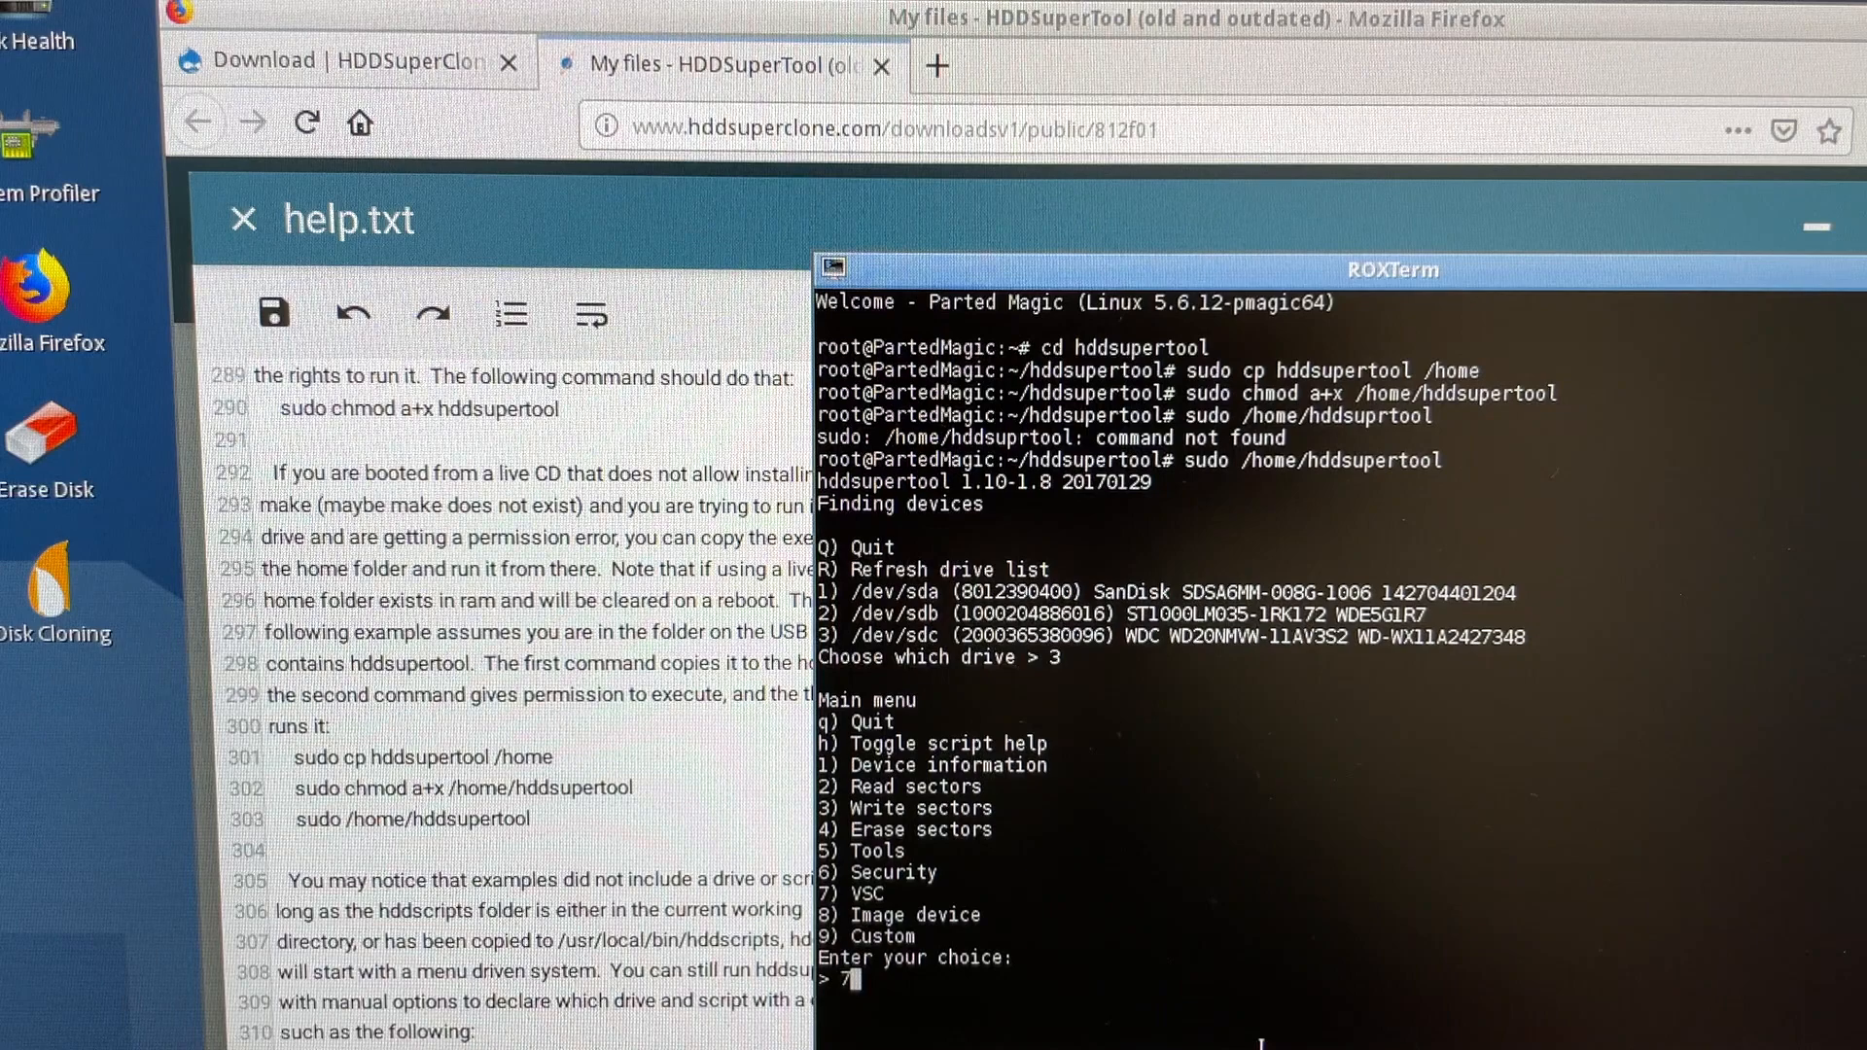
Step: Enter the VSC menu, read module 02 for the slow-fix patch, and enter write option 2
{"action": "key", "text": "Return"}
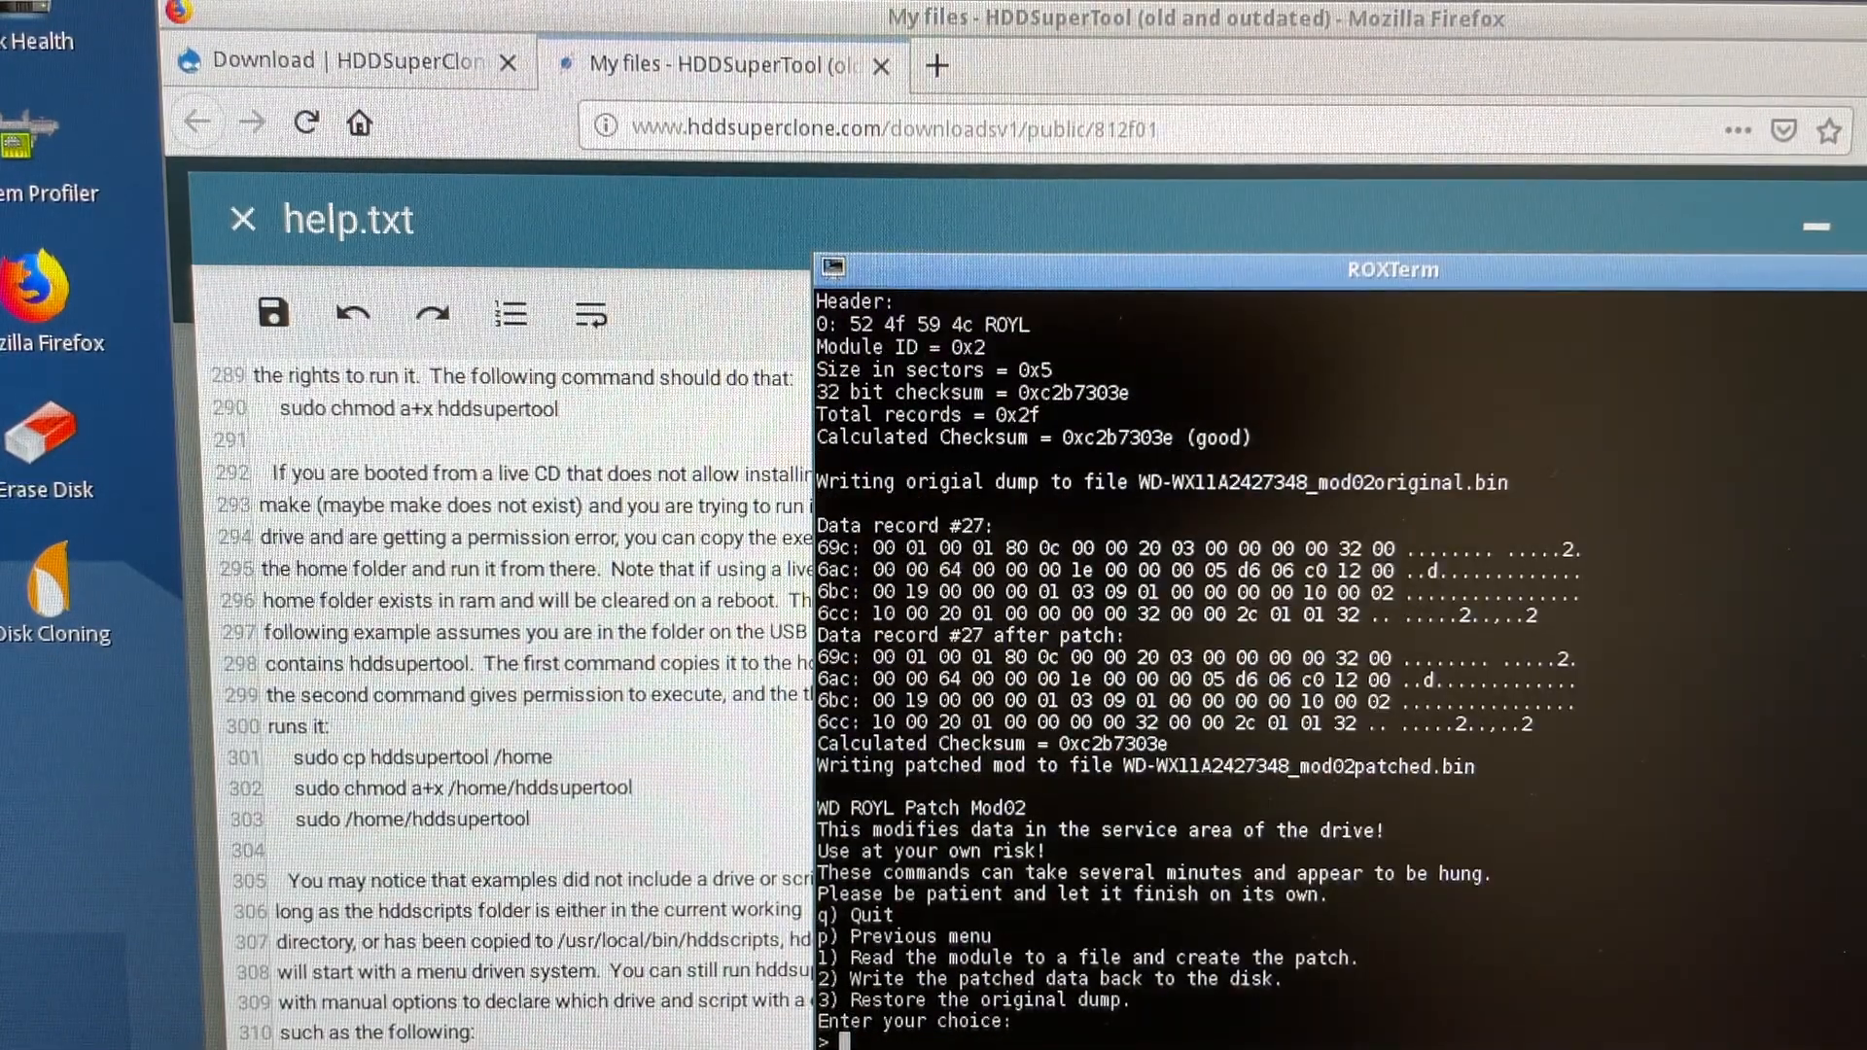
{"action": "type", "text": "2"}
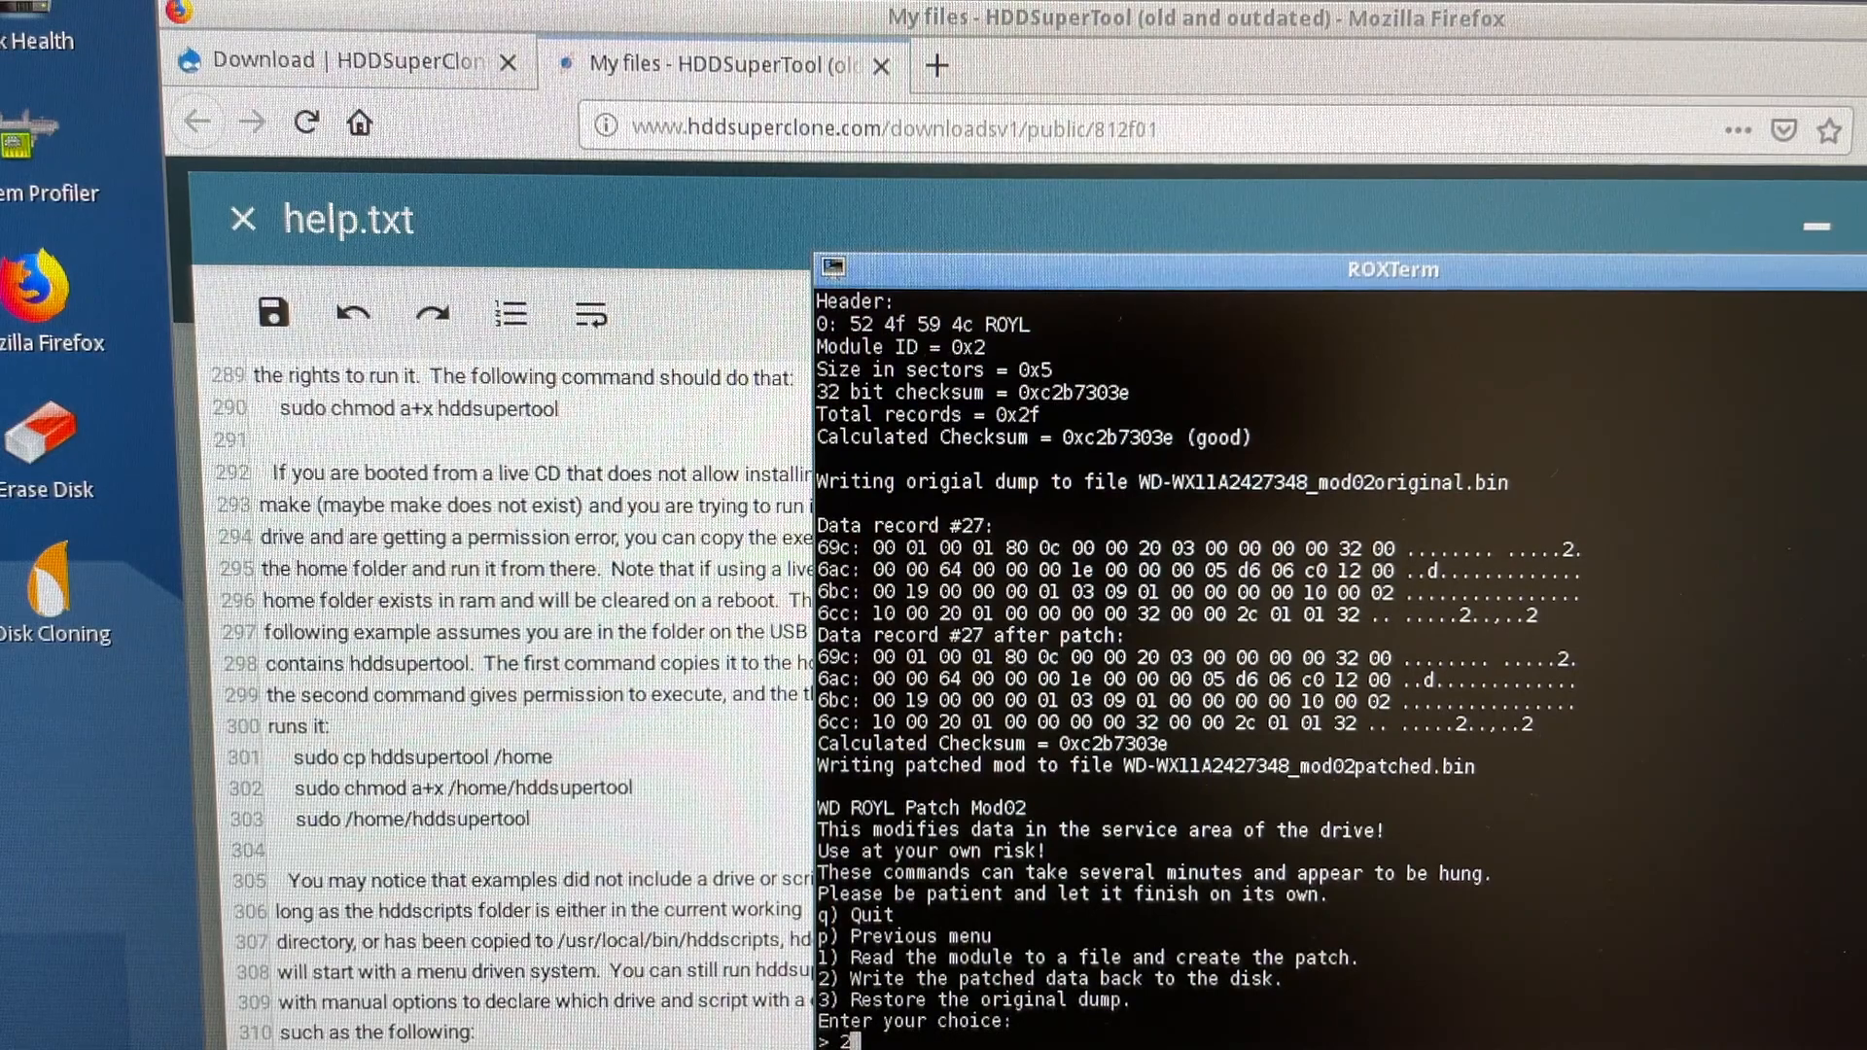
Step: Write the patched module 02 back to /dev/sdc, reporting Data verified
{"action": "key", "text": "Return"}
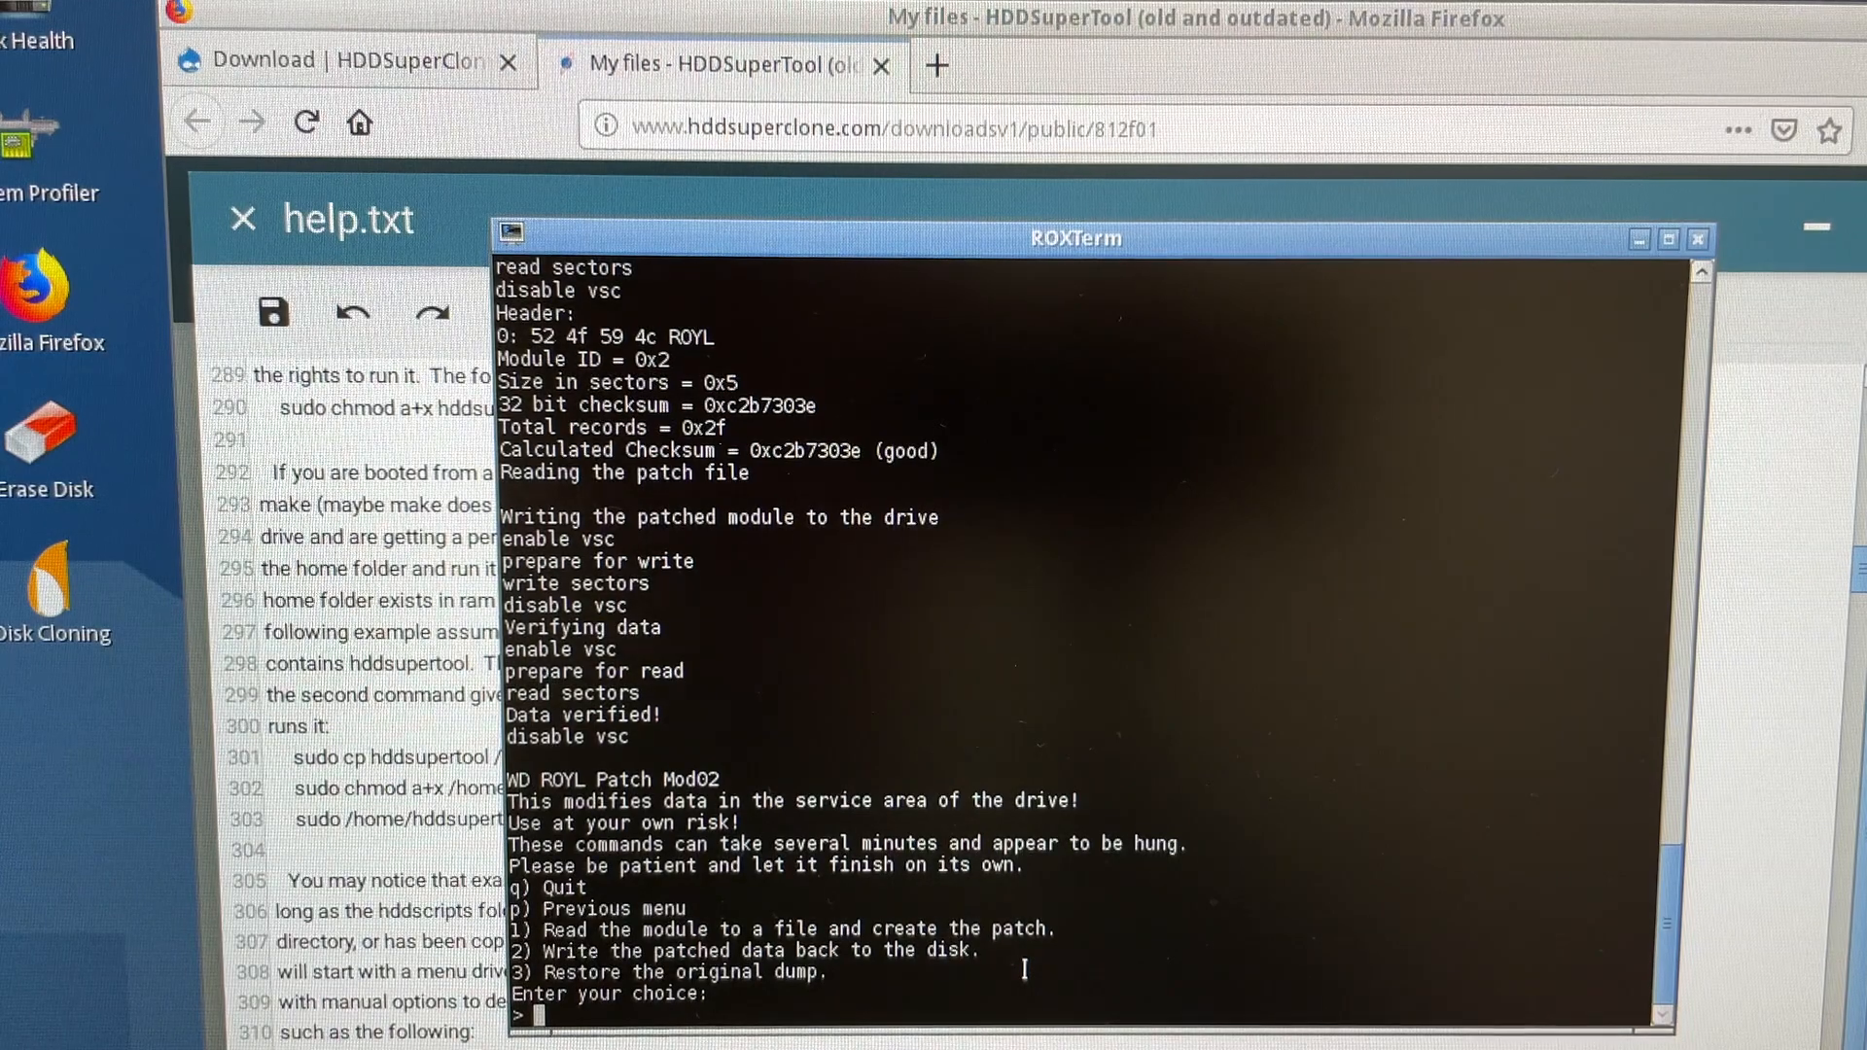
Step: Return to the VSC menu with p and start option 5, the module 32 slow-fix patch
{"action": "type", "text": "p"}
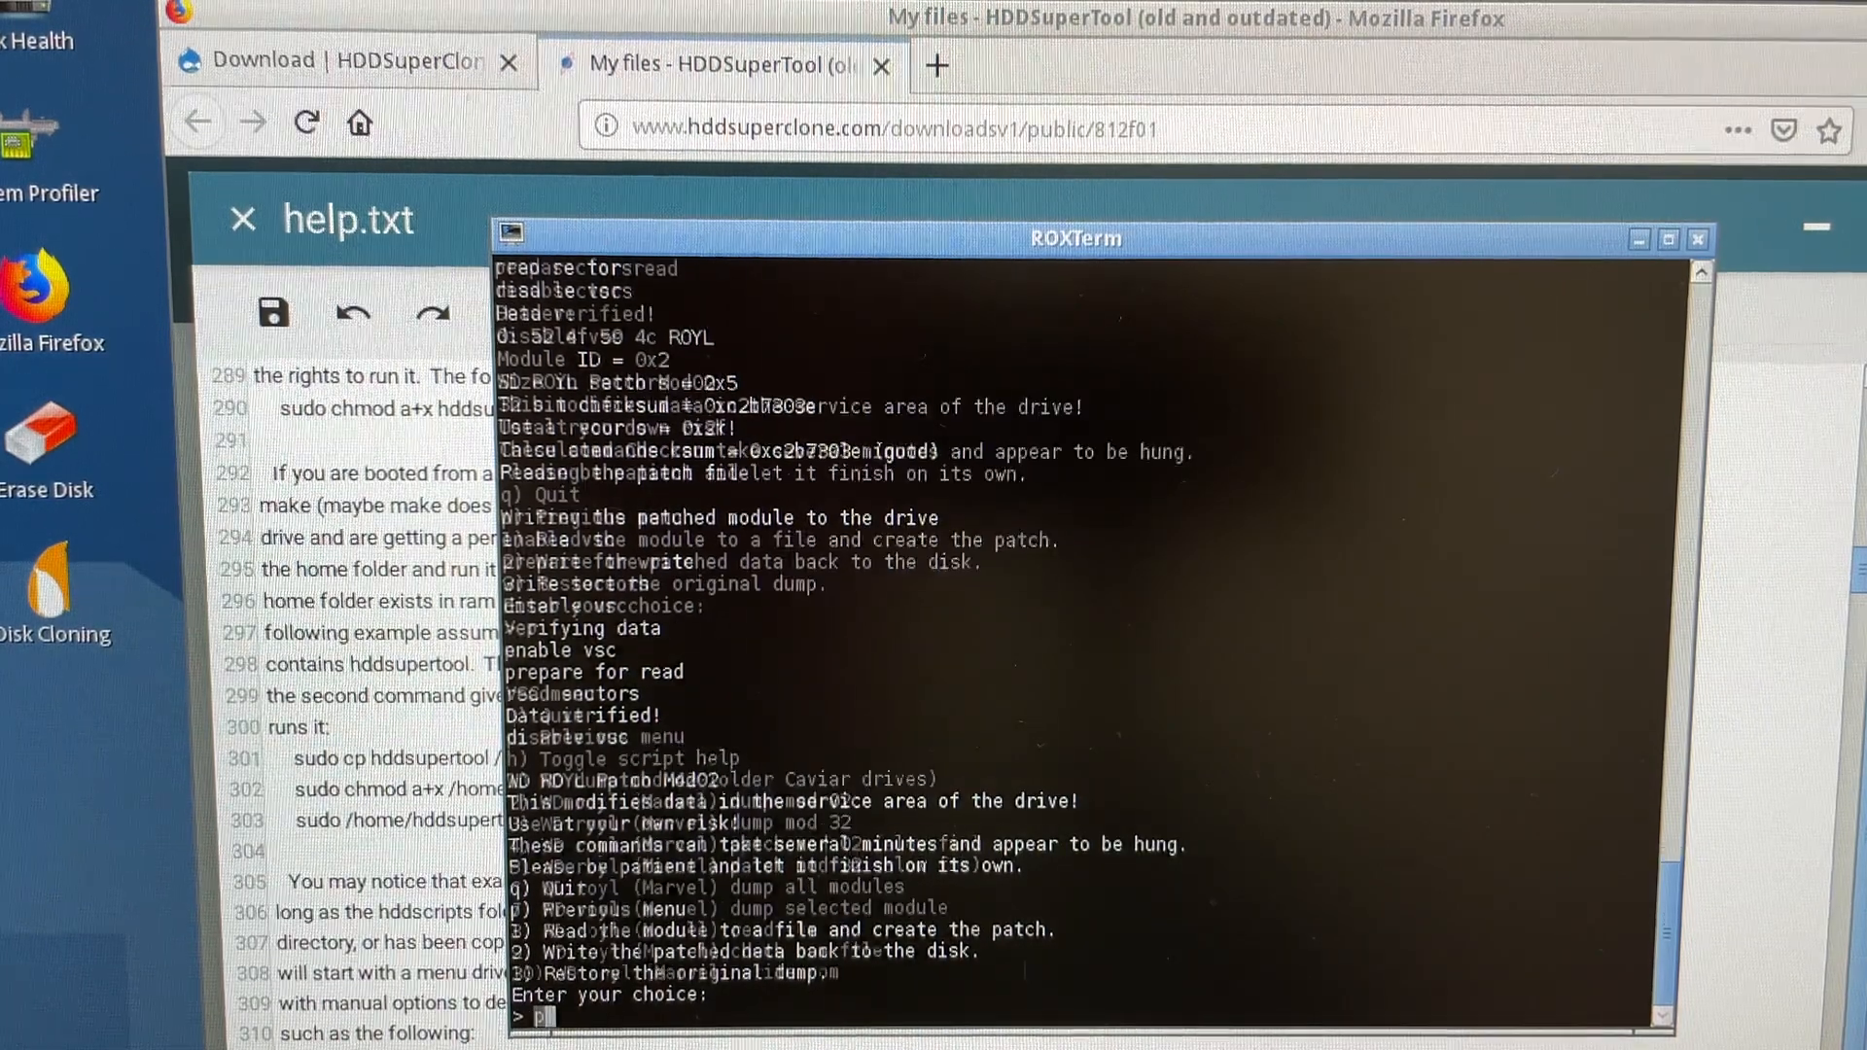
{"action": "key", "text": "Return"}
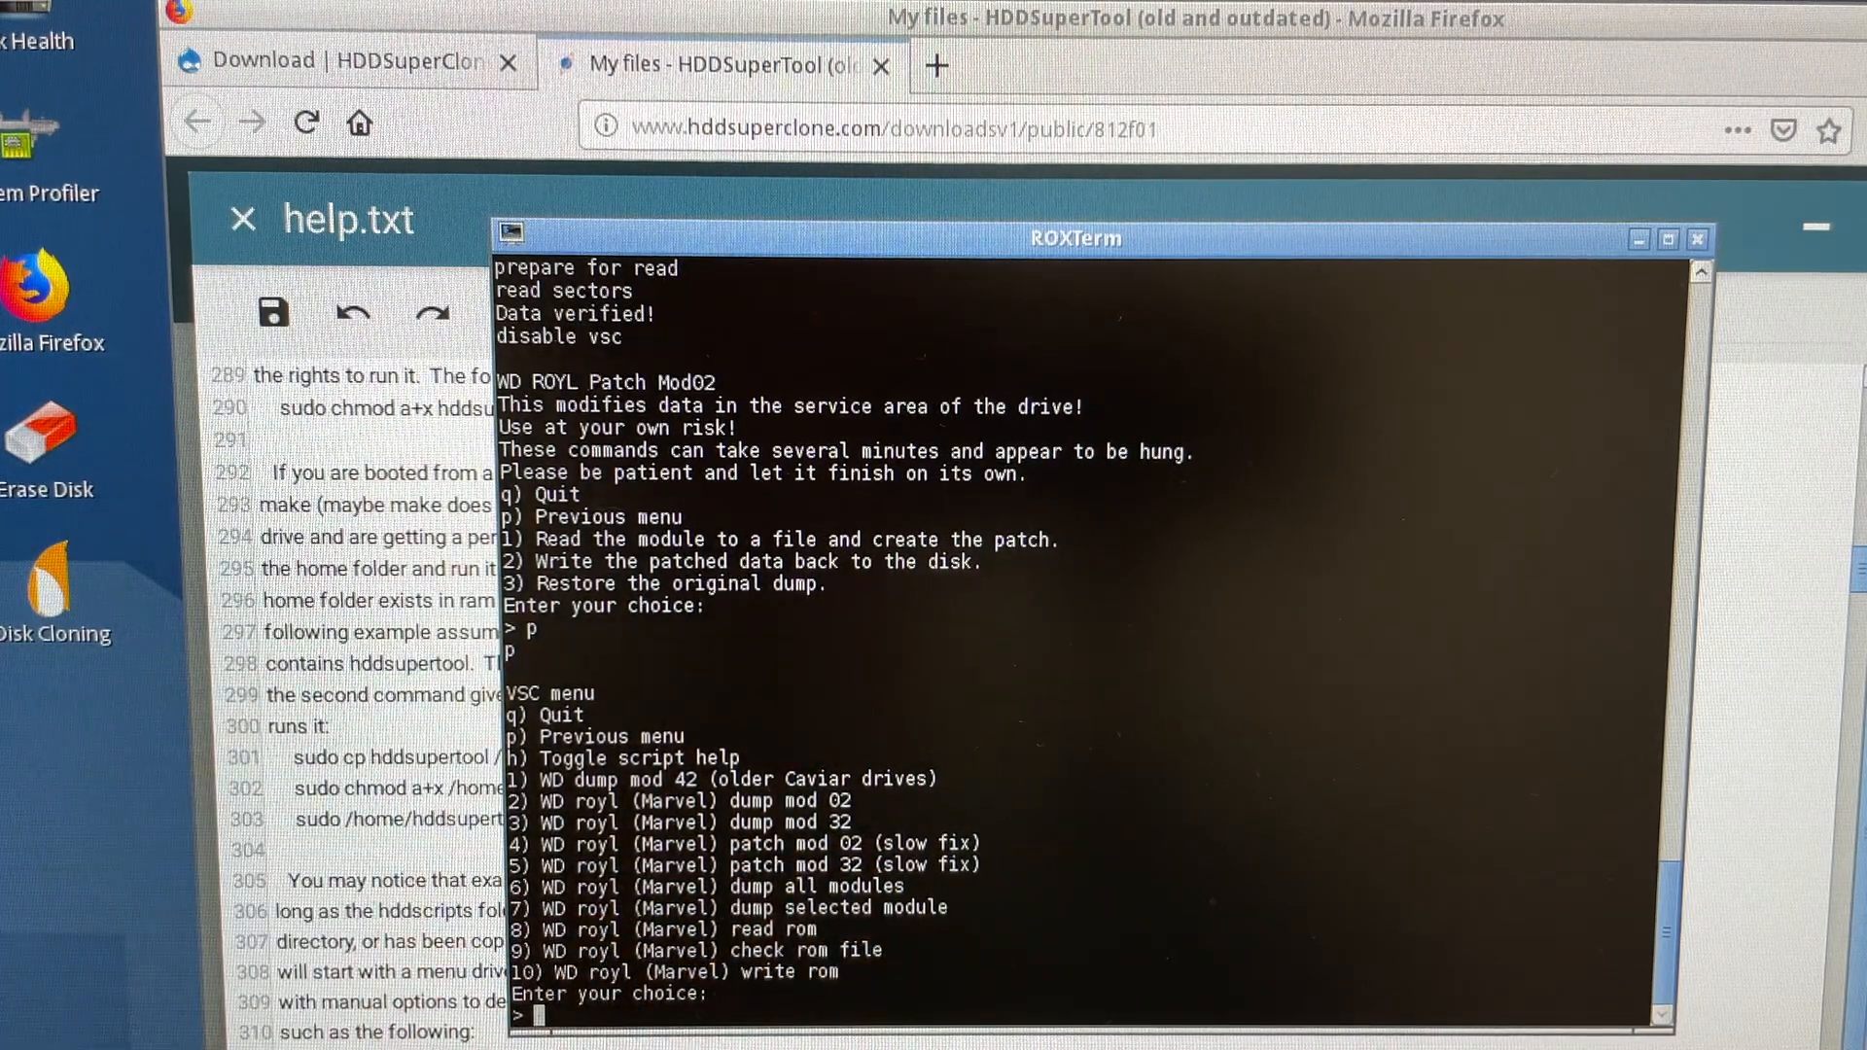
{"action": "type", "text": "5"}
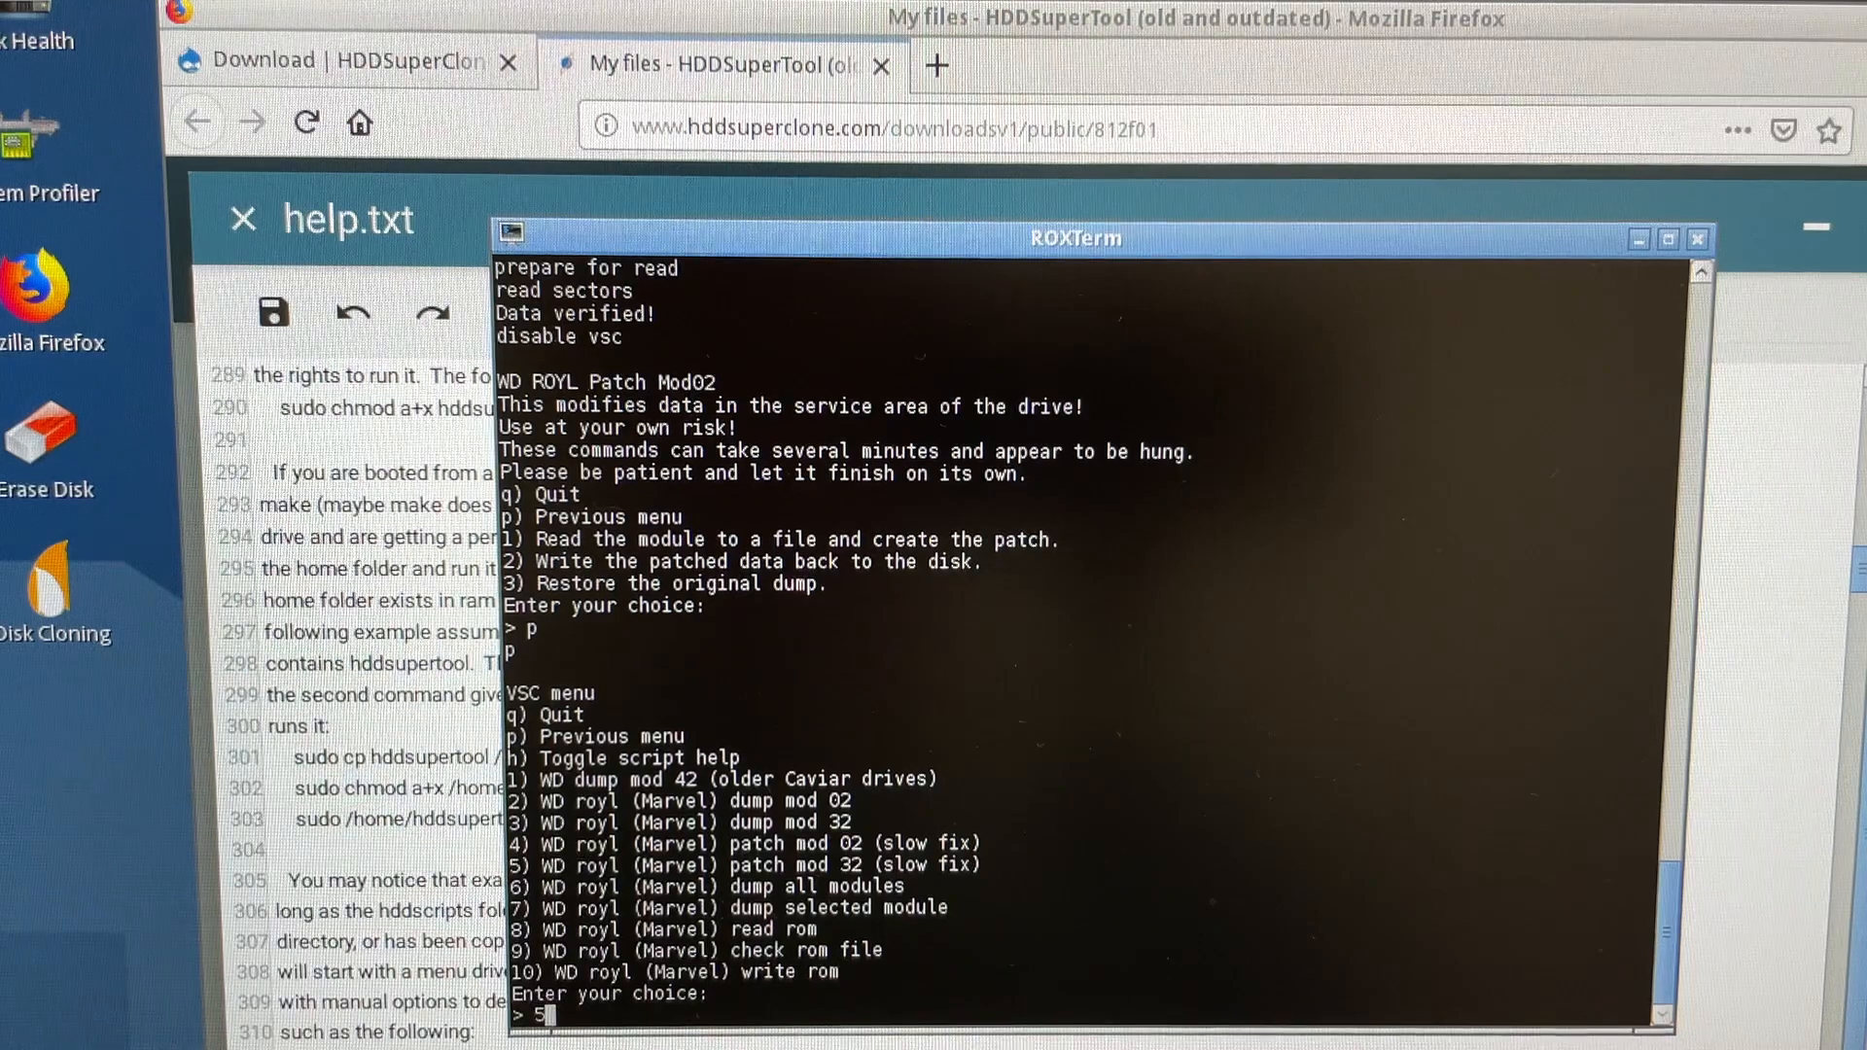
{"action": "key", "text": "Return"}
{"action": "type", "text": "1"}
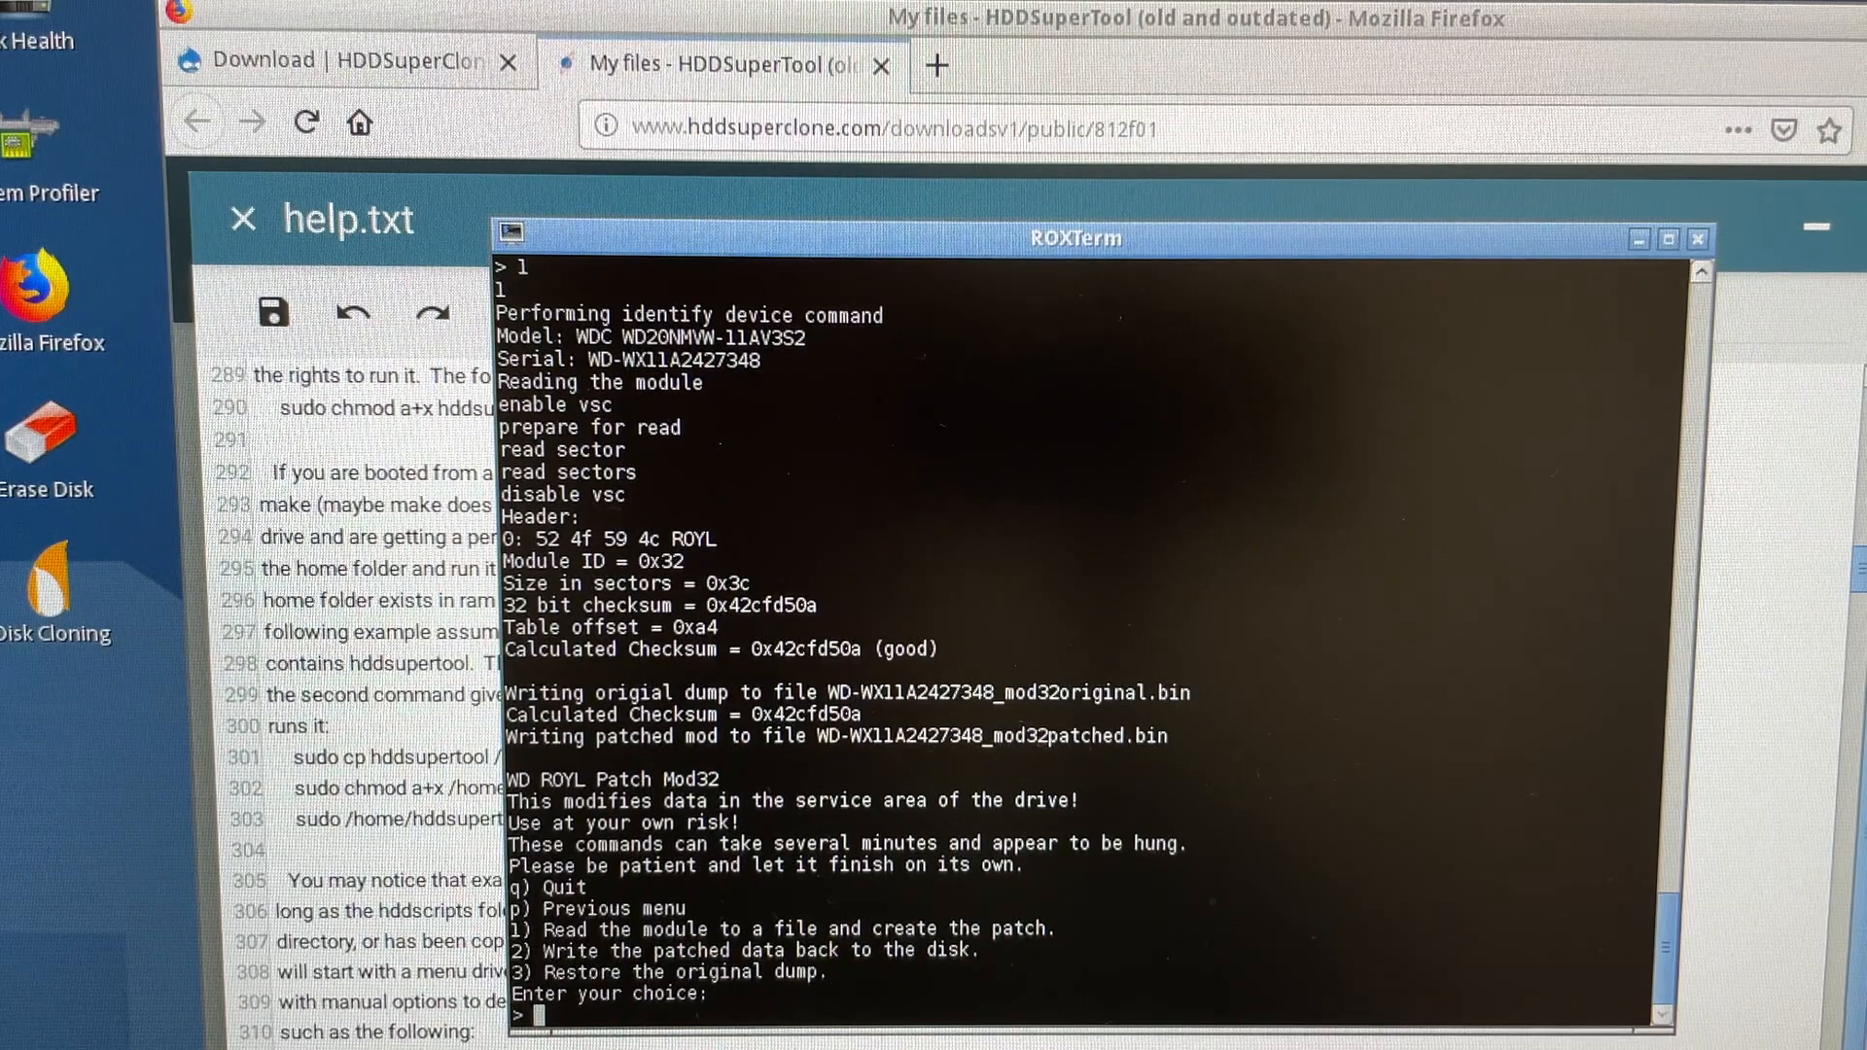
Step: Write the patched module 32 back to /dev/sdc, with the write reporting Data verified
{"action": "type", "text": "2"}
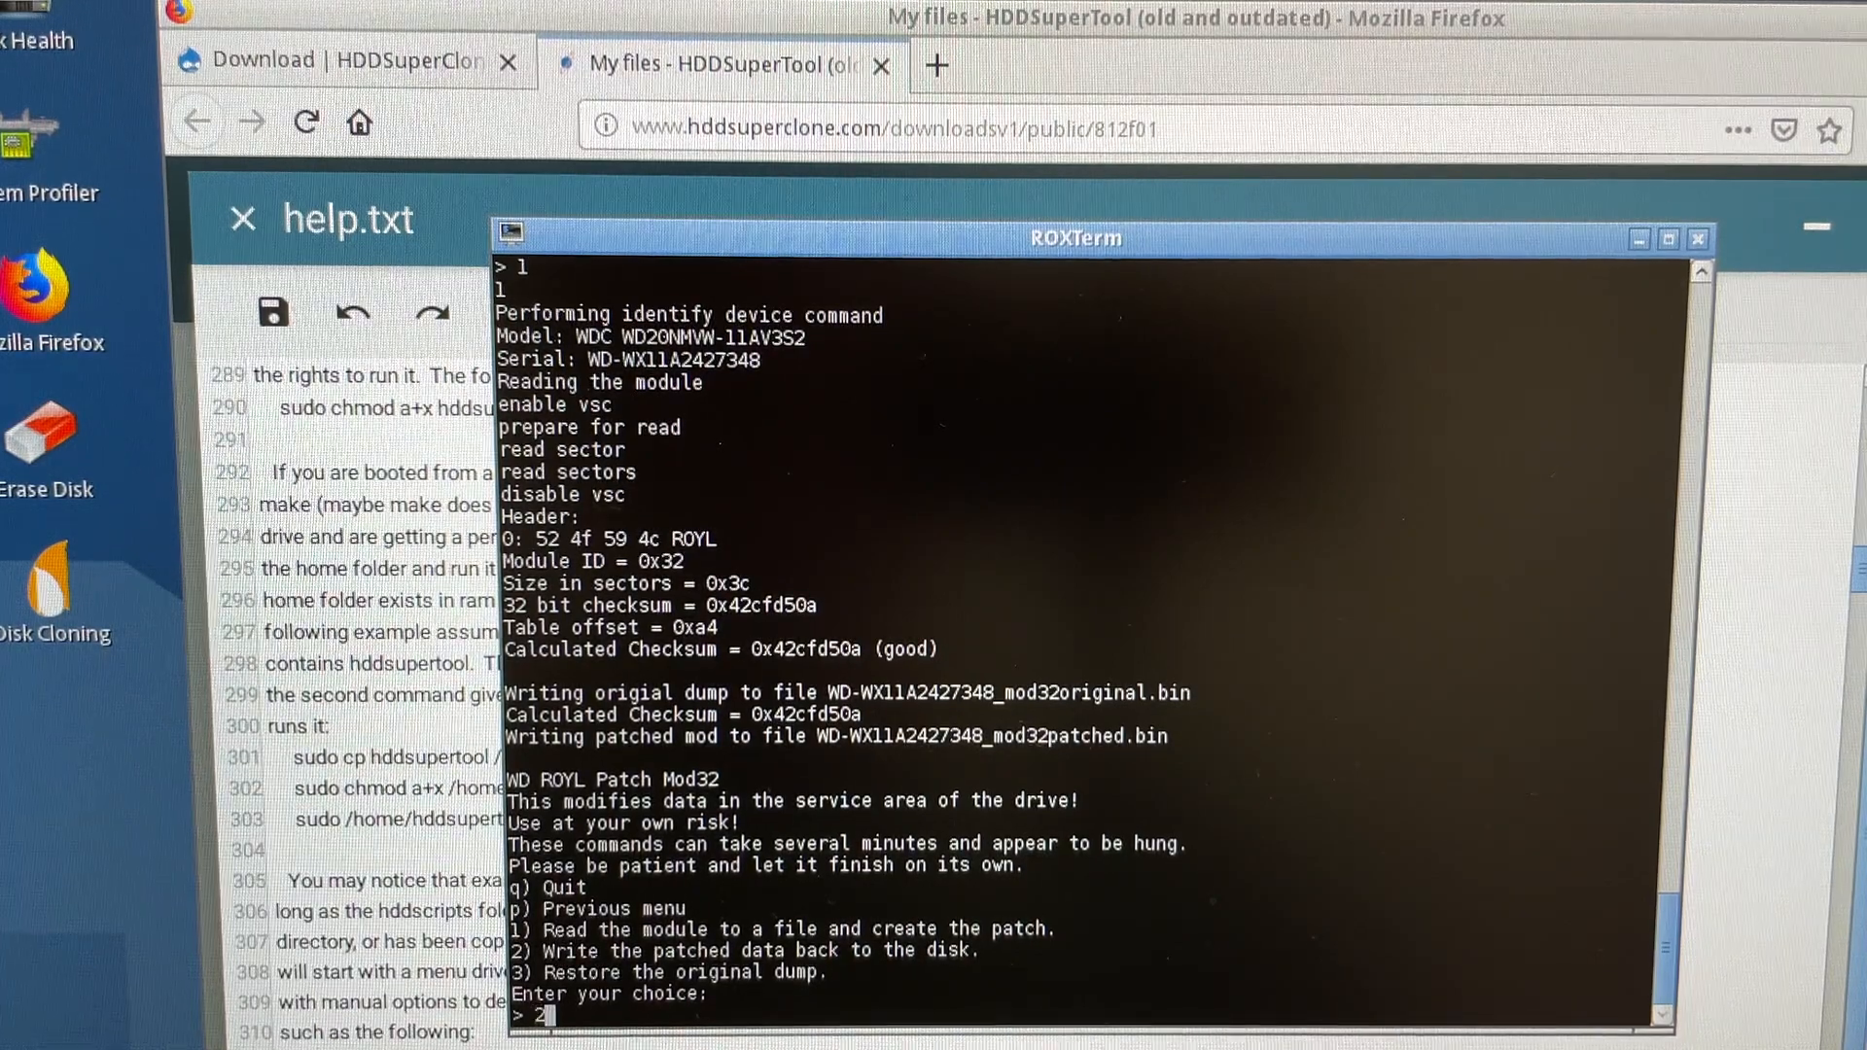
{"action": "key", "text": "Return"}
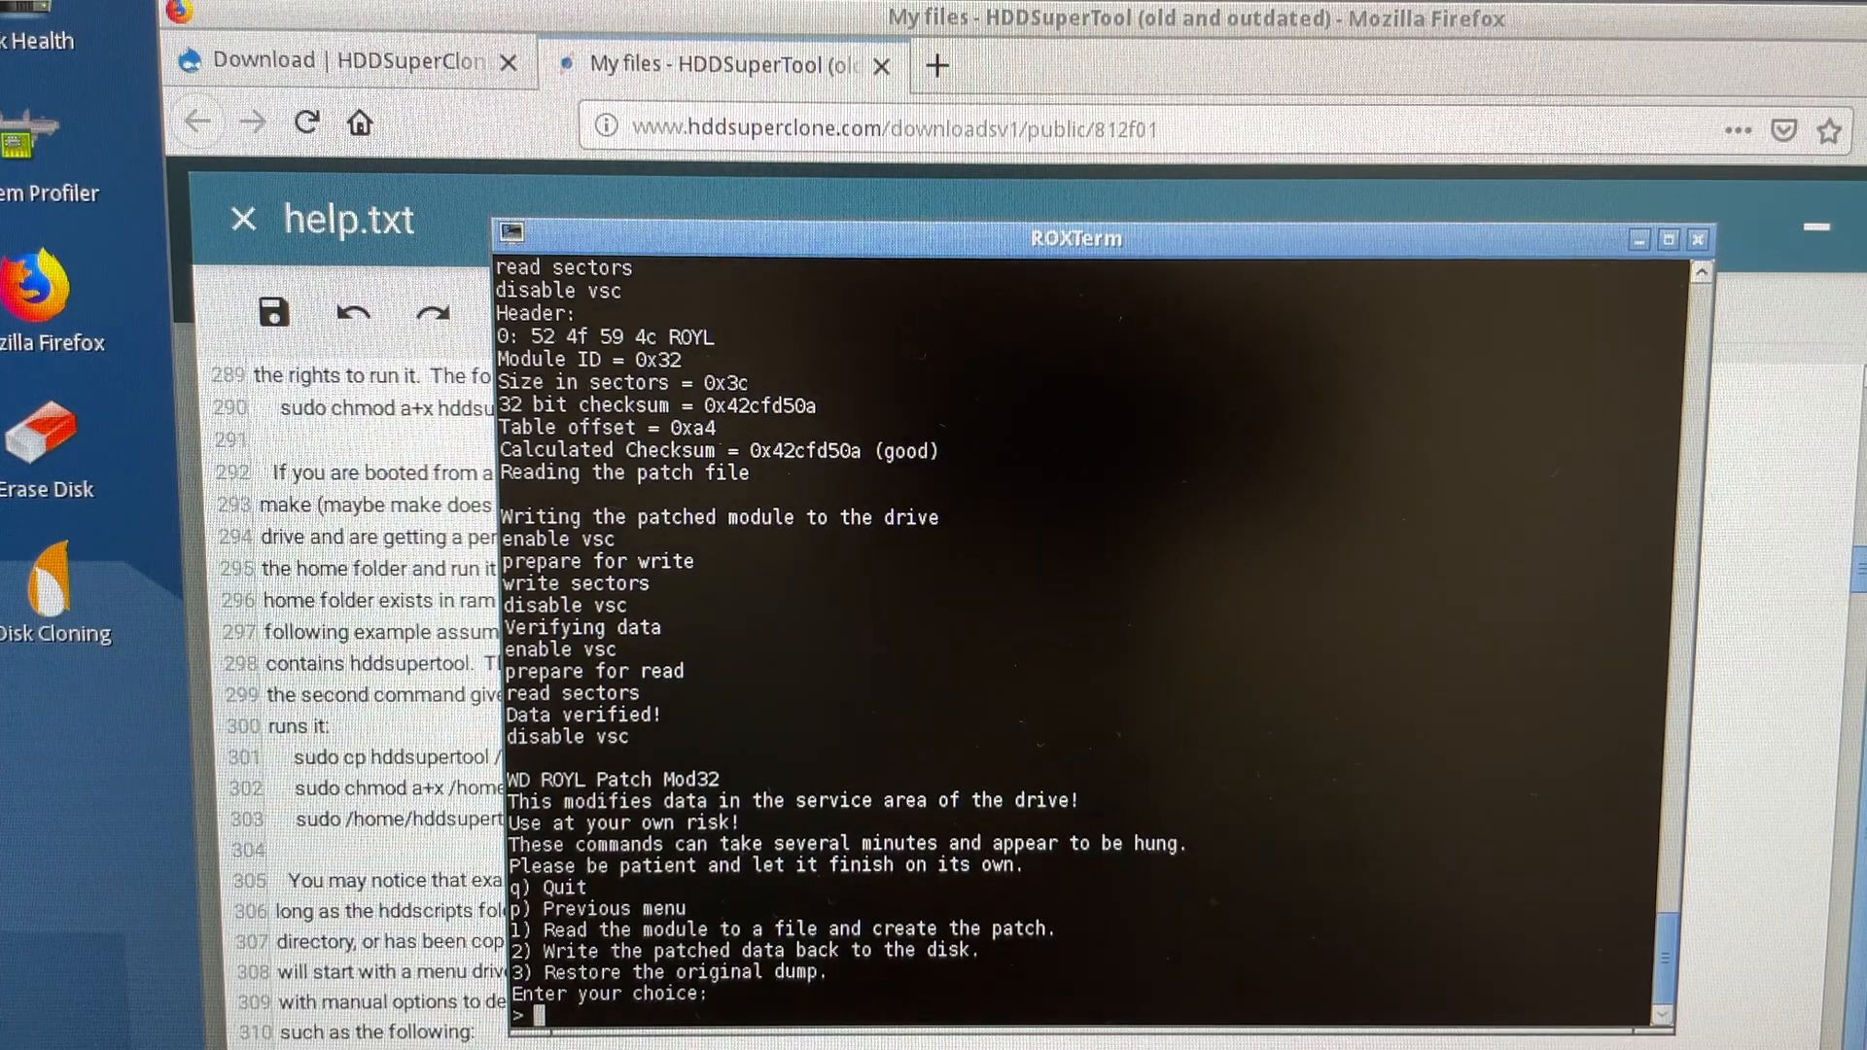
{"action": "mouse_move", "coordinate": [1021, 971]}
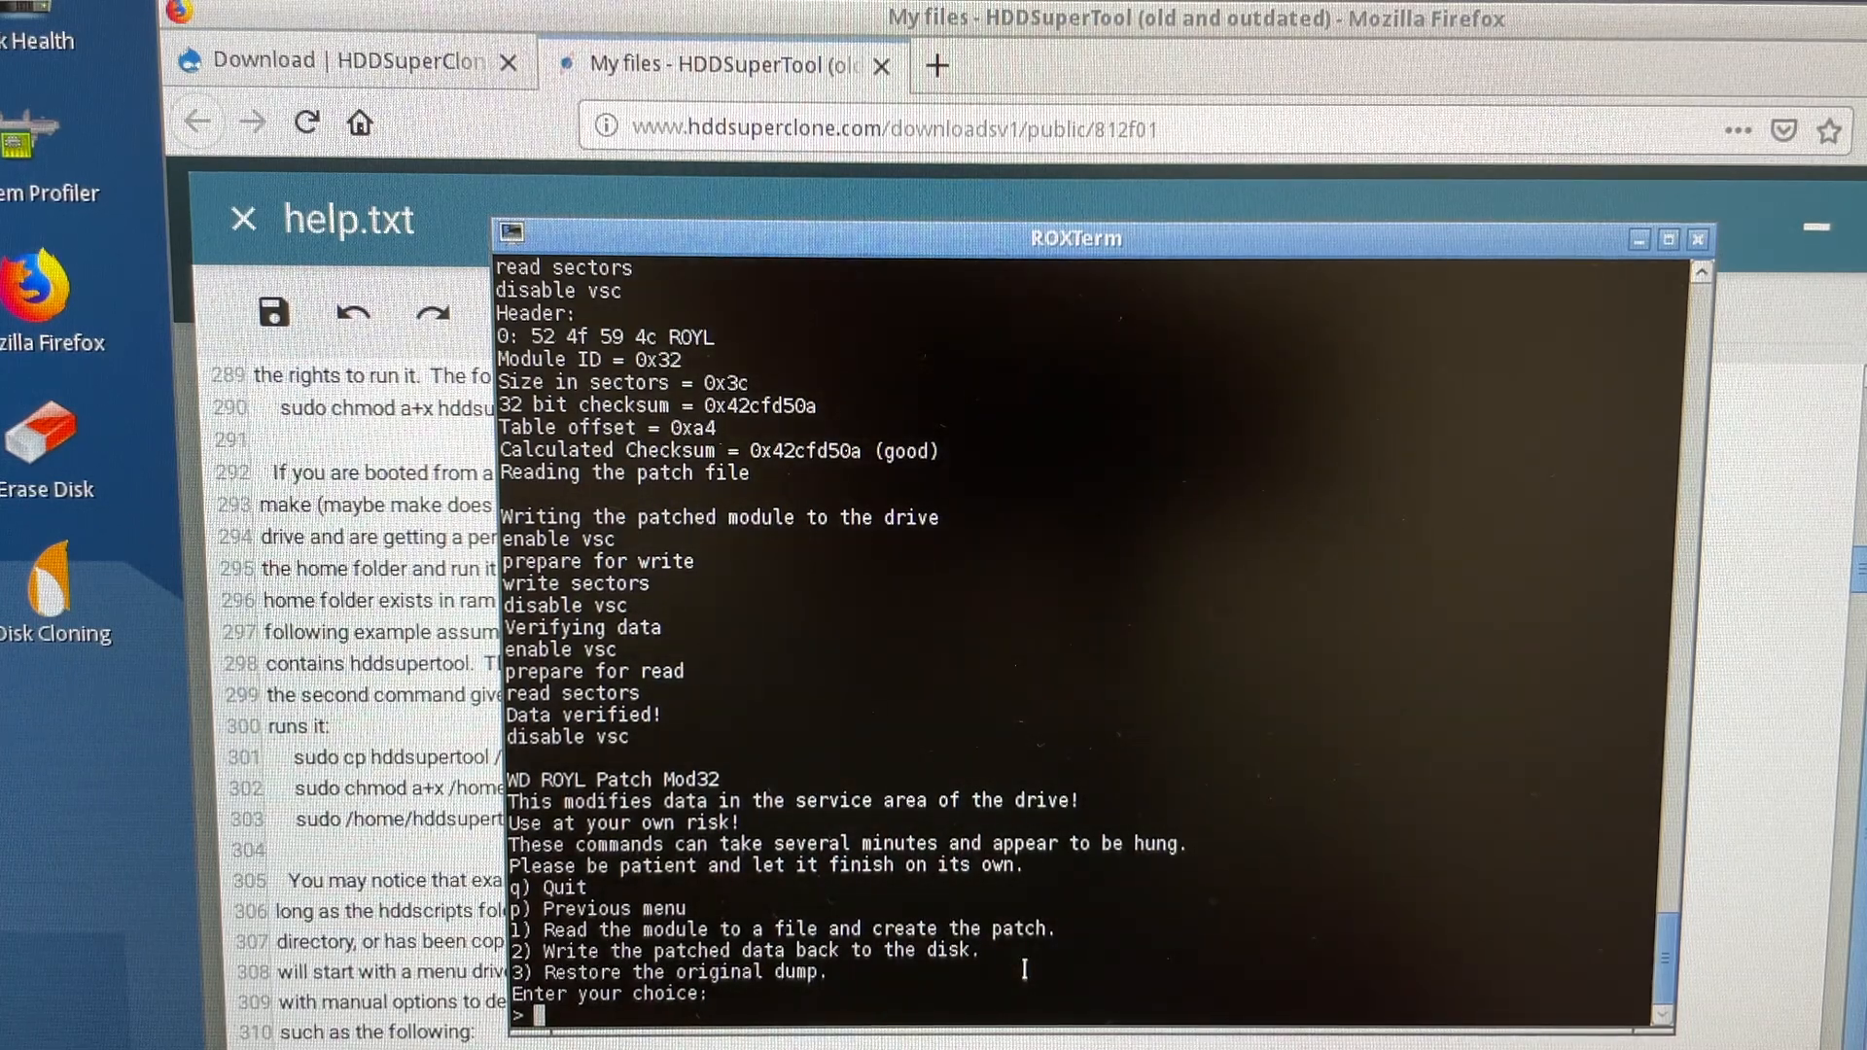